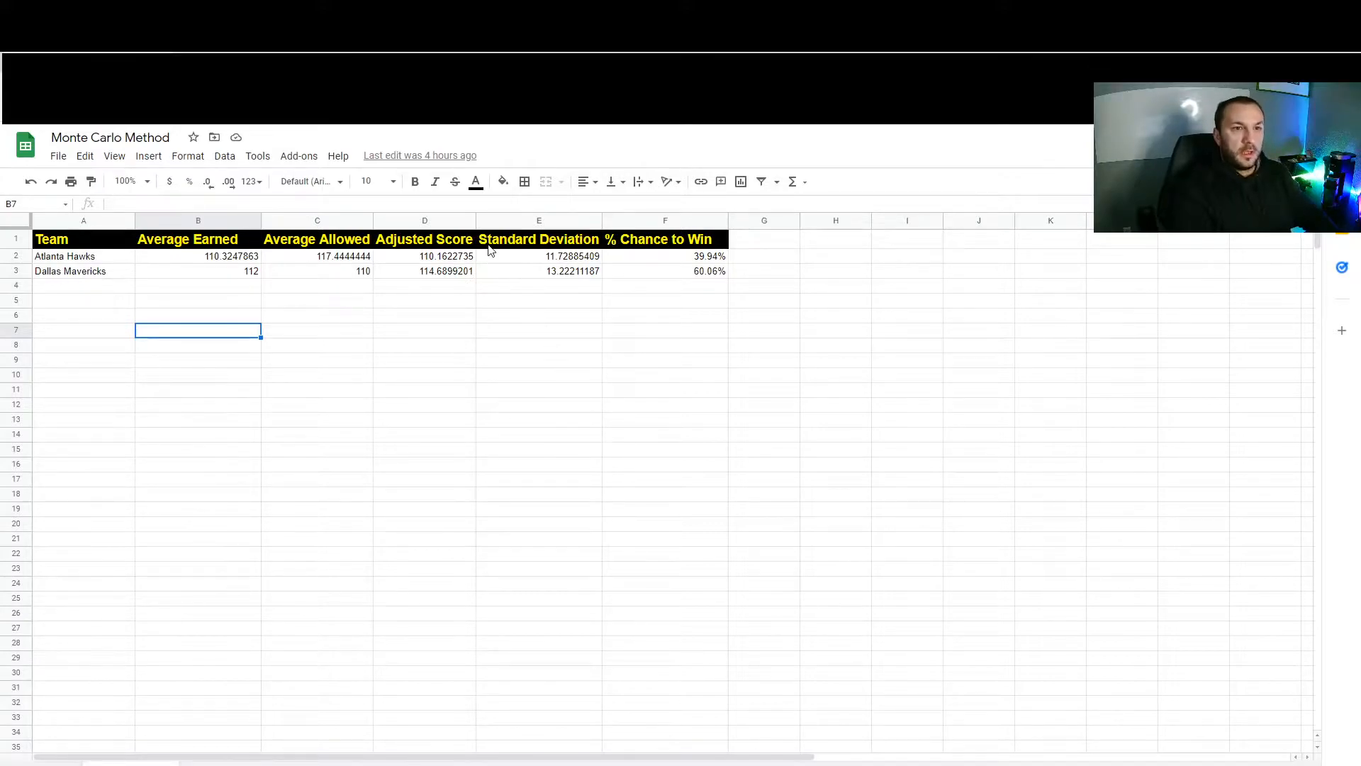
# Review the Average Earned, Average Allowed and Adjusted Score formulas in the Hawks and Mavericks rows.
pyautogui.click(232, 255)
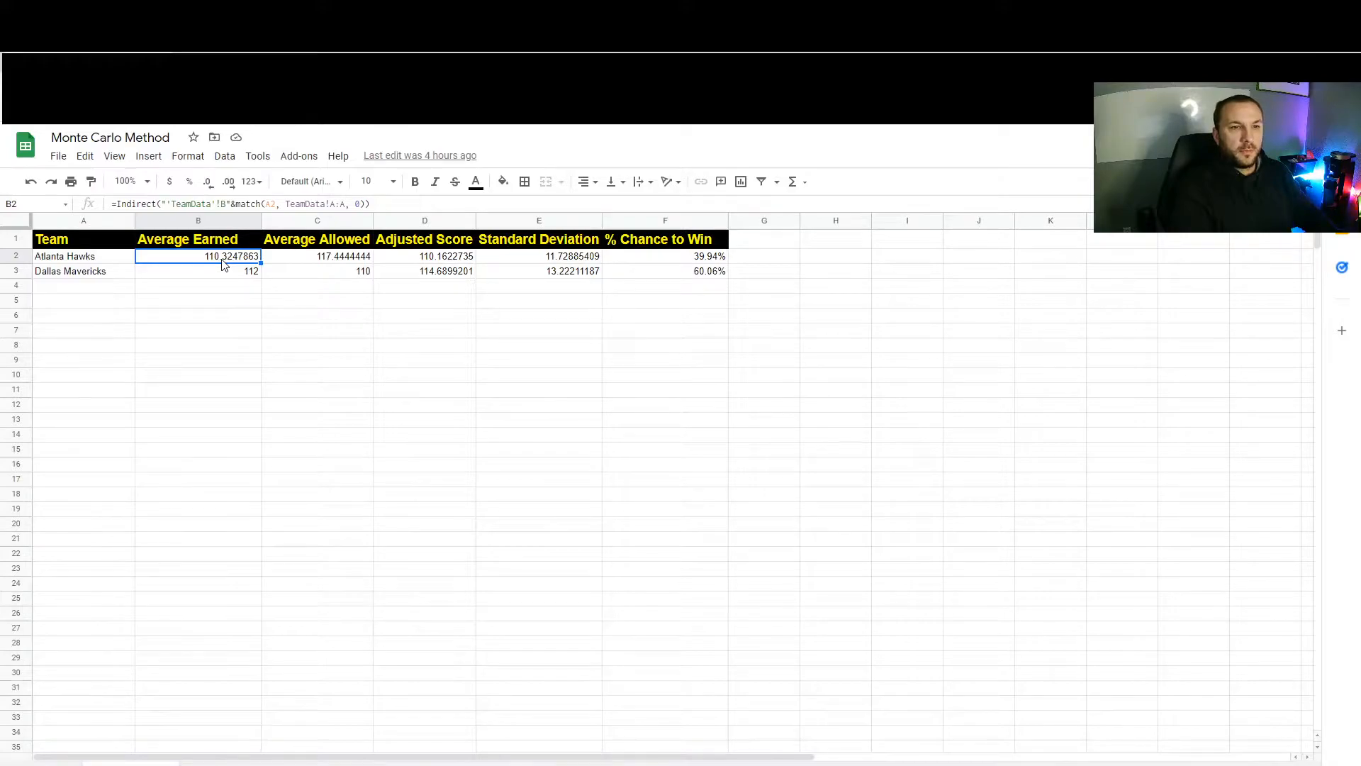
pyautogui.moveTo(217, 274)
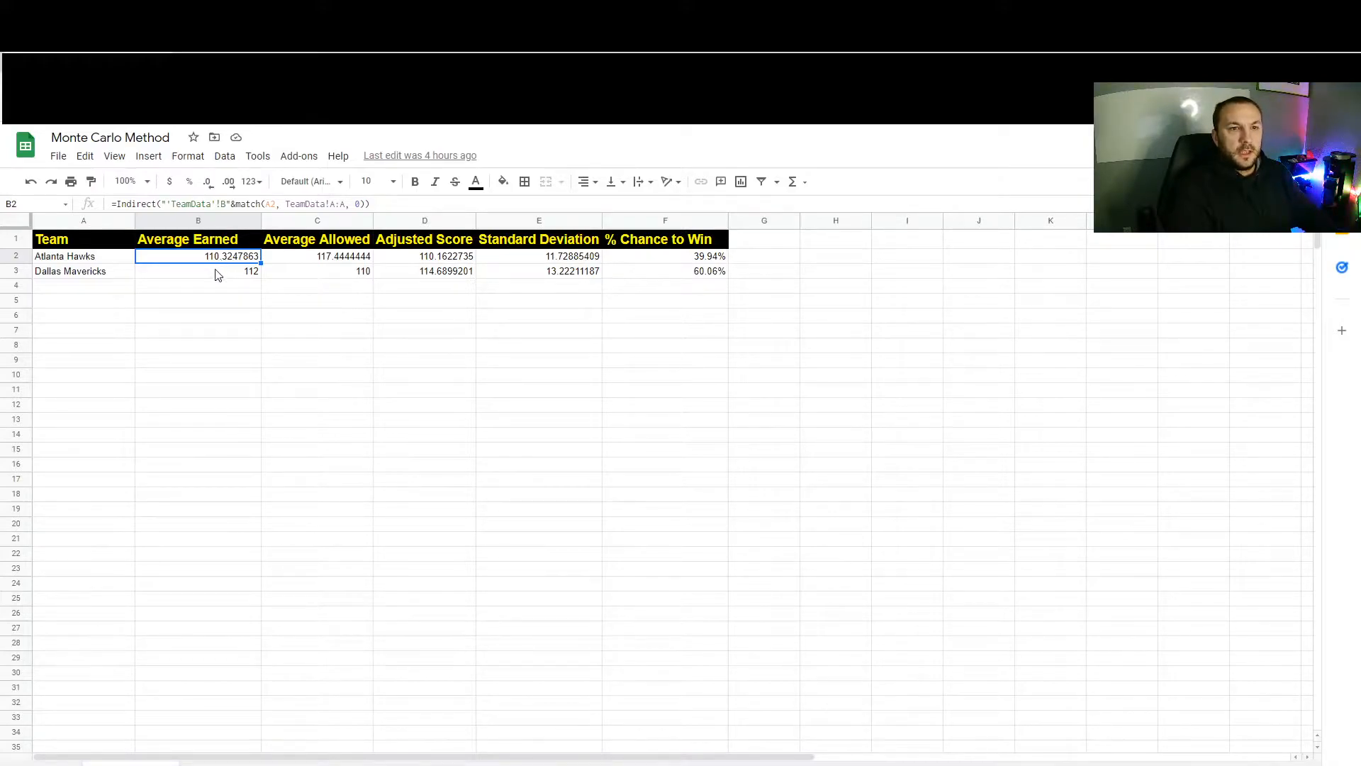
pyautogui.moveTo(304, 264)
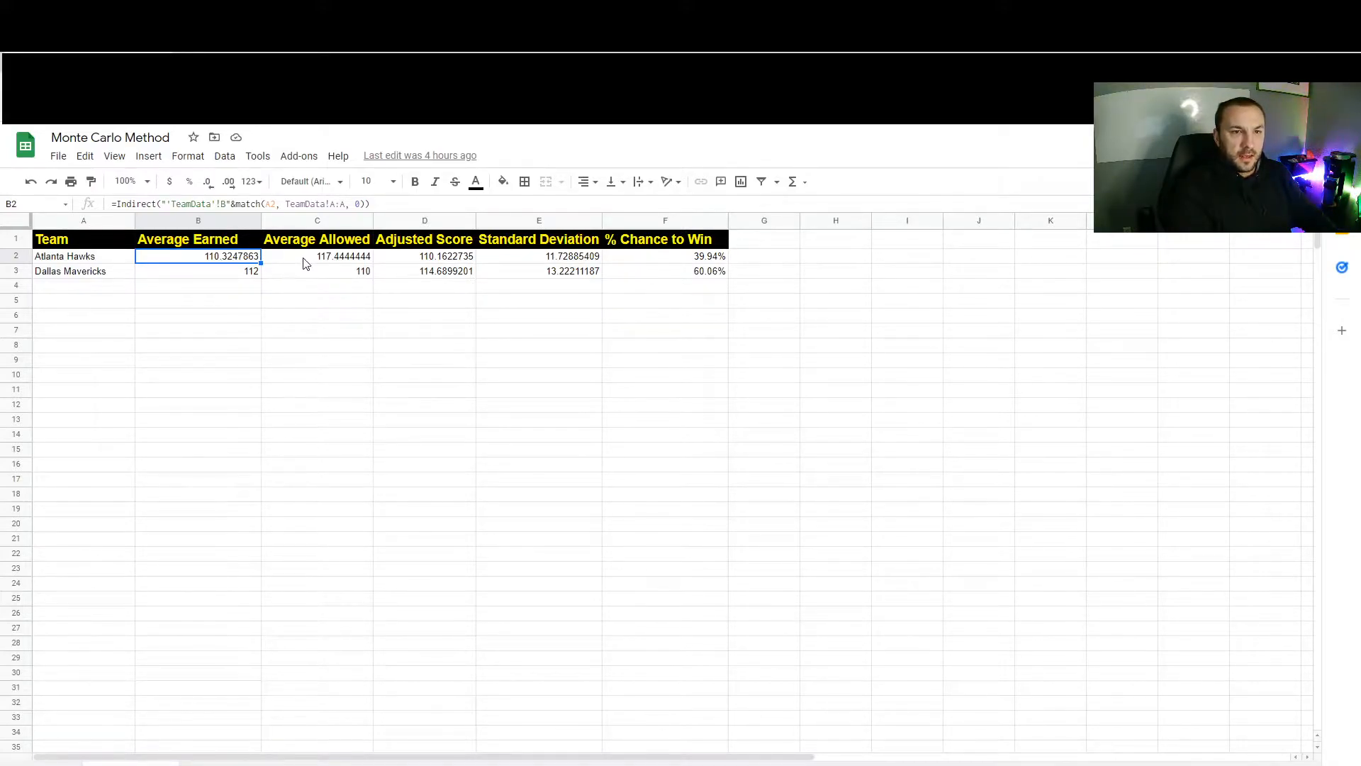
pyautogui.click(316, 256)
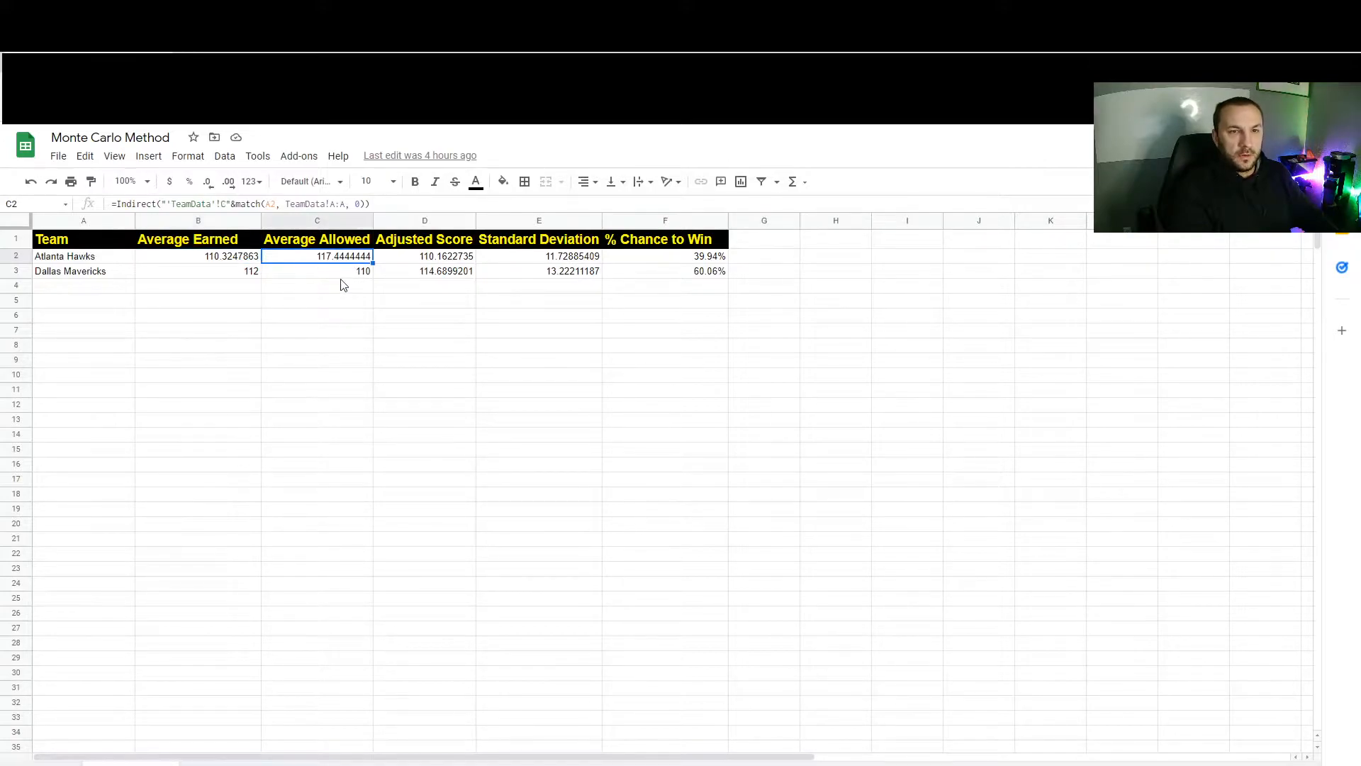
pyautogui.click(424, 256)
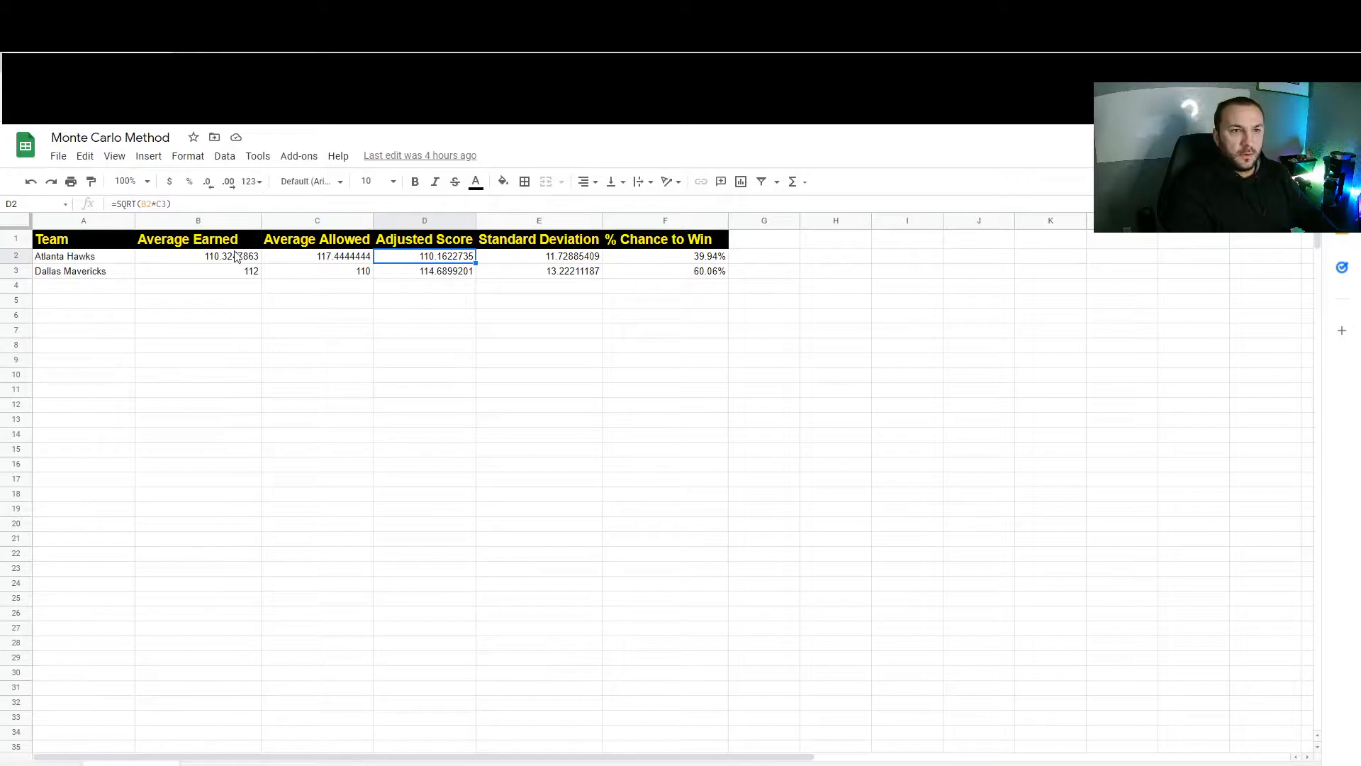
pyautogui.click(198, 255)
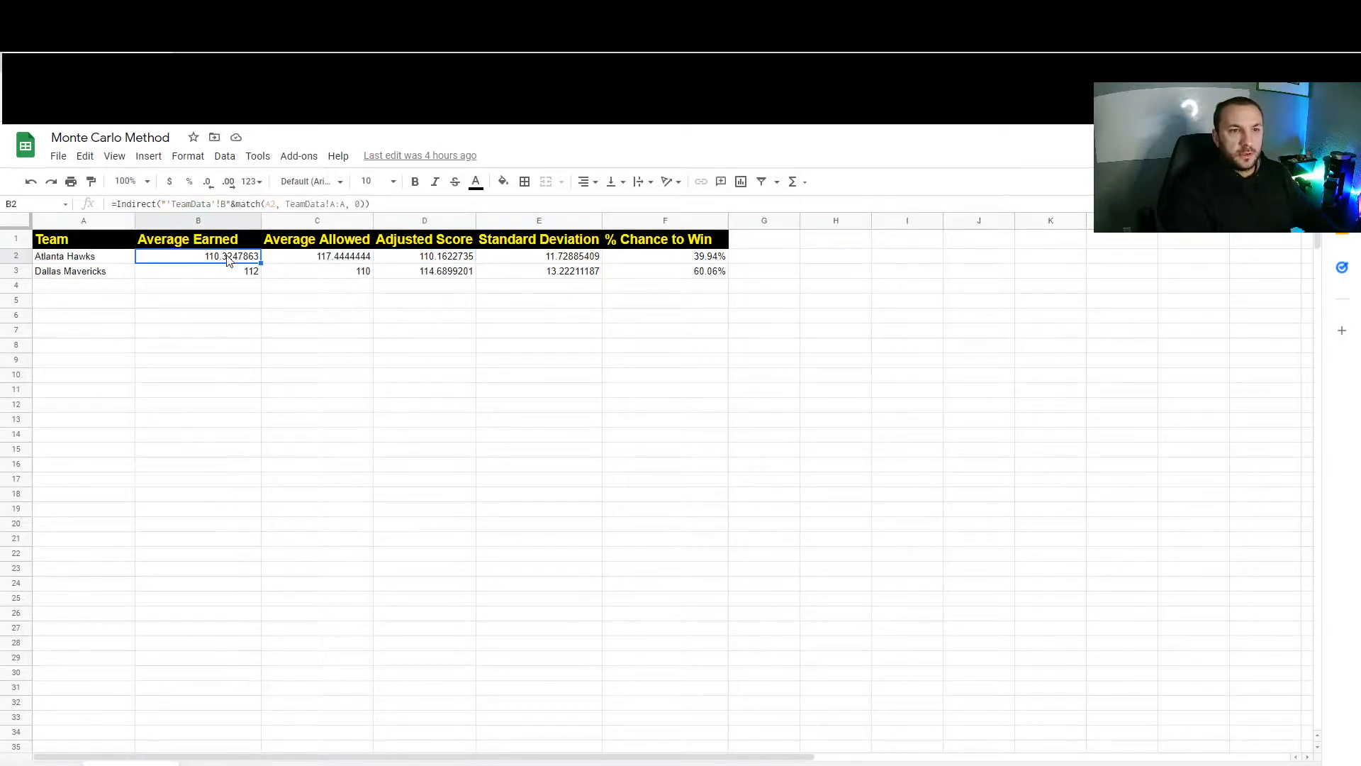
pyautogui.moveTo(298, 274)
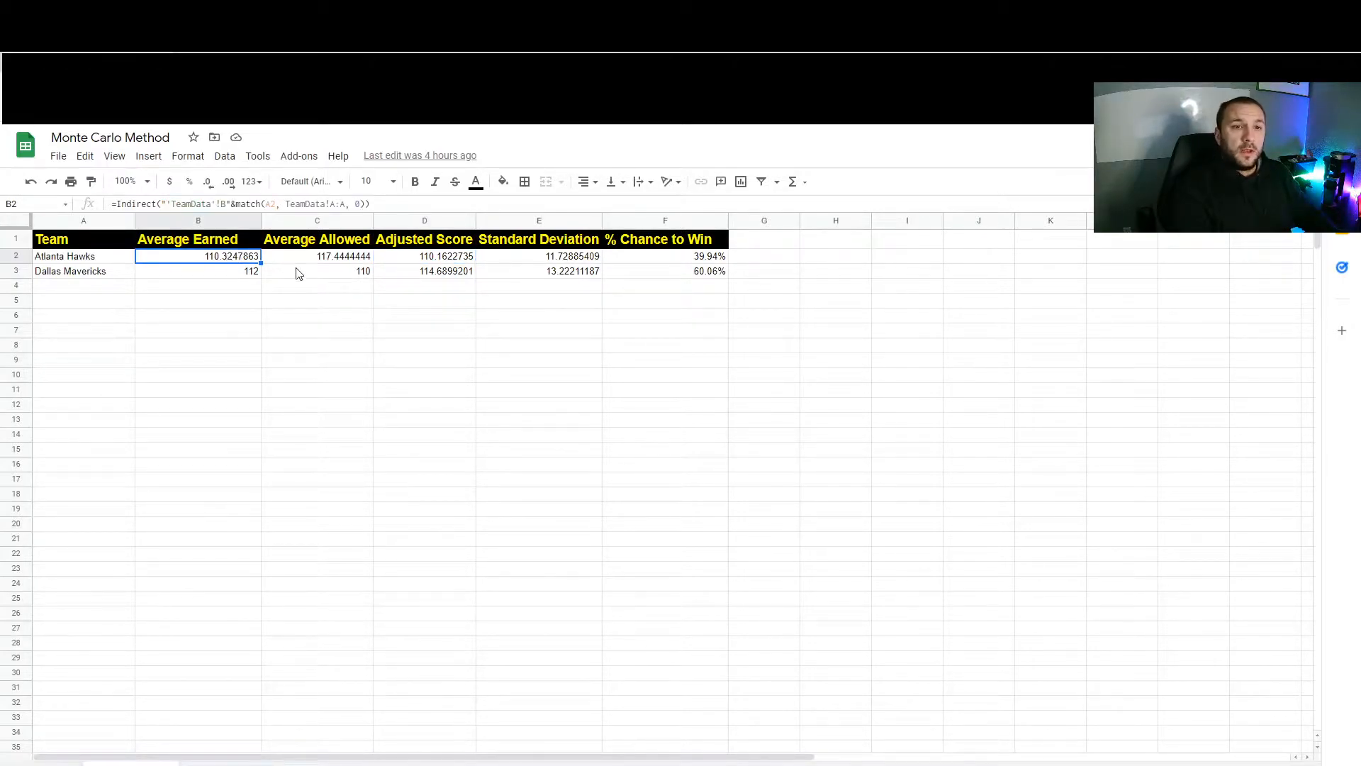
pyautogui.click(316, 270)
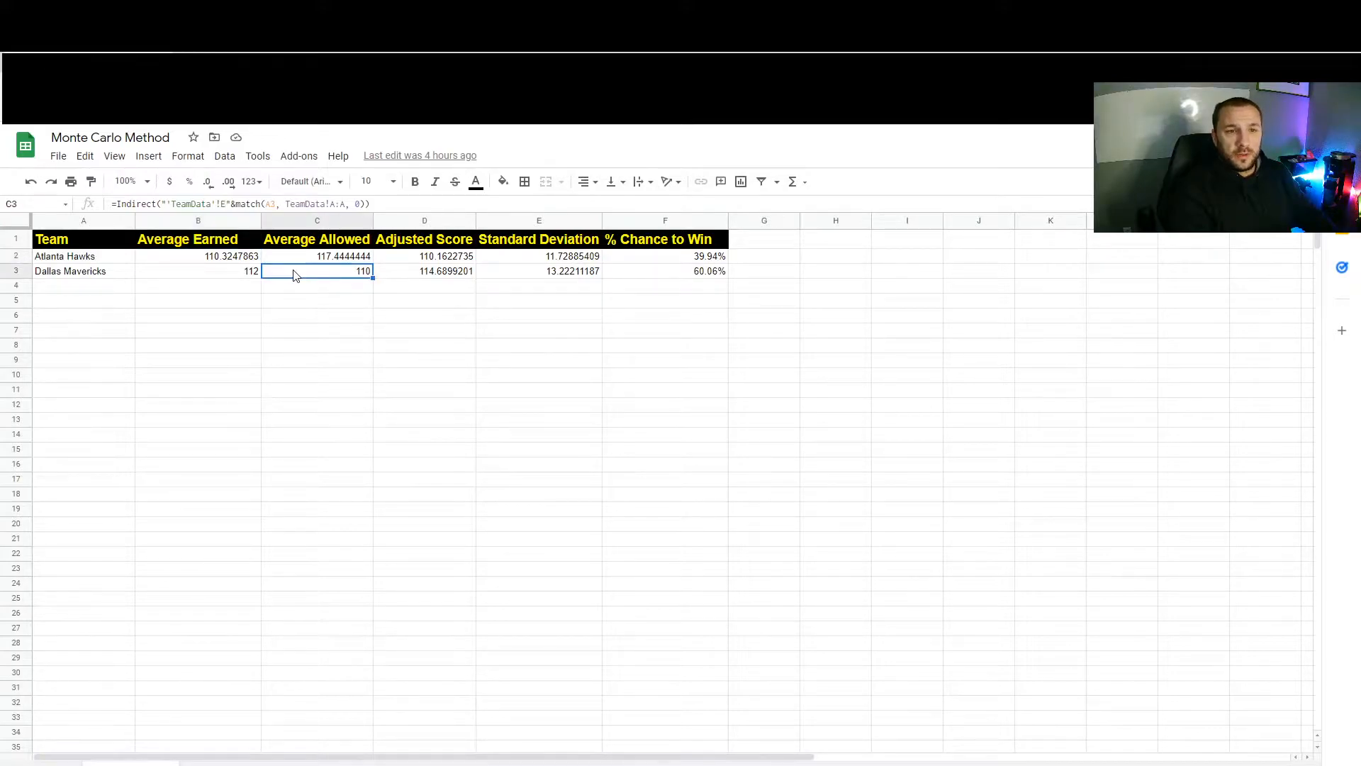
pyautogui.moveTo(300, 286)
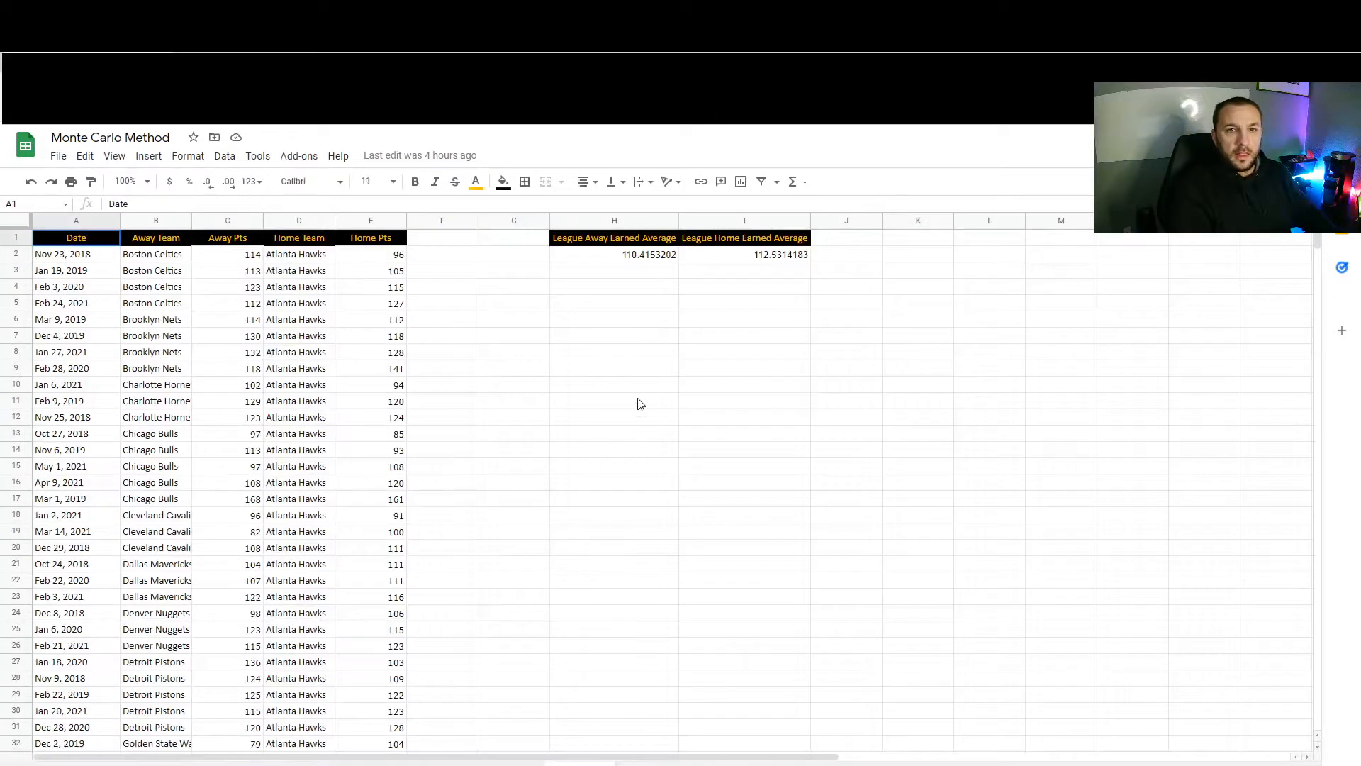
pyautogui.click(614, 237)
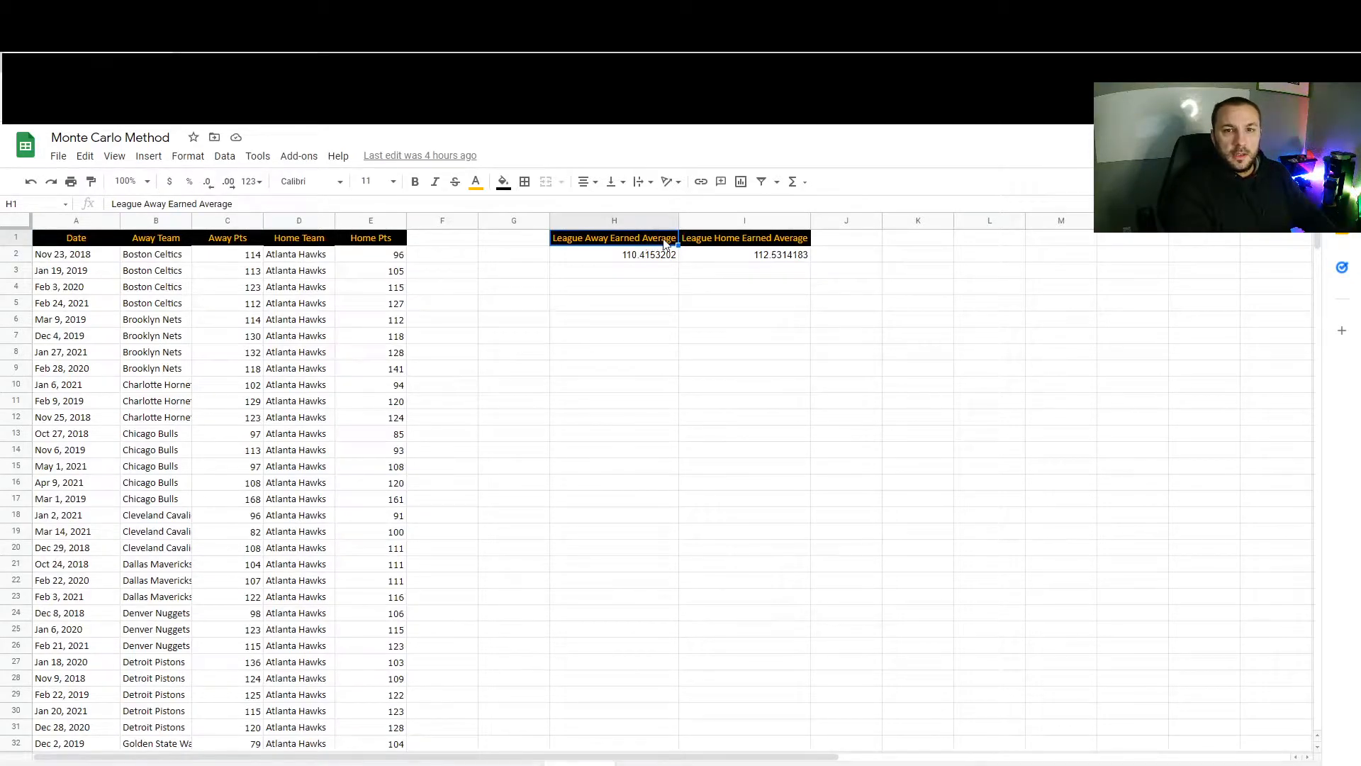
pyautogui.moveTo(702, 258)
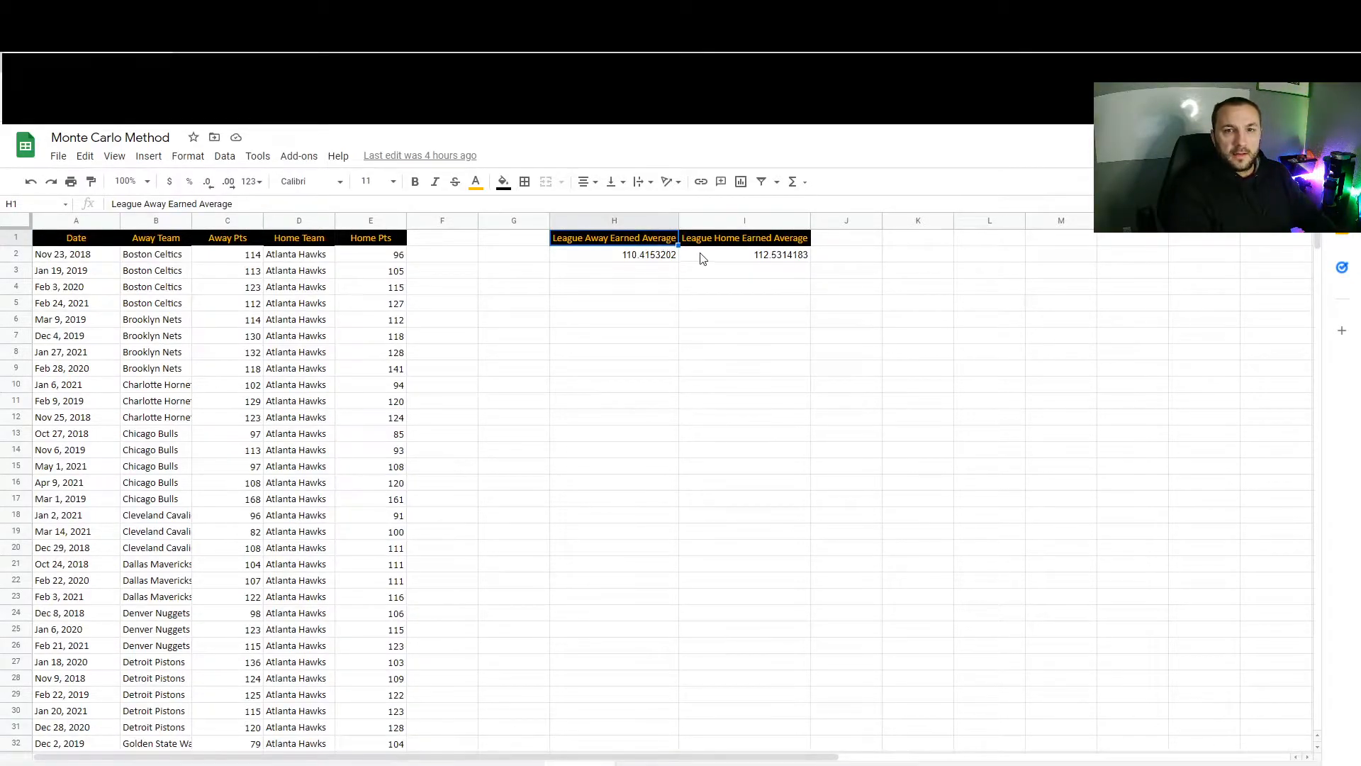
pyautogui.click(743, 237)
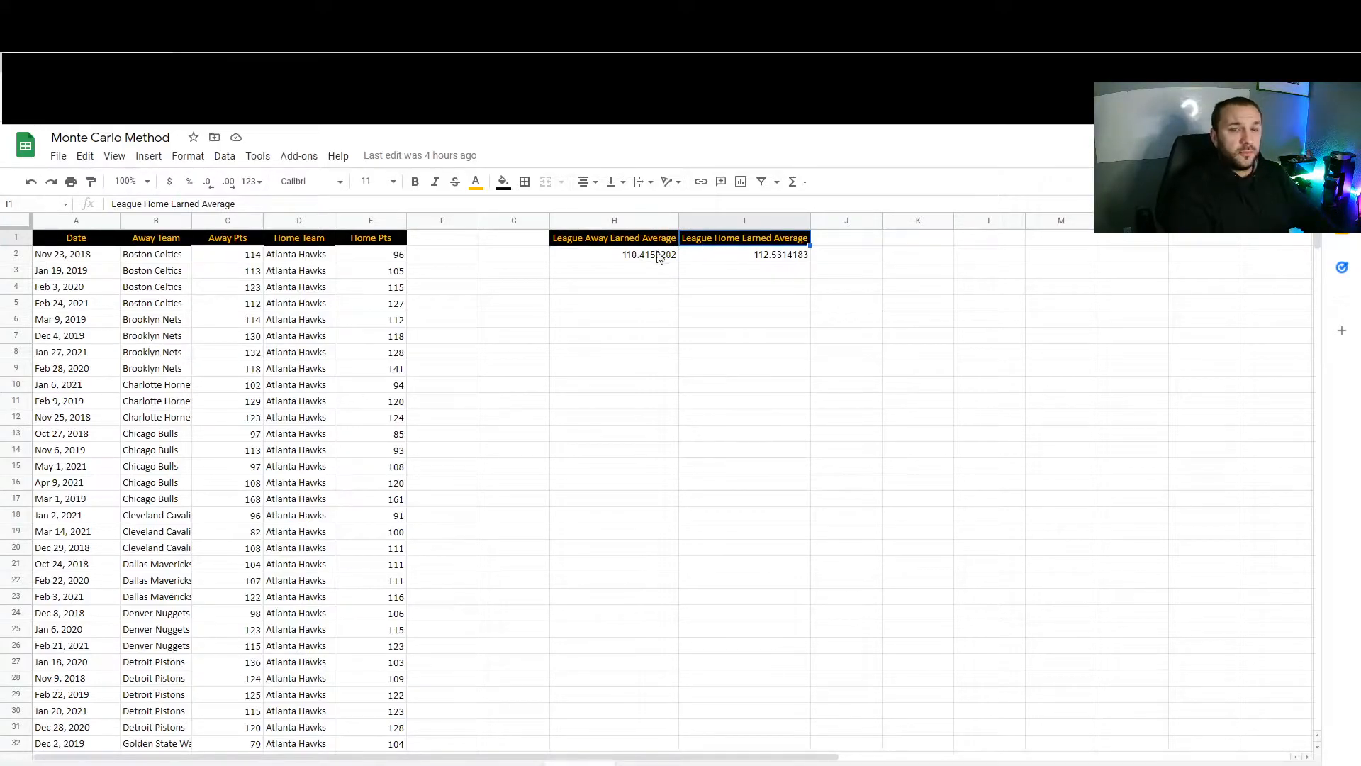
pyautogui.click(614, 254)
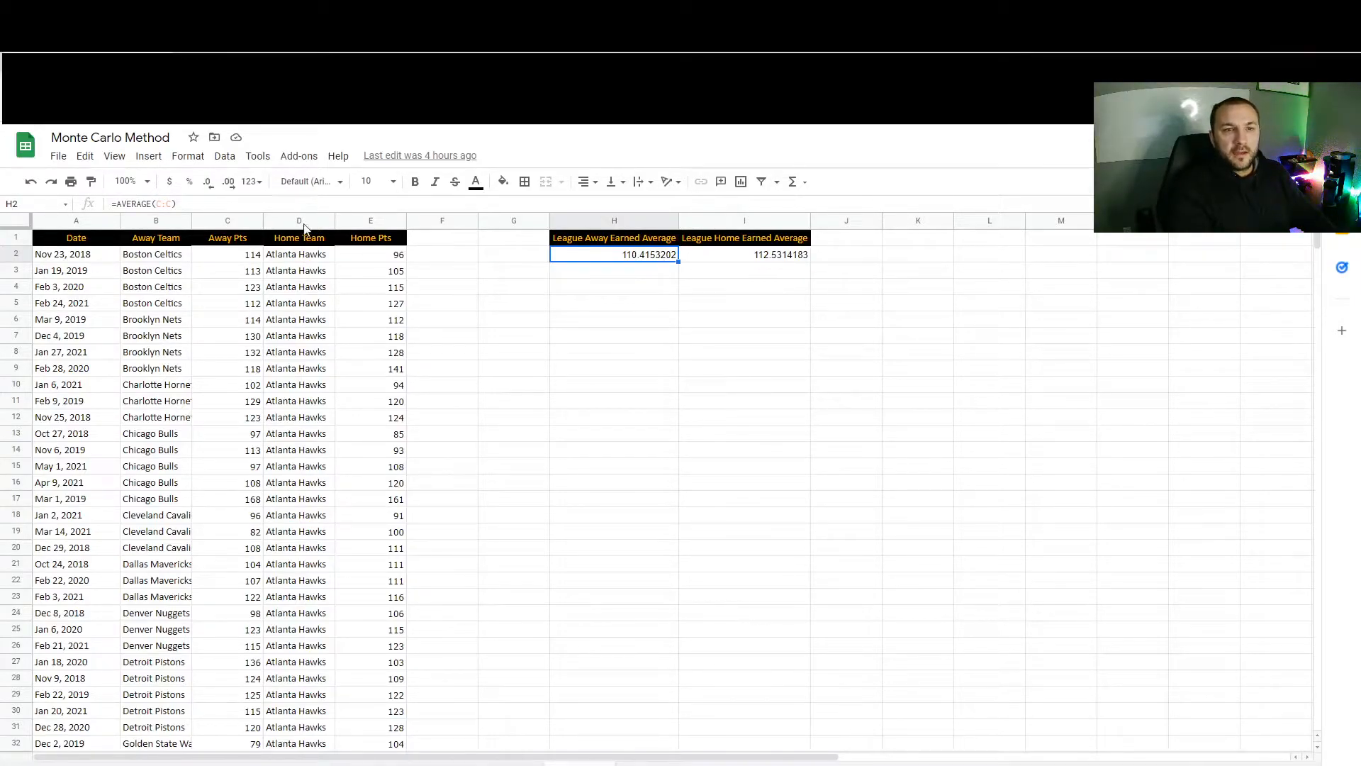
pyautogui.click(227, 220)
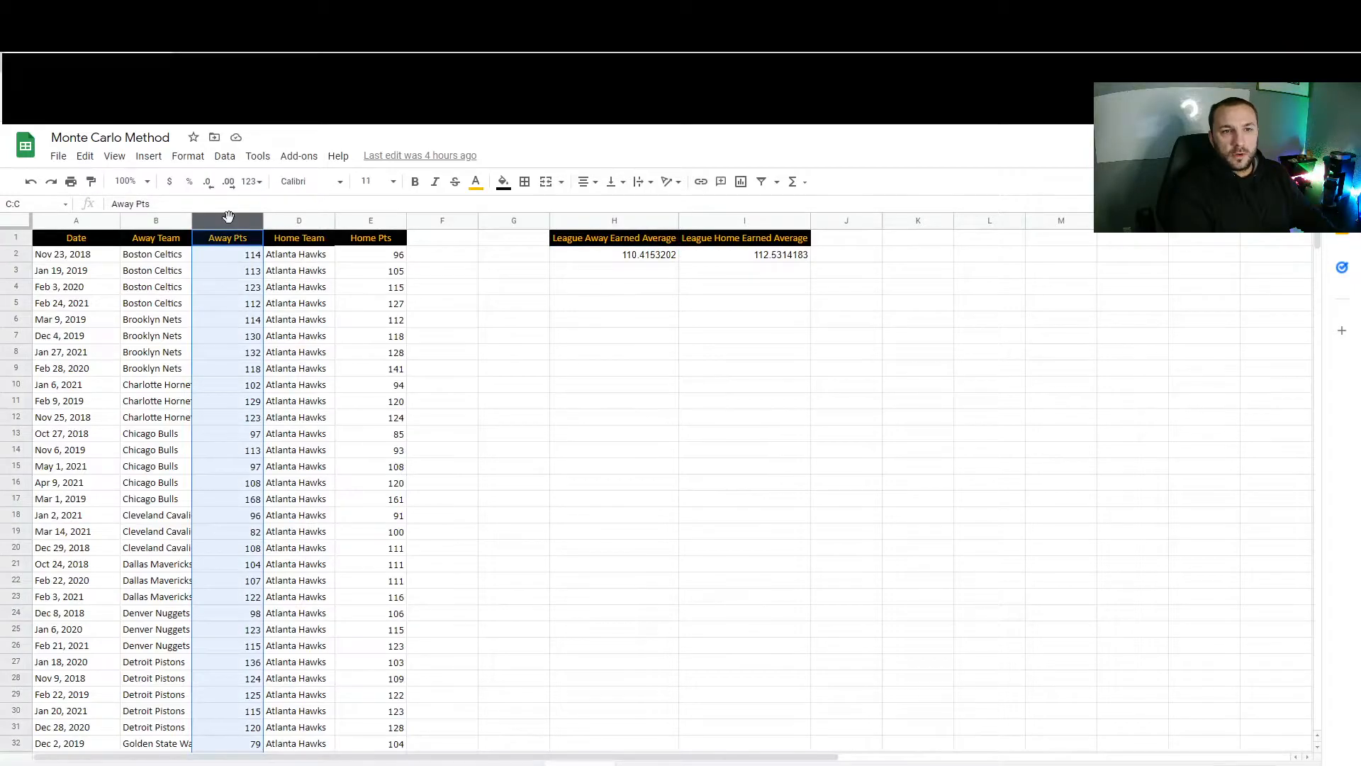
pyautogui.click(614, 287)
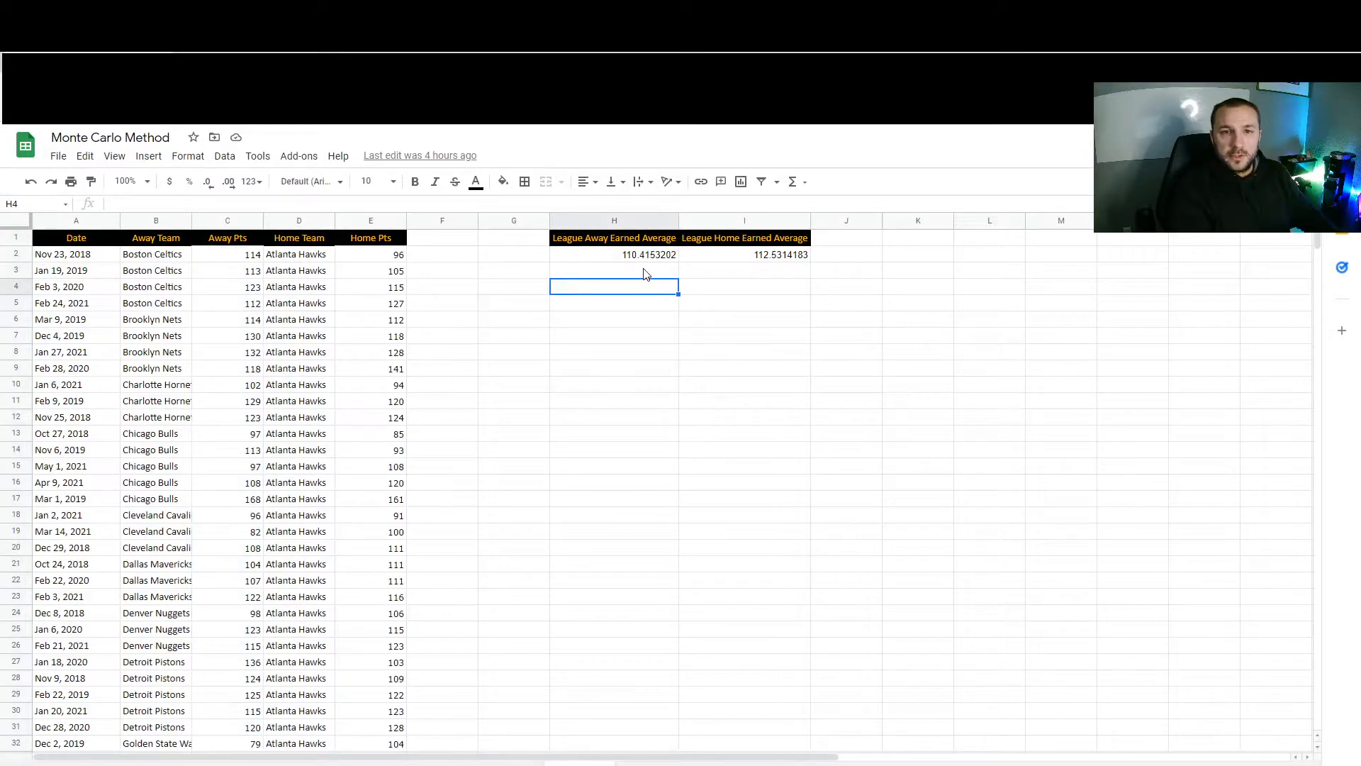
pyautogui.click(614, 254)
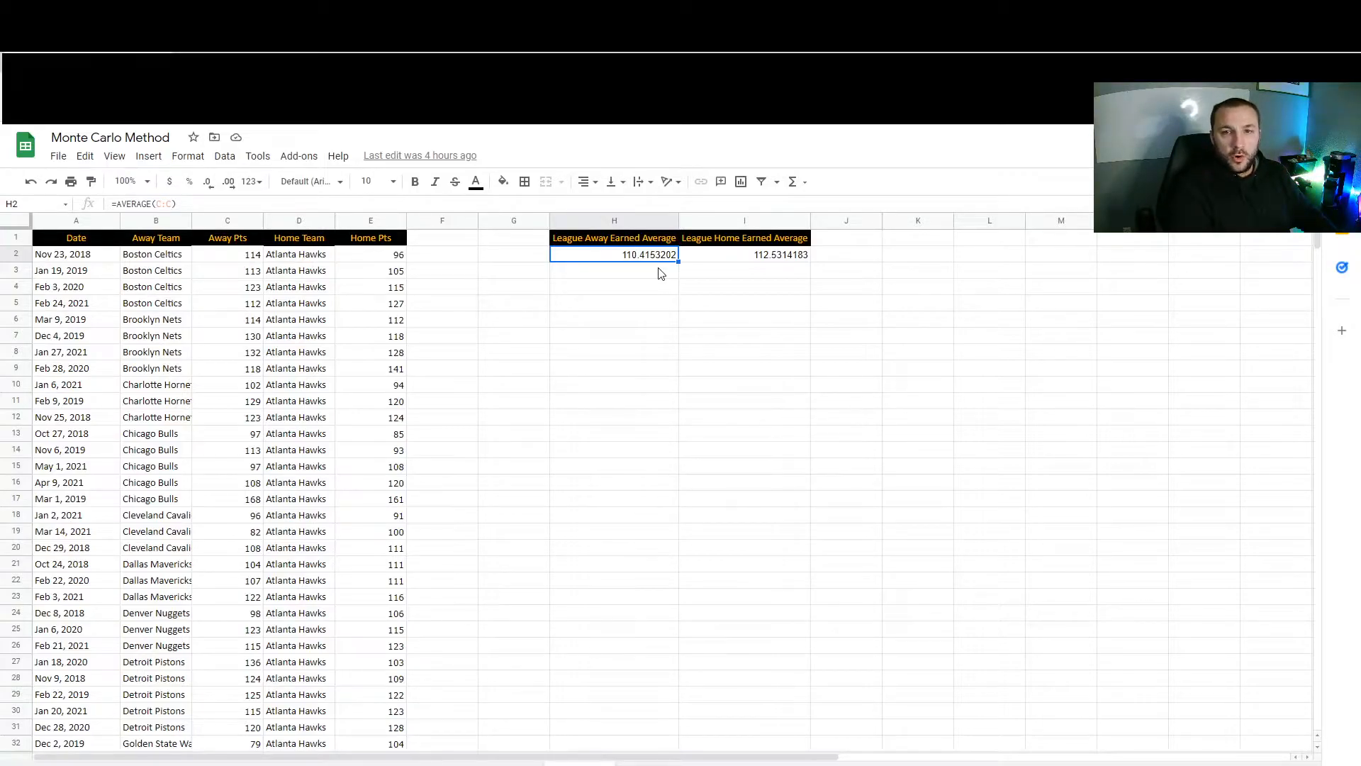
pyautogui.click(743, 254)
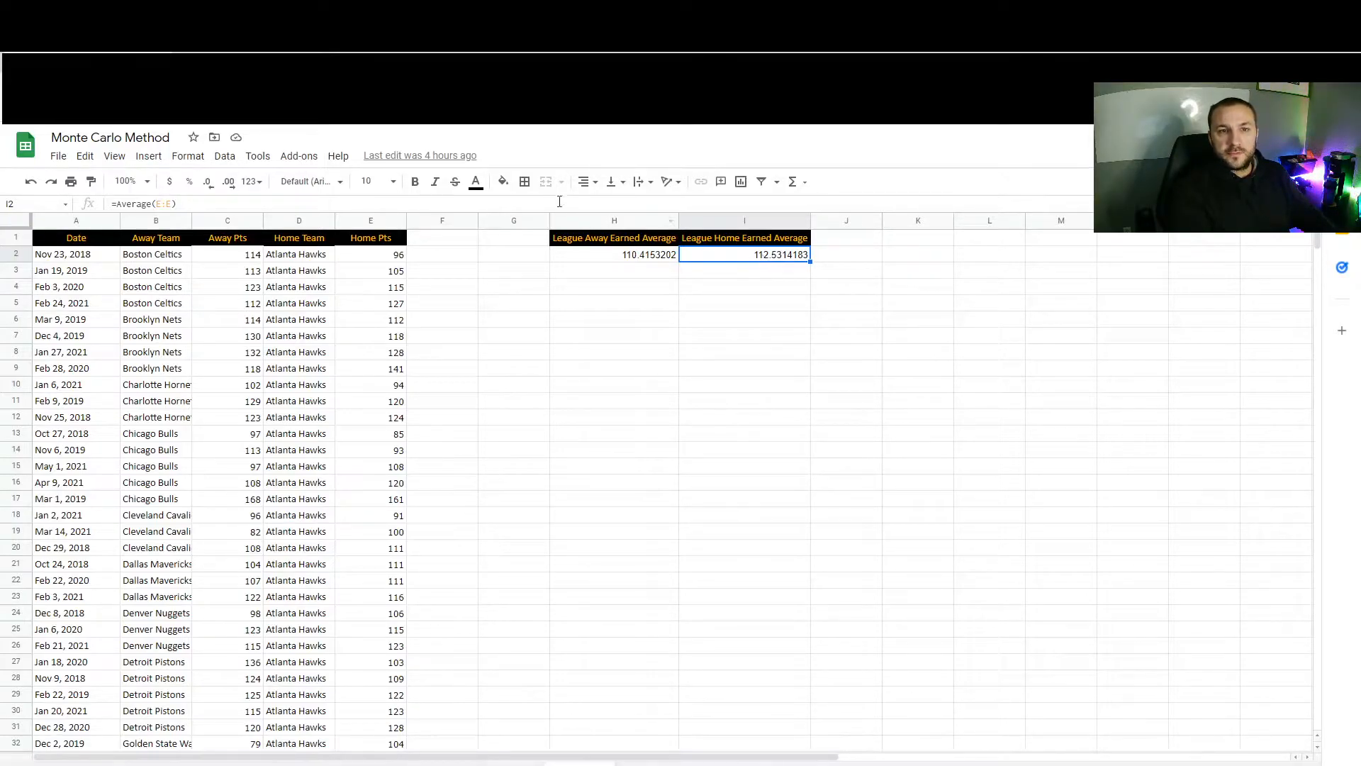
pyautogui.click(370, 219)
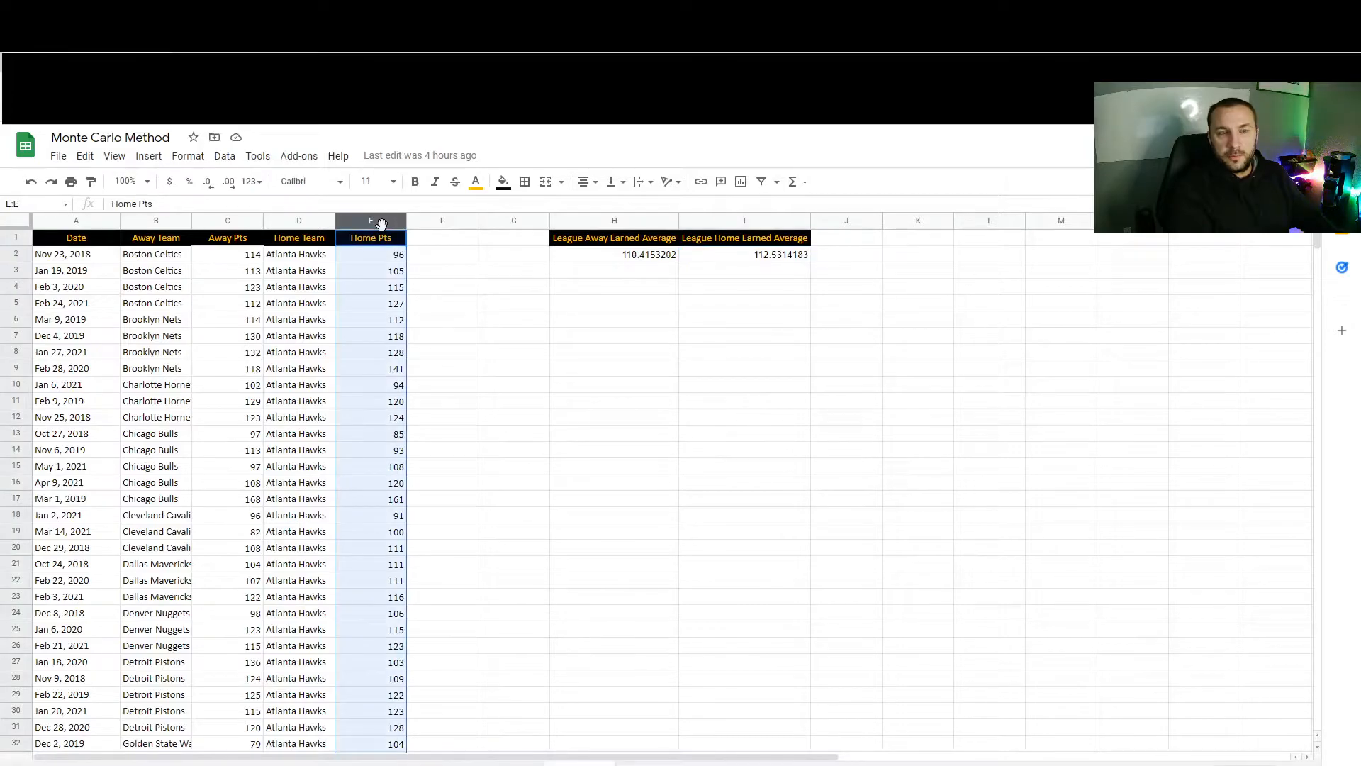
pyautogui.moveTo(781, 249)
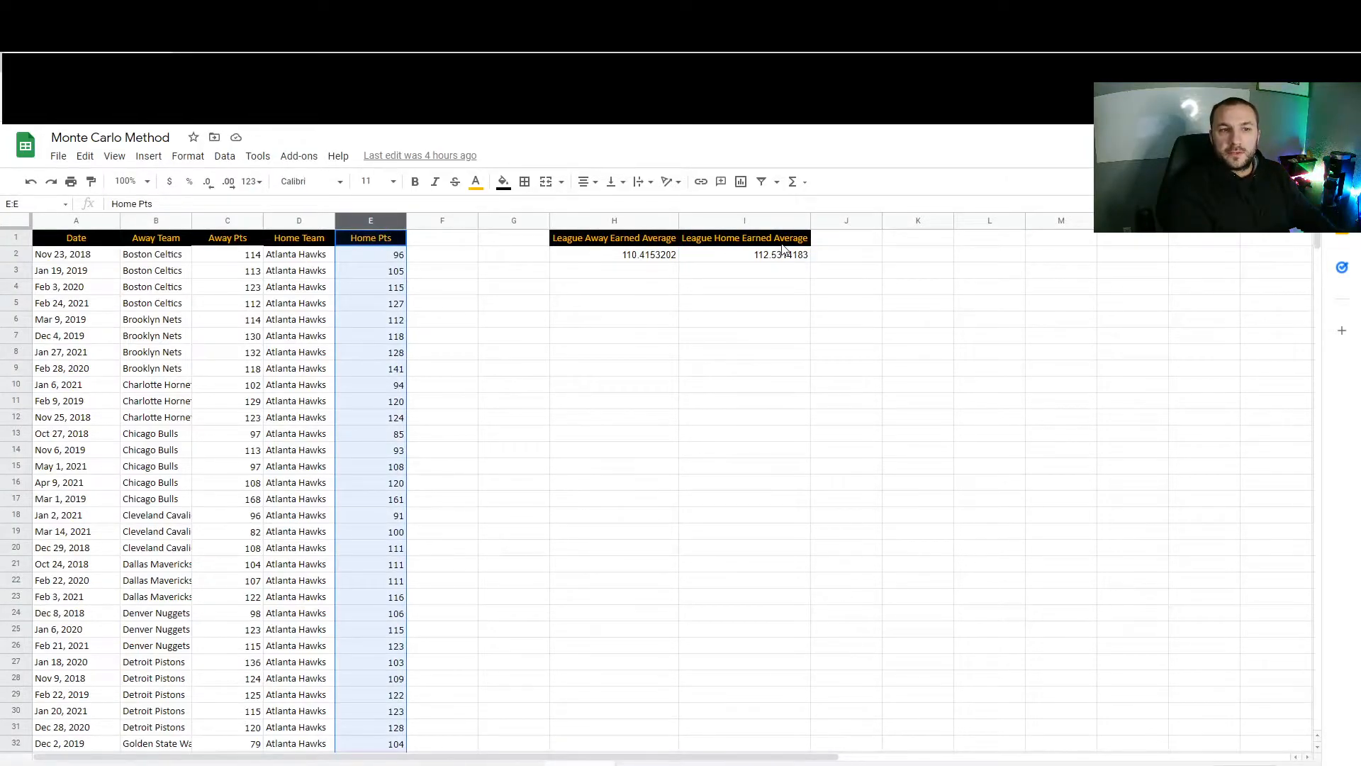
pyautogui.click(744, 254)
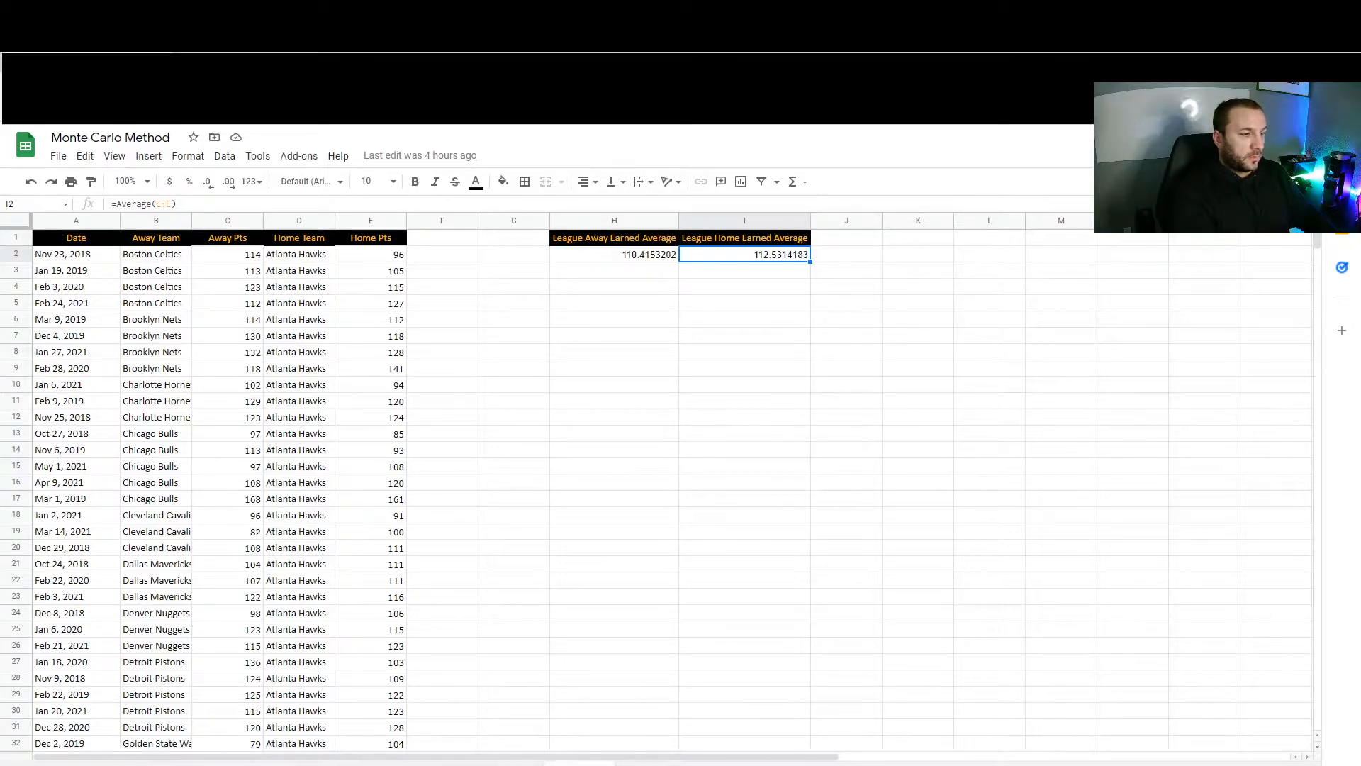
pyautogui.moveTo(364, 630)
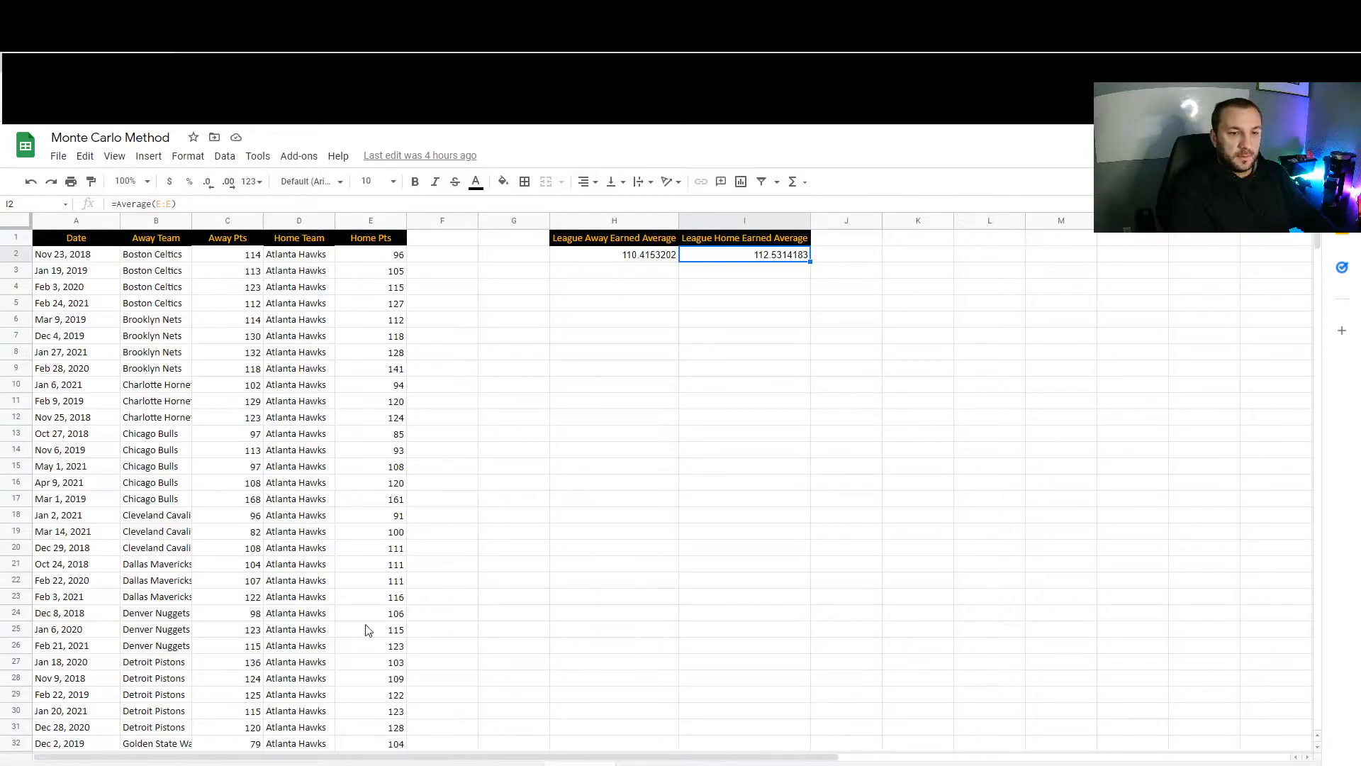
# Paste the header row into row 9 and Atlanta Hawks and Dallas Mavericks into A10:A11.
pyautogui.click(370, 628)
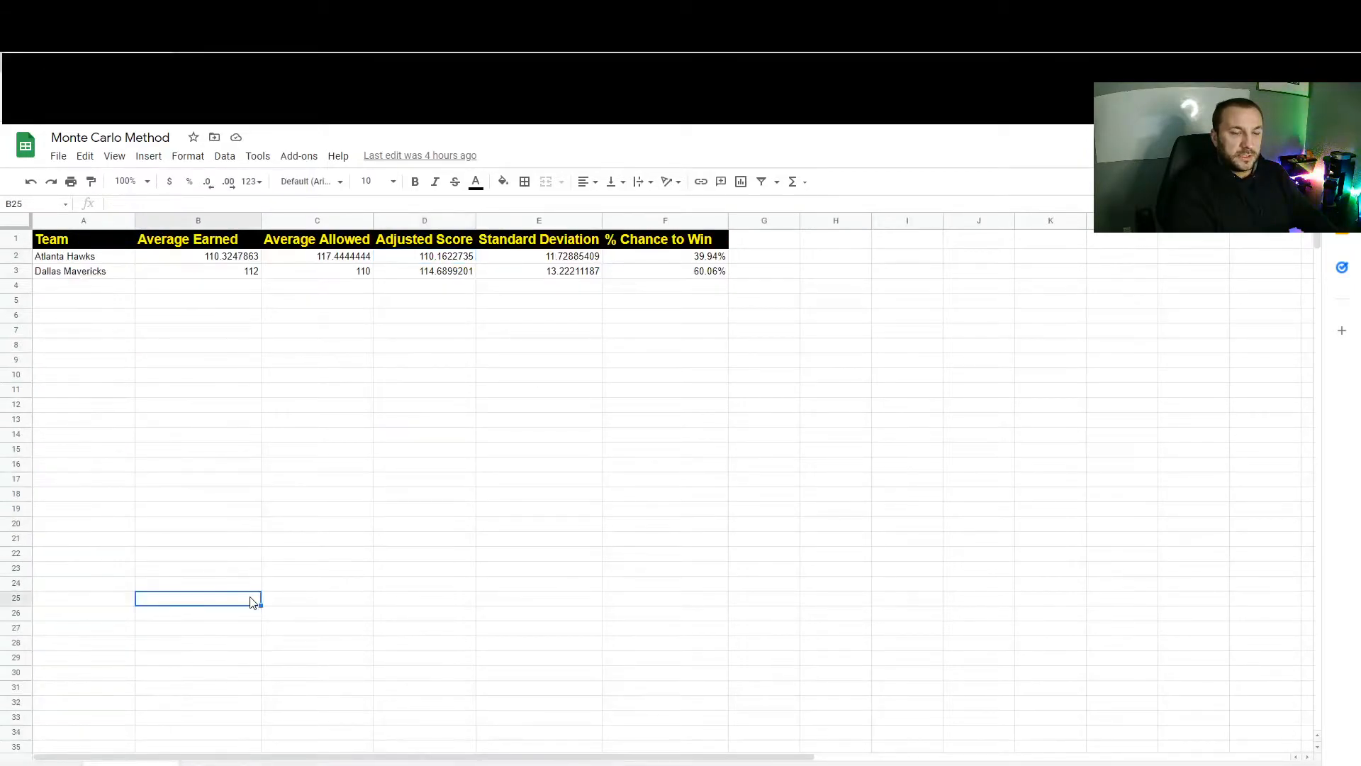
pyautogui.click(84, 330)
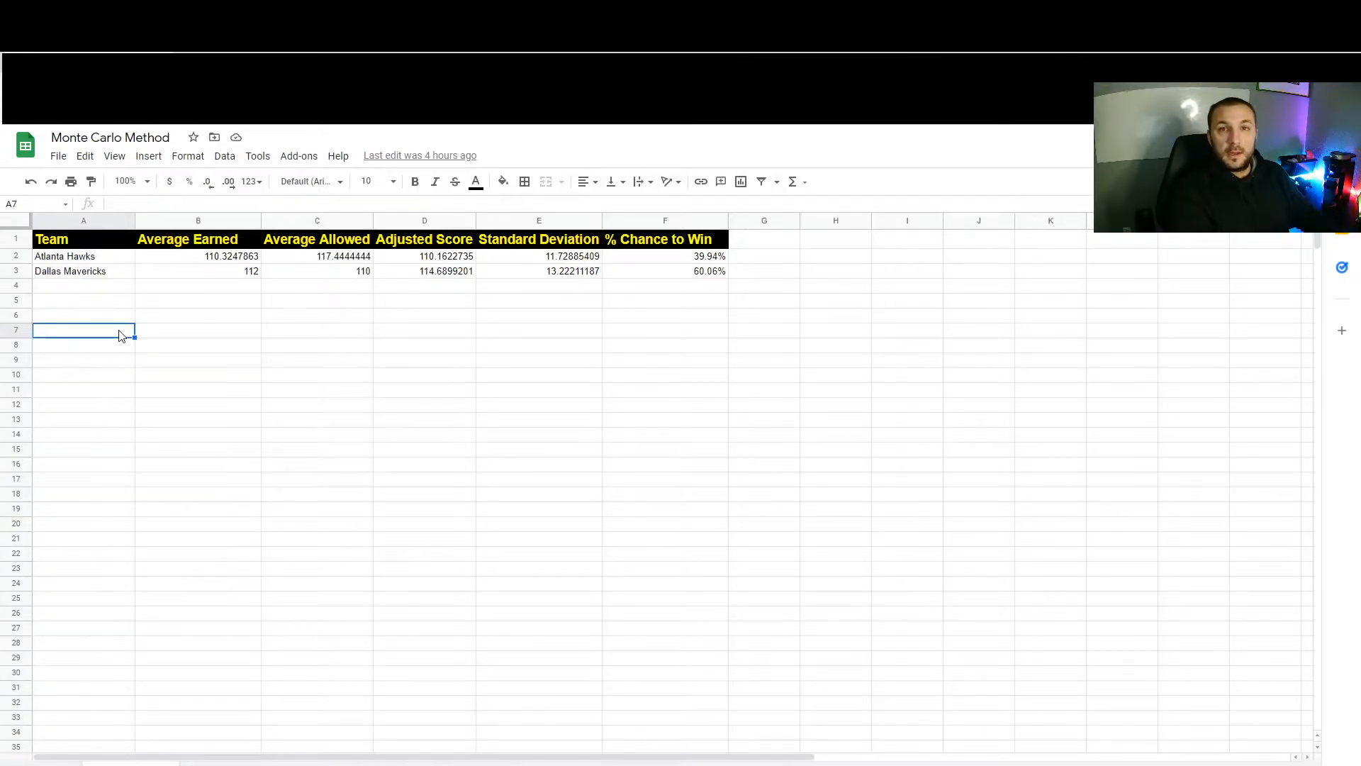
pyautogui.click(64, 255)
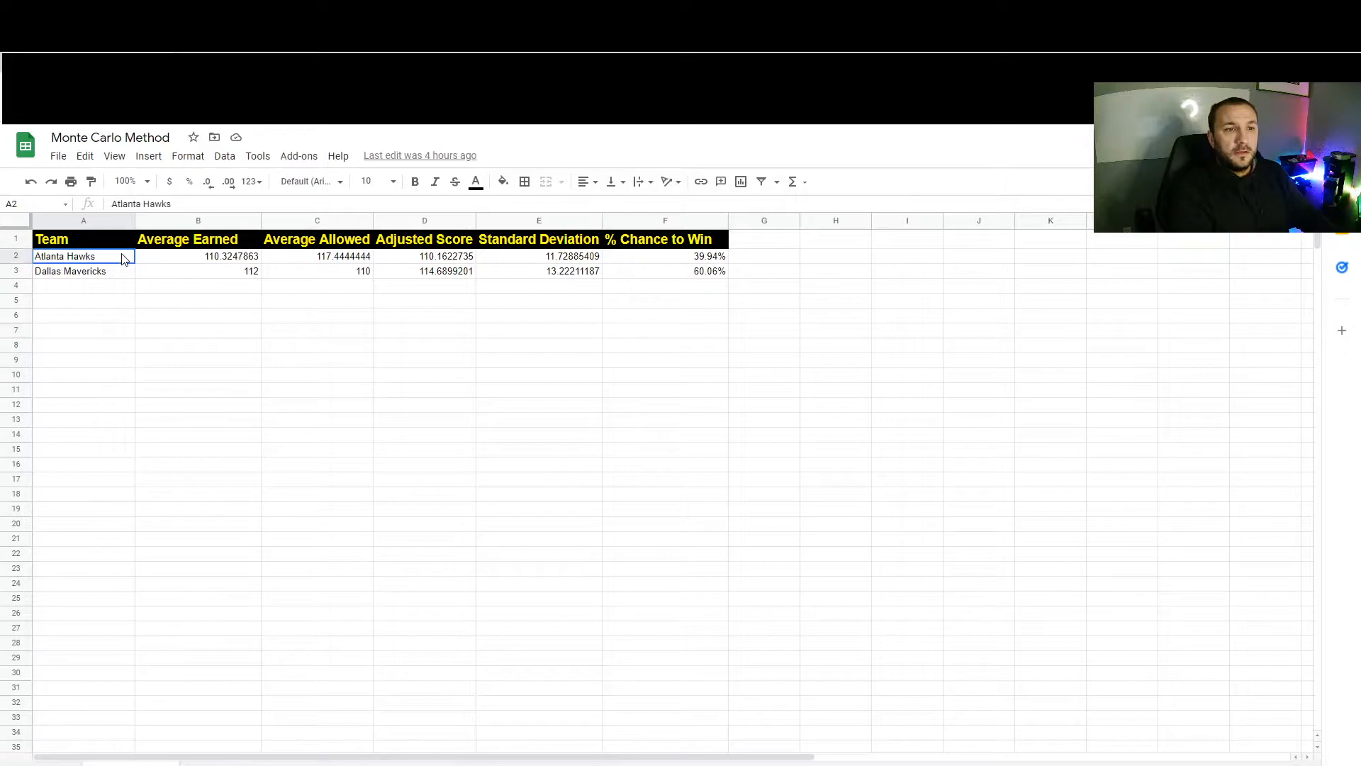
pyautogui.moveTo(82, 255); pyautogui.dragTo(82, 270)
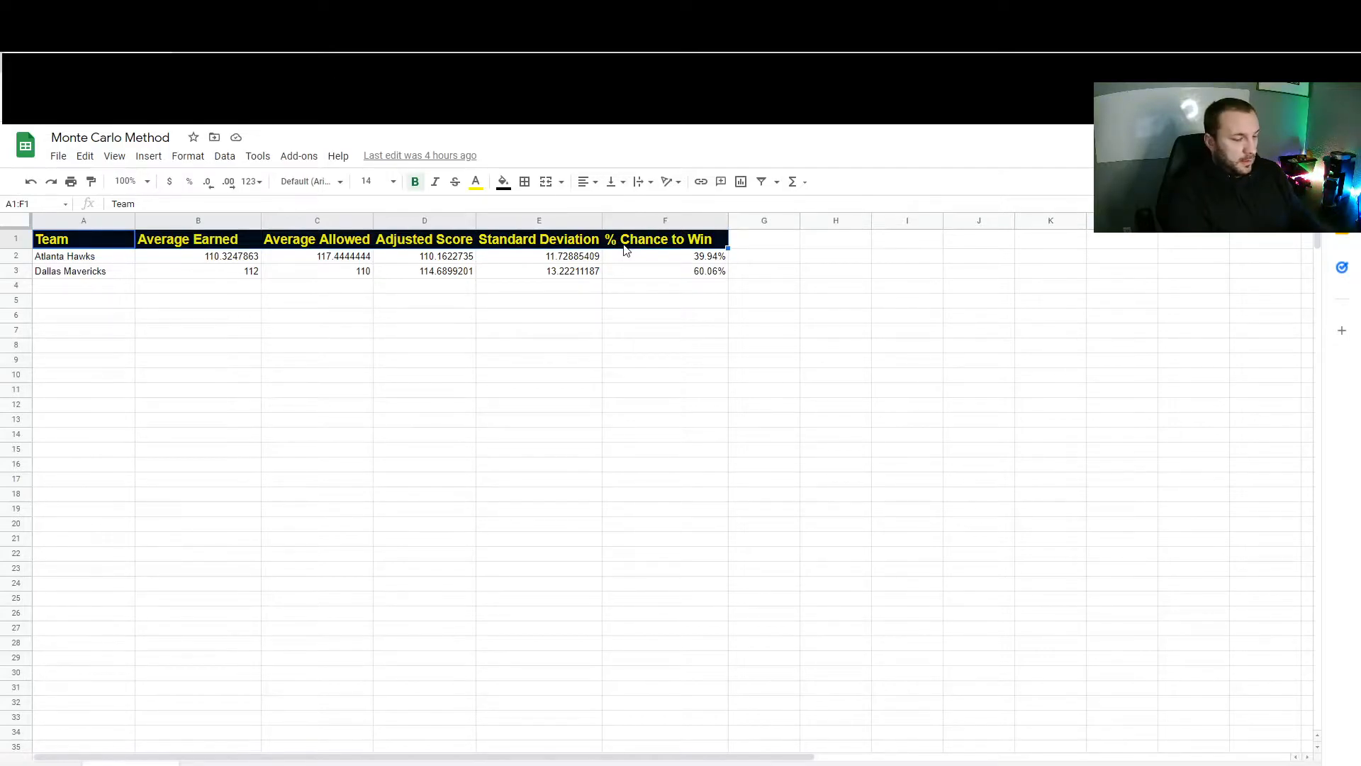
pyautogui.click(82, 358)
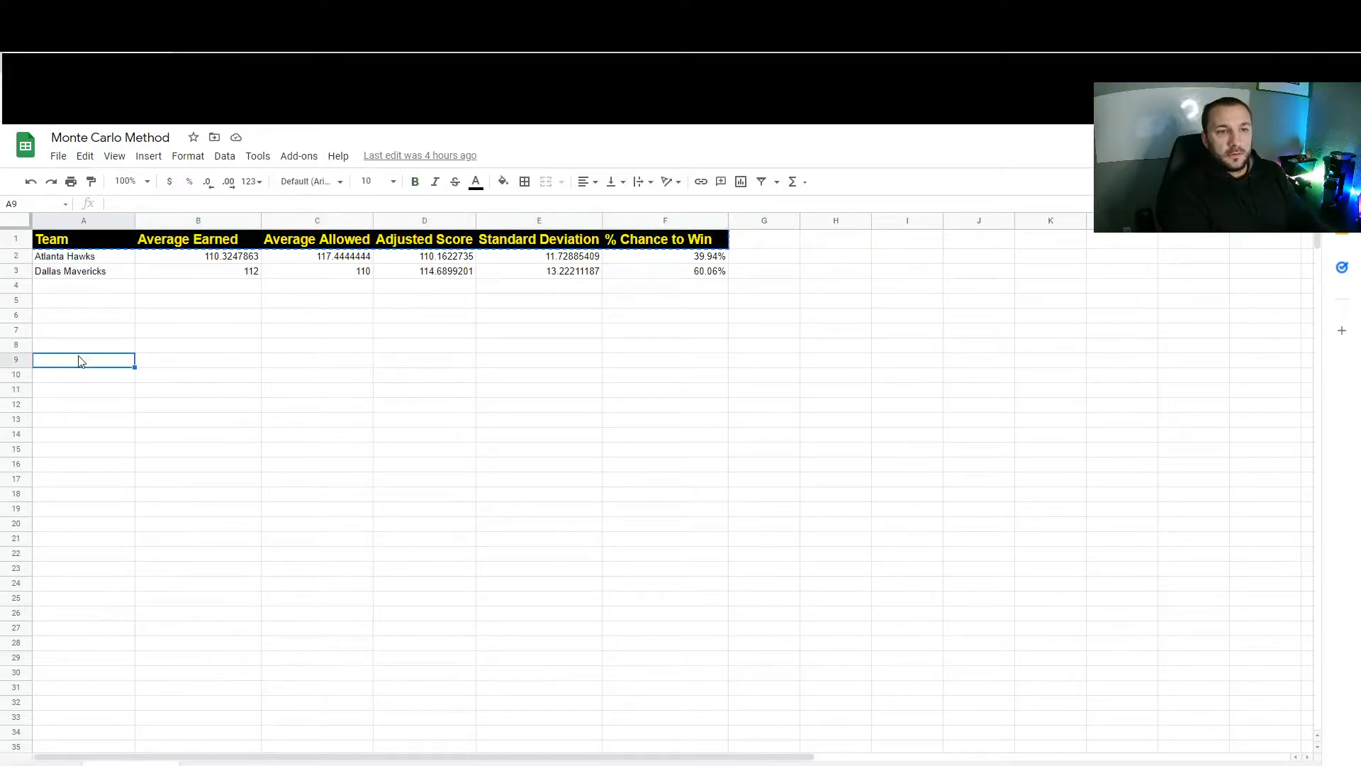
pyautogui.press('ctrl+v')
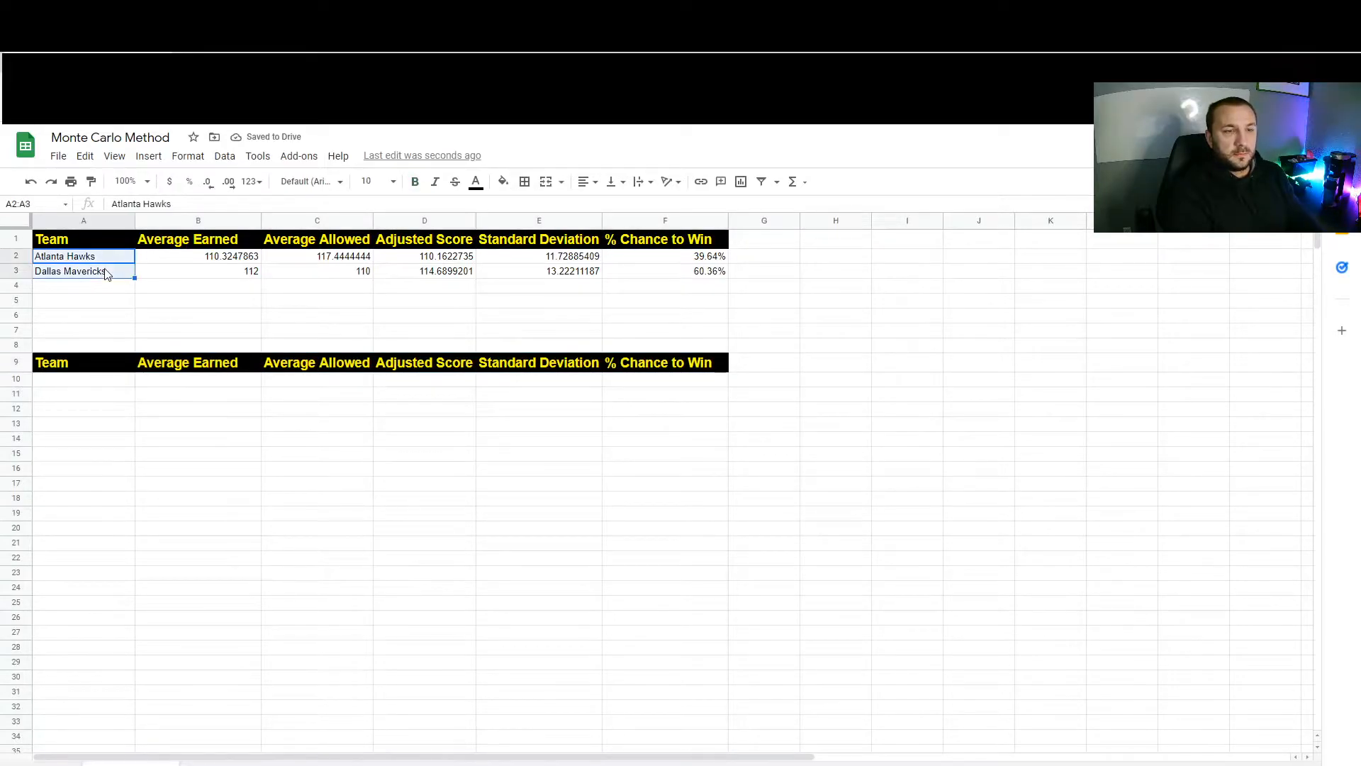
pyautogui.click(82, 377)
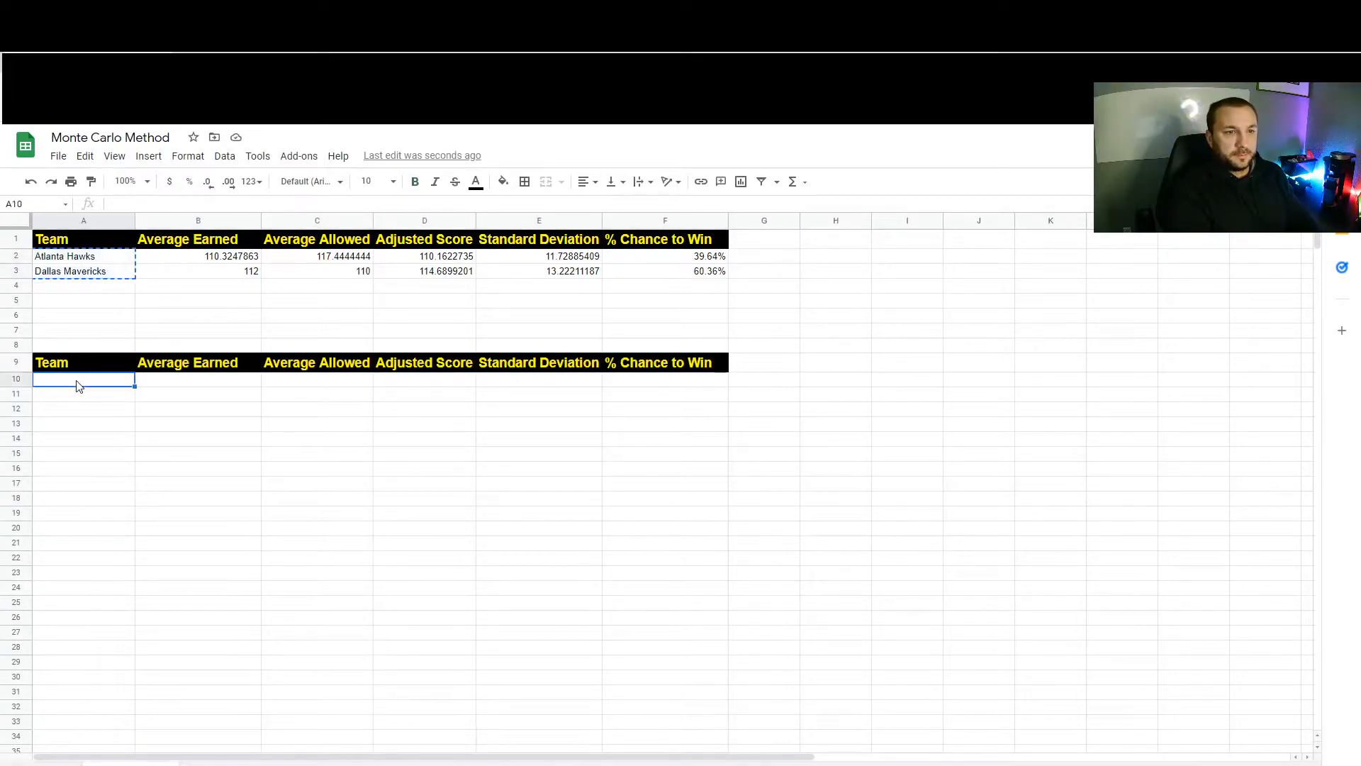
pyautogui.press('ctrl+v')
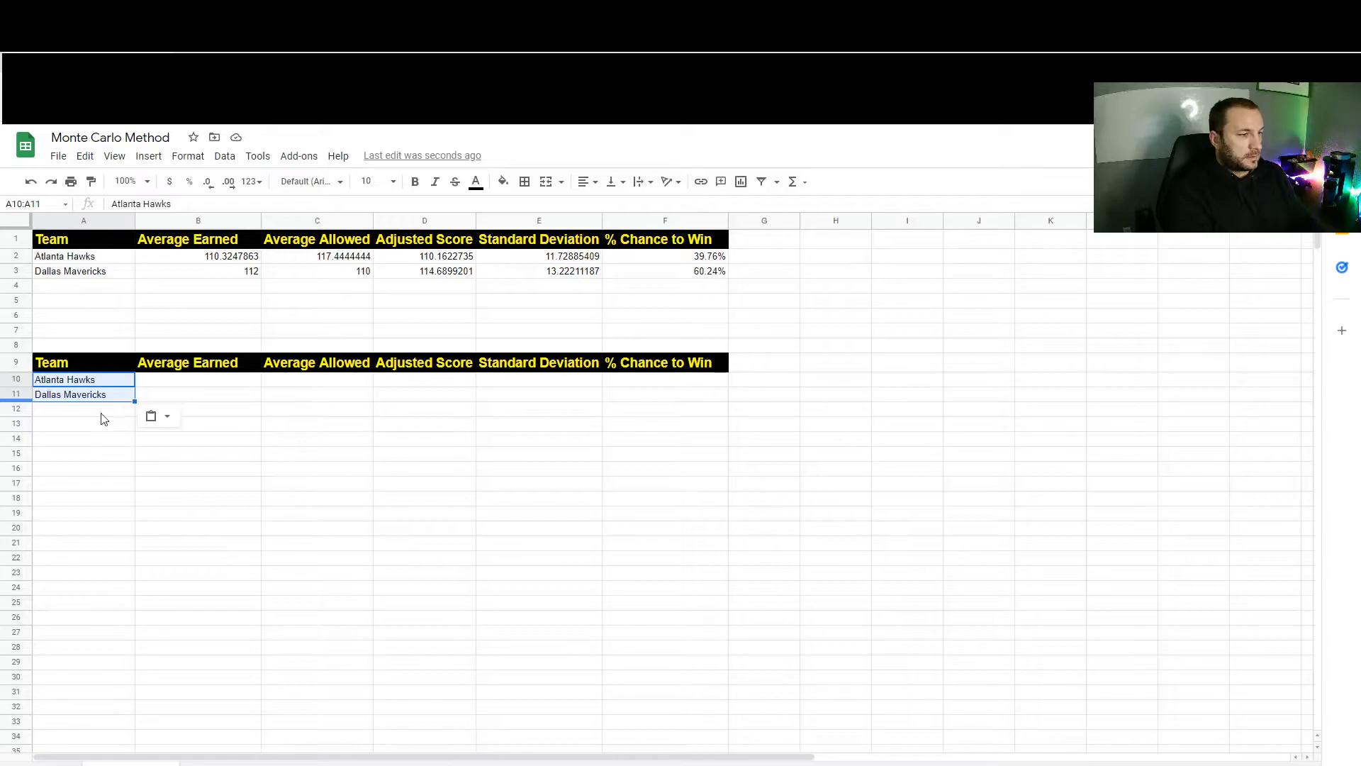
pyautogui.moveTo(432, 628)
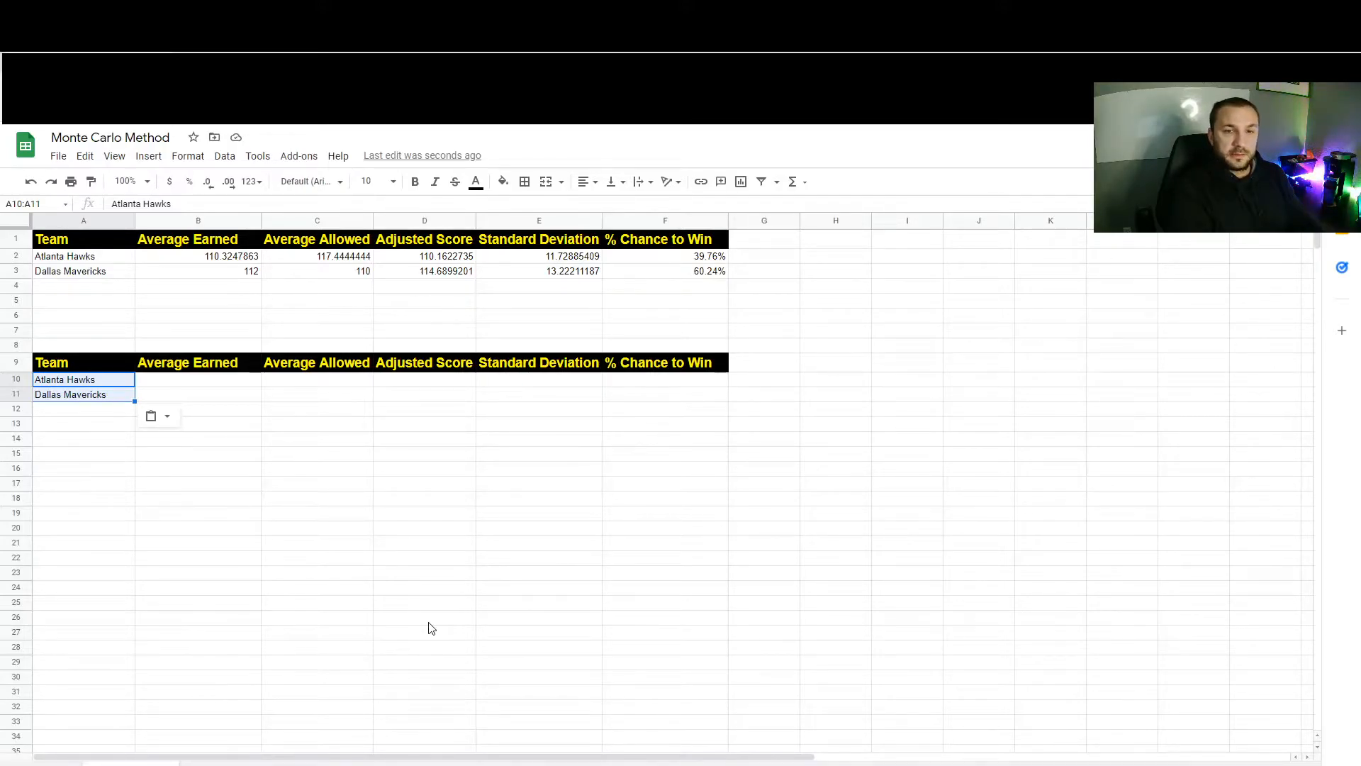
pyautogui.moveTo(411, 279)
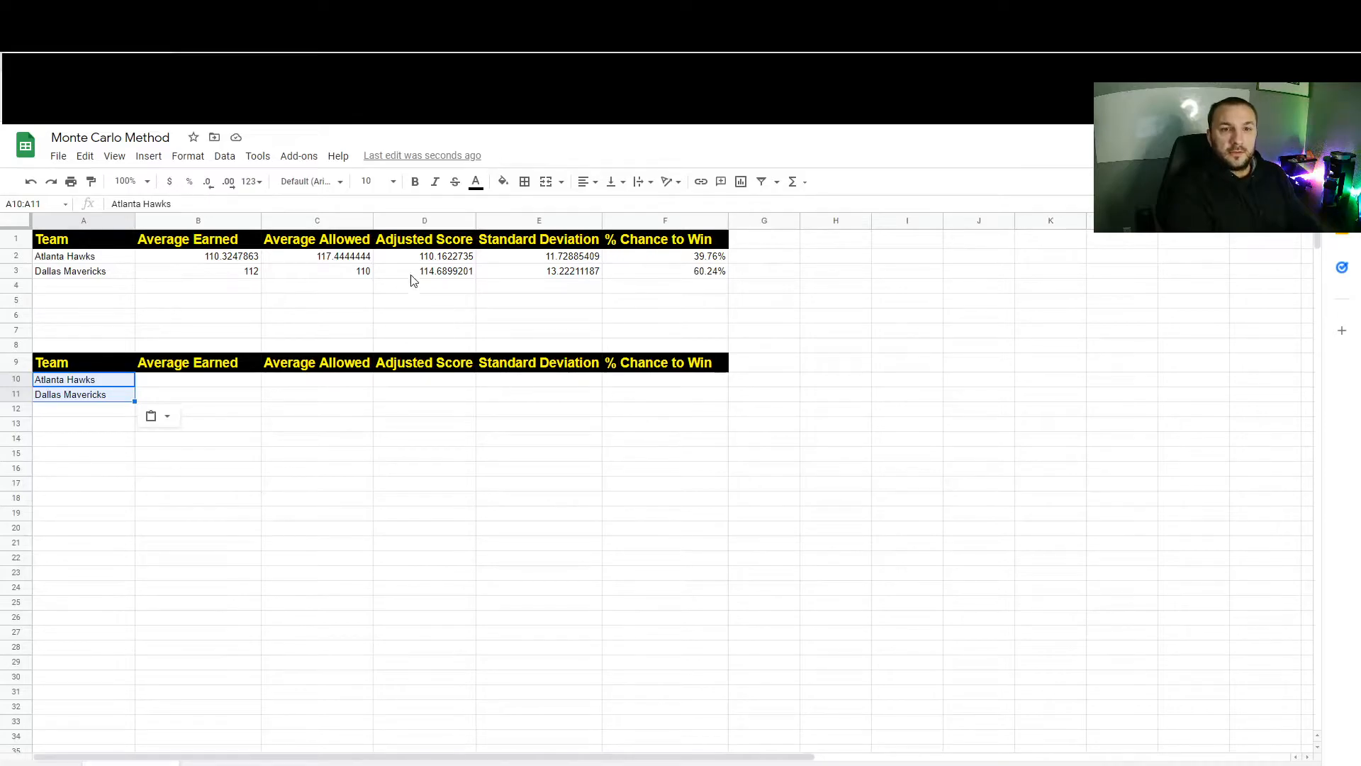
pyautogui.moveTo(413, 390)
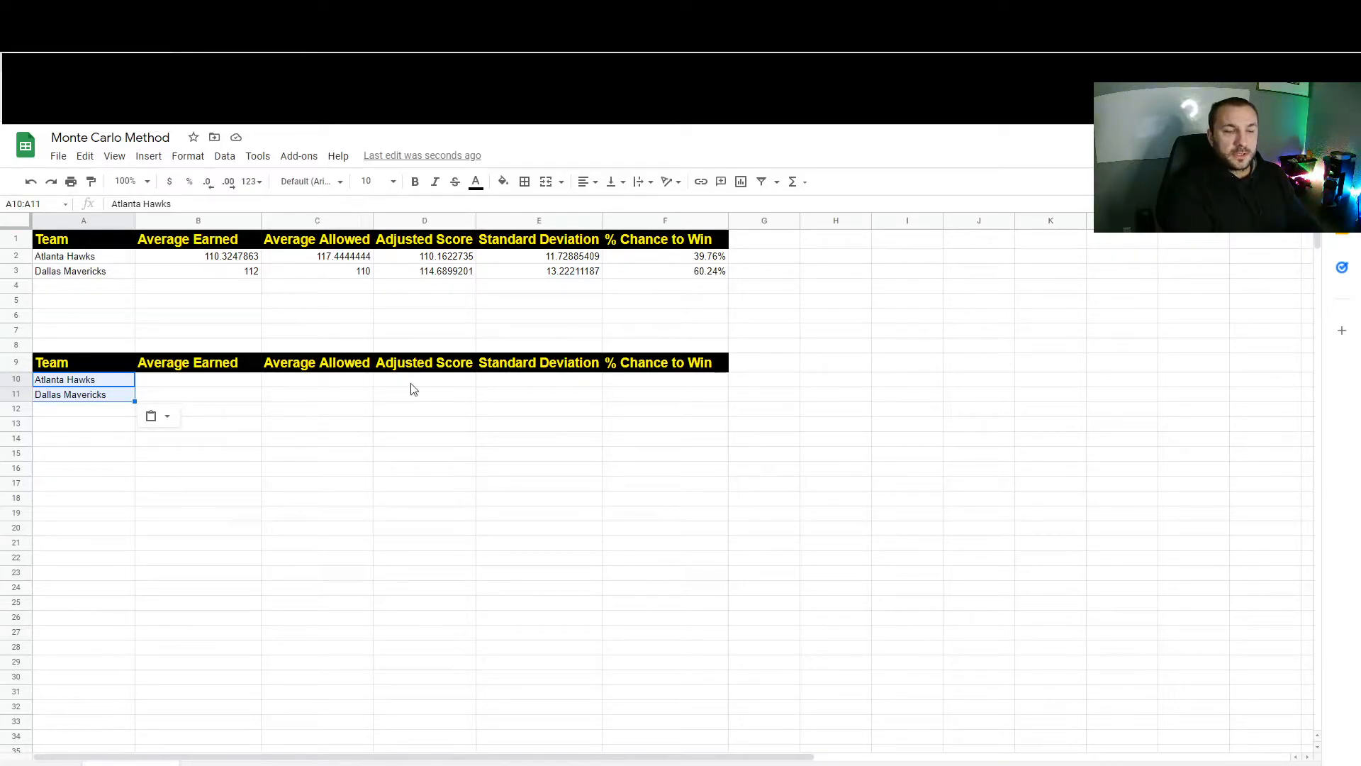
# Enter INDIRECT/MATCH TeamData lookups for Average Earned in B10 and B11.
pyautogui.click(199, 255)
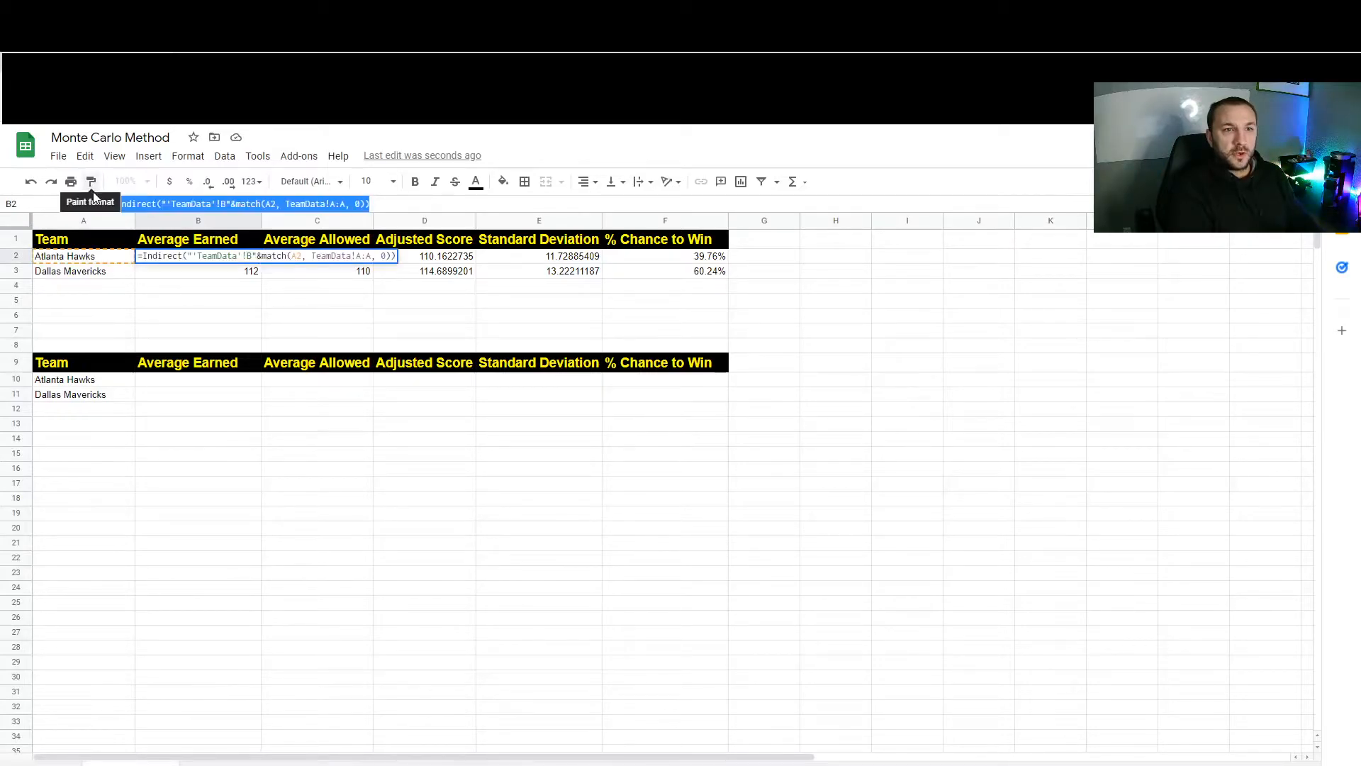
pyautogui.moveTo(183, 271)
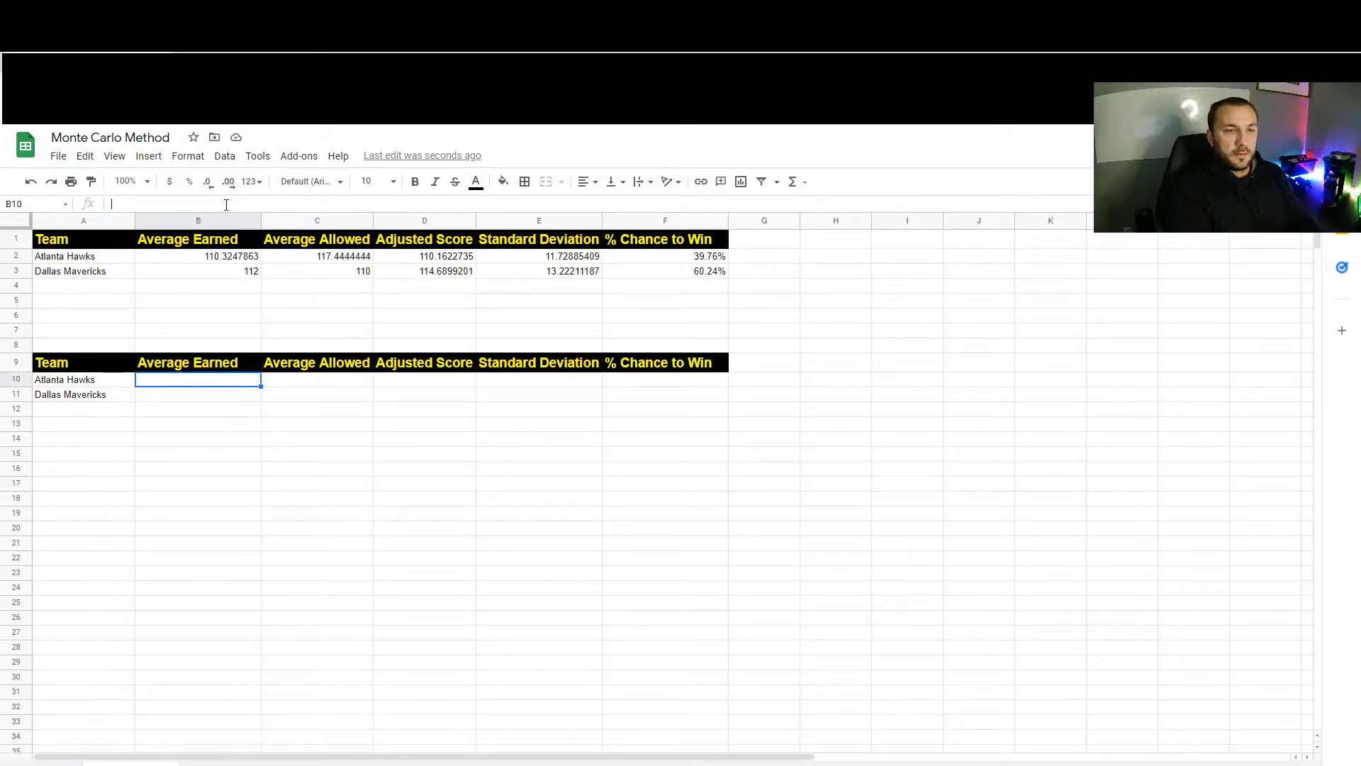
pyautogui.write('=Indirect("\'TeamData\'!B"&match(A2, TeamData!A:A, 0))')
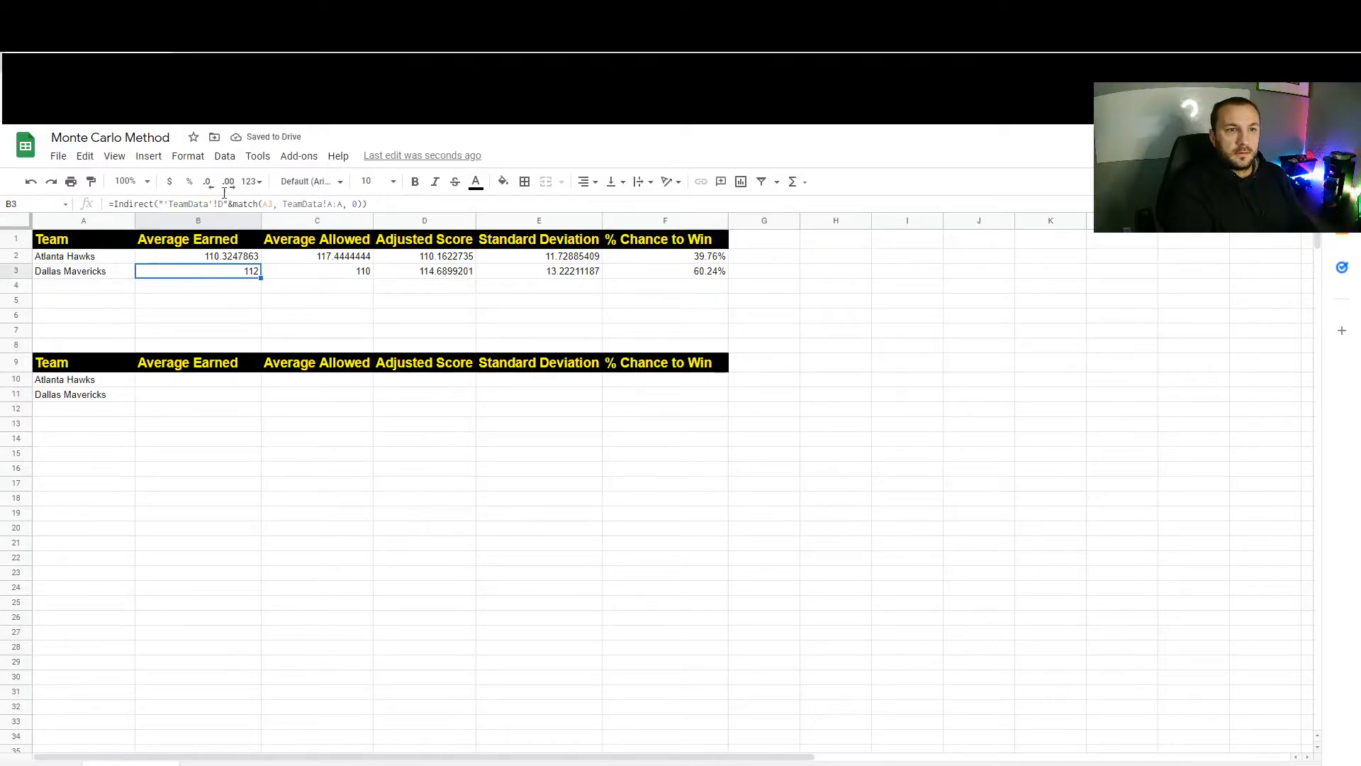
pyautogui.click(316, 270)
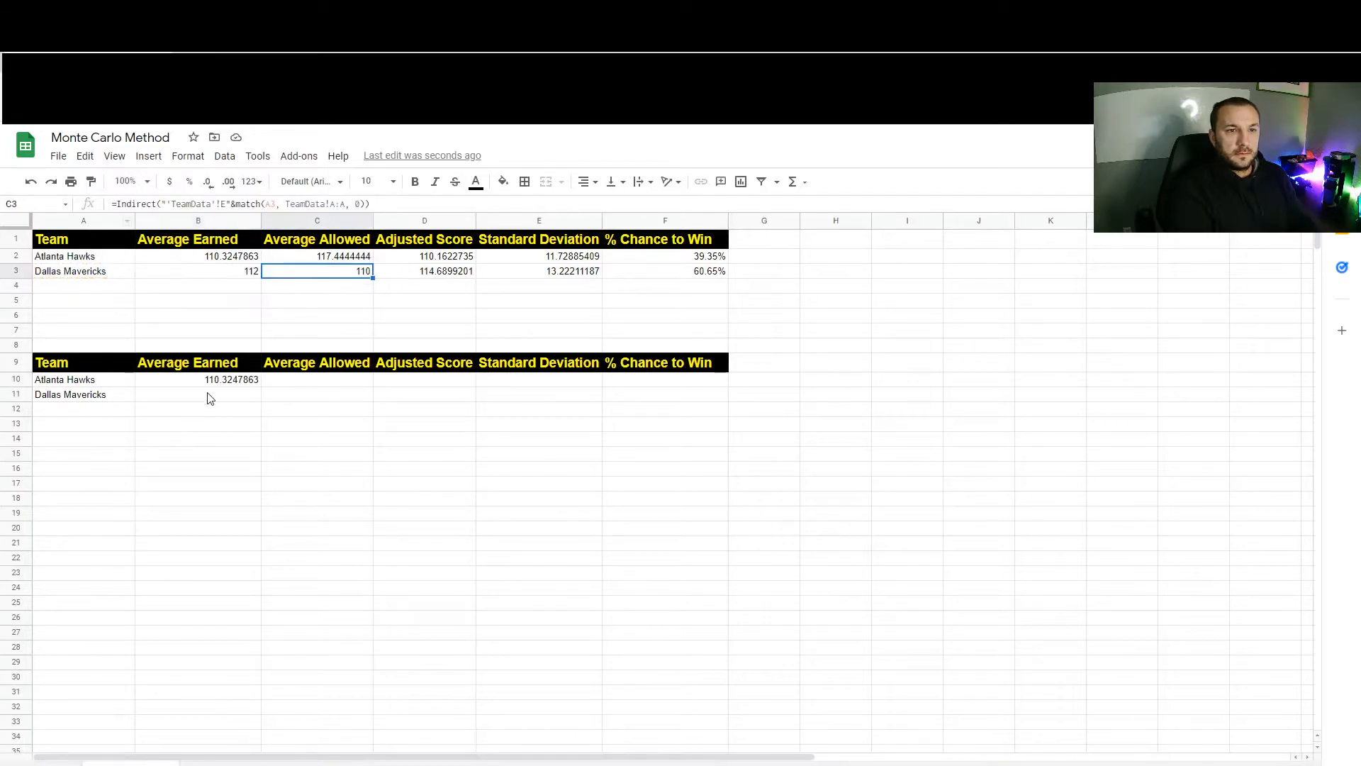
pyautogui.click(197, 394)
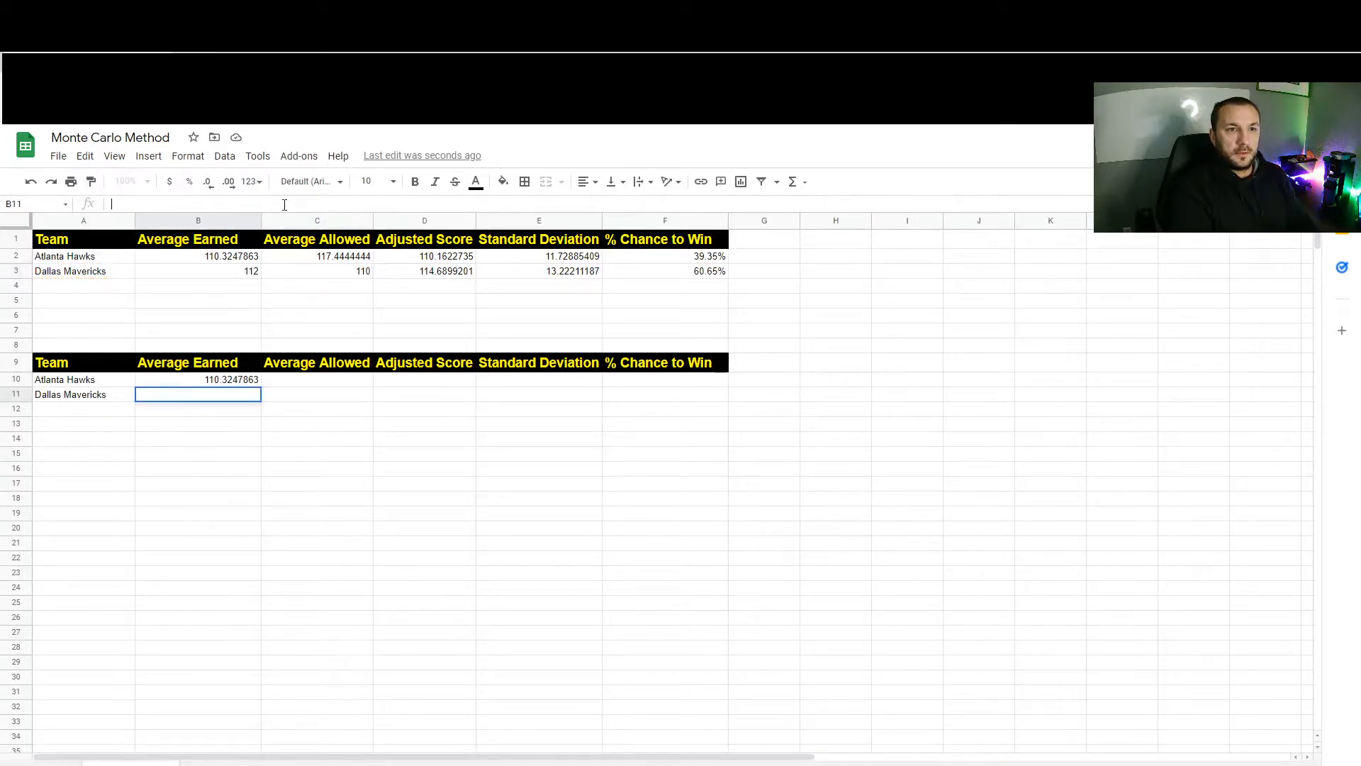
pyautogui.write('=Indirect("\'TeamData\'!D"&match(A3, TeamData!A:A, 0))')
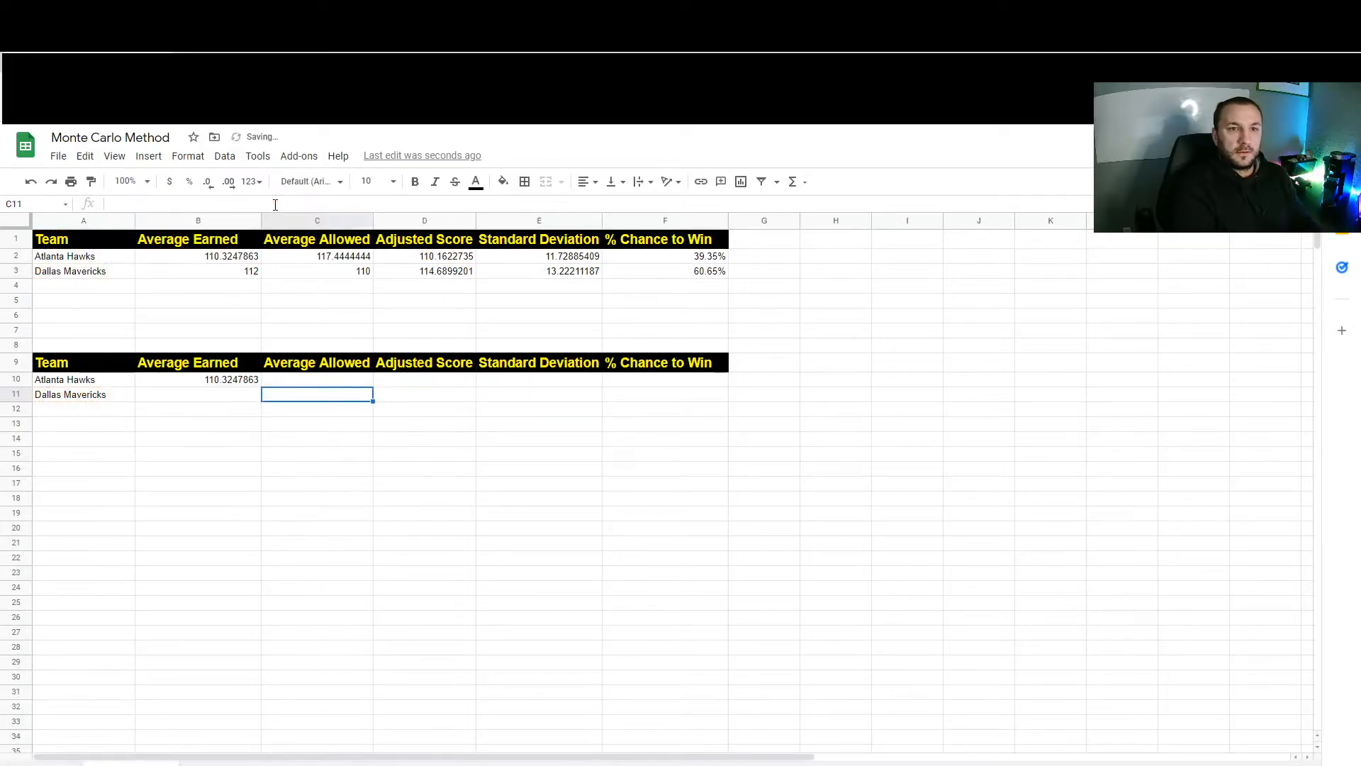
# Reuse the C2 lookup formula to fill Average Allowed for both teams in C10:C11.
pyautogui.click(316, 256)
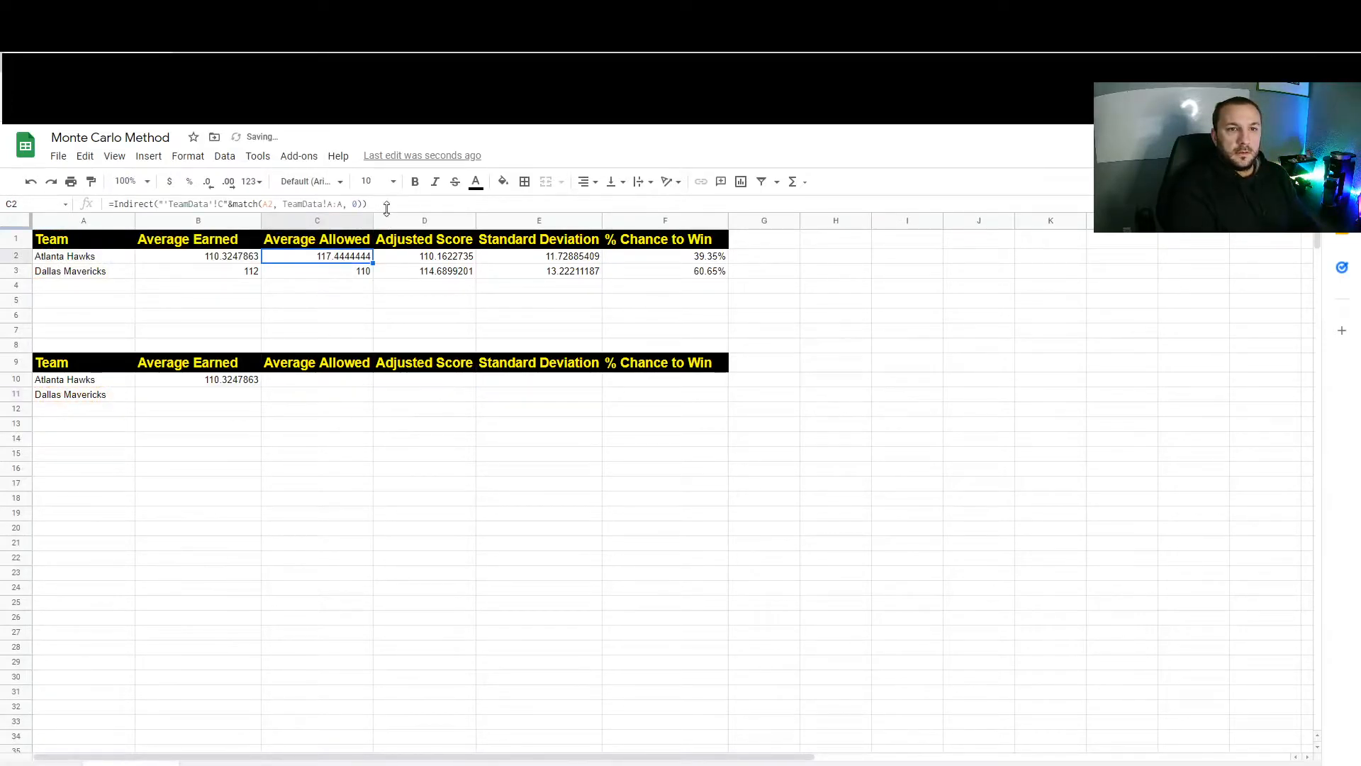
pyautogui.doubleClick(317, 255)
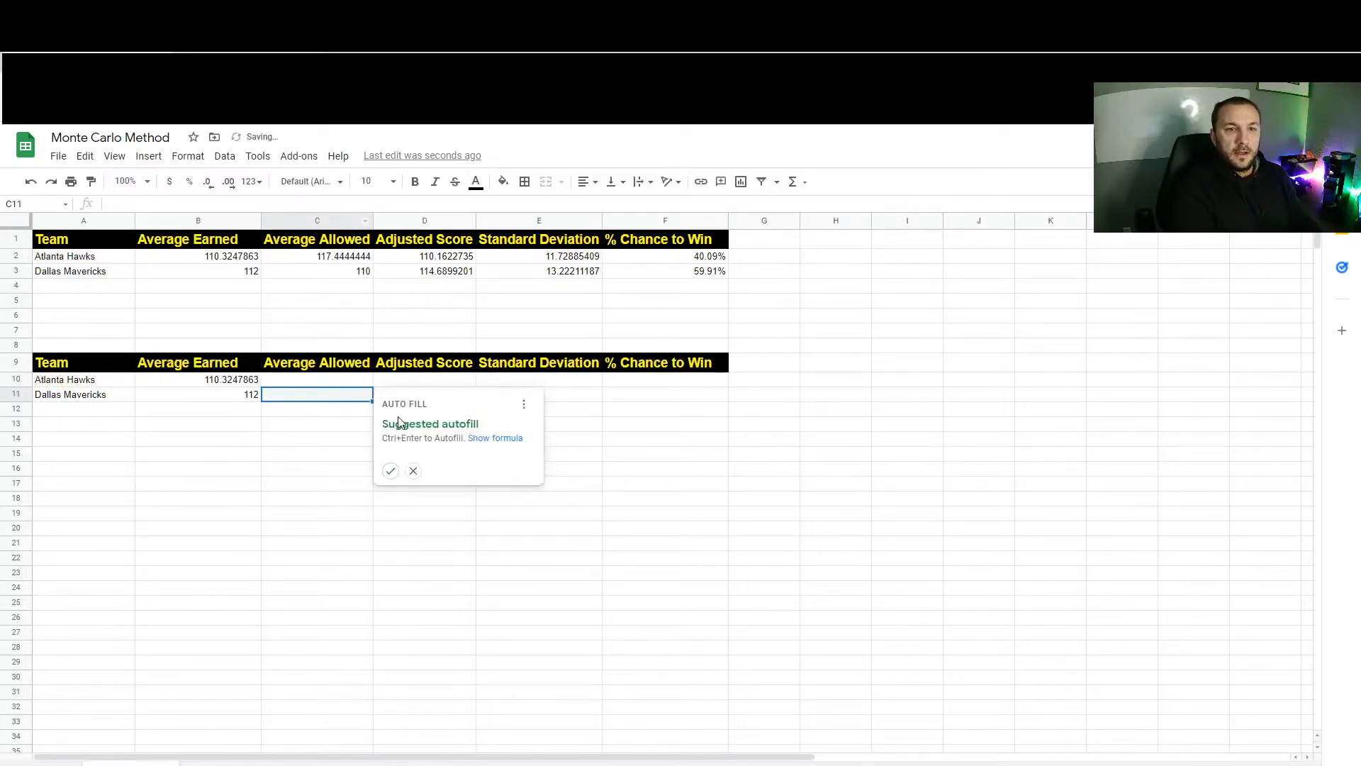
pyautogui.click(390, 471)
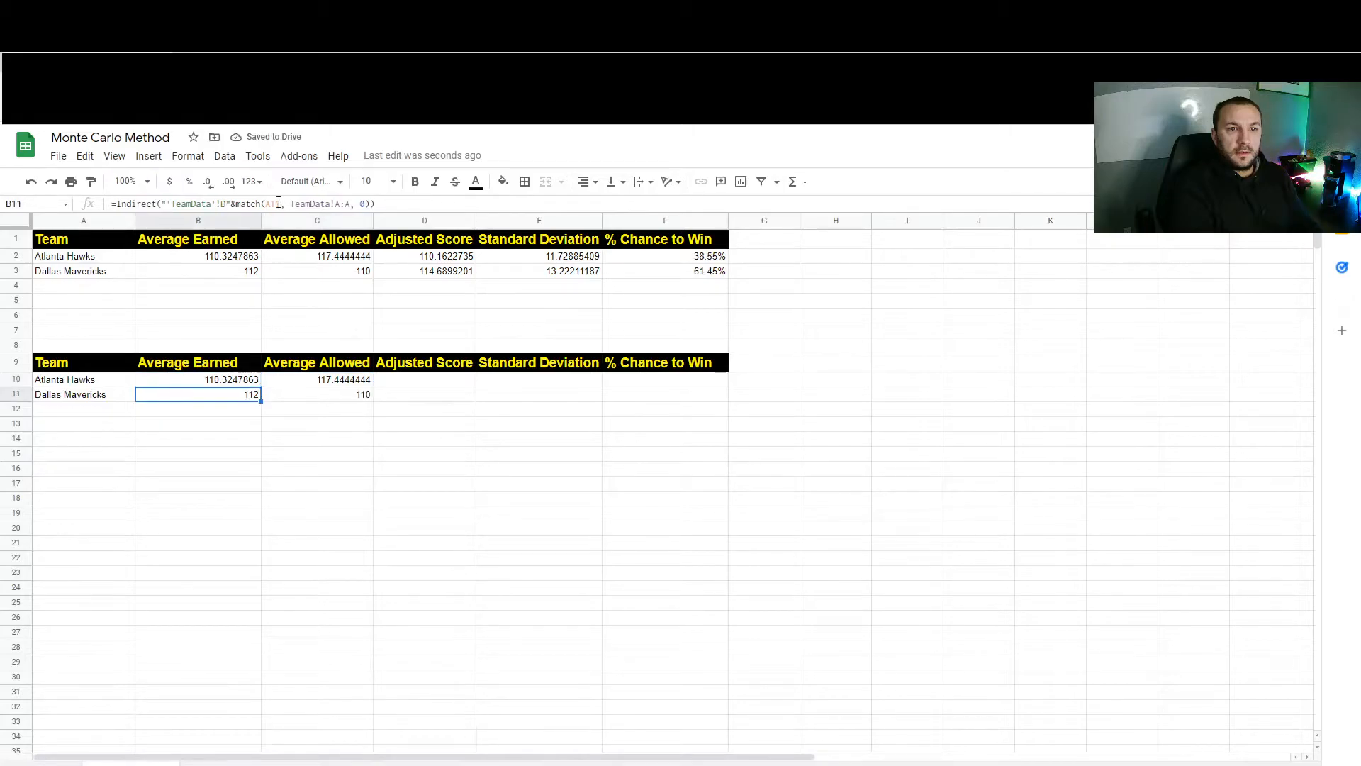
pyautogui.click(424, 393)
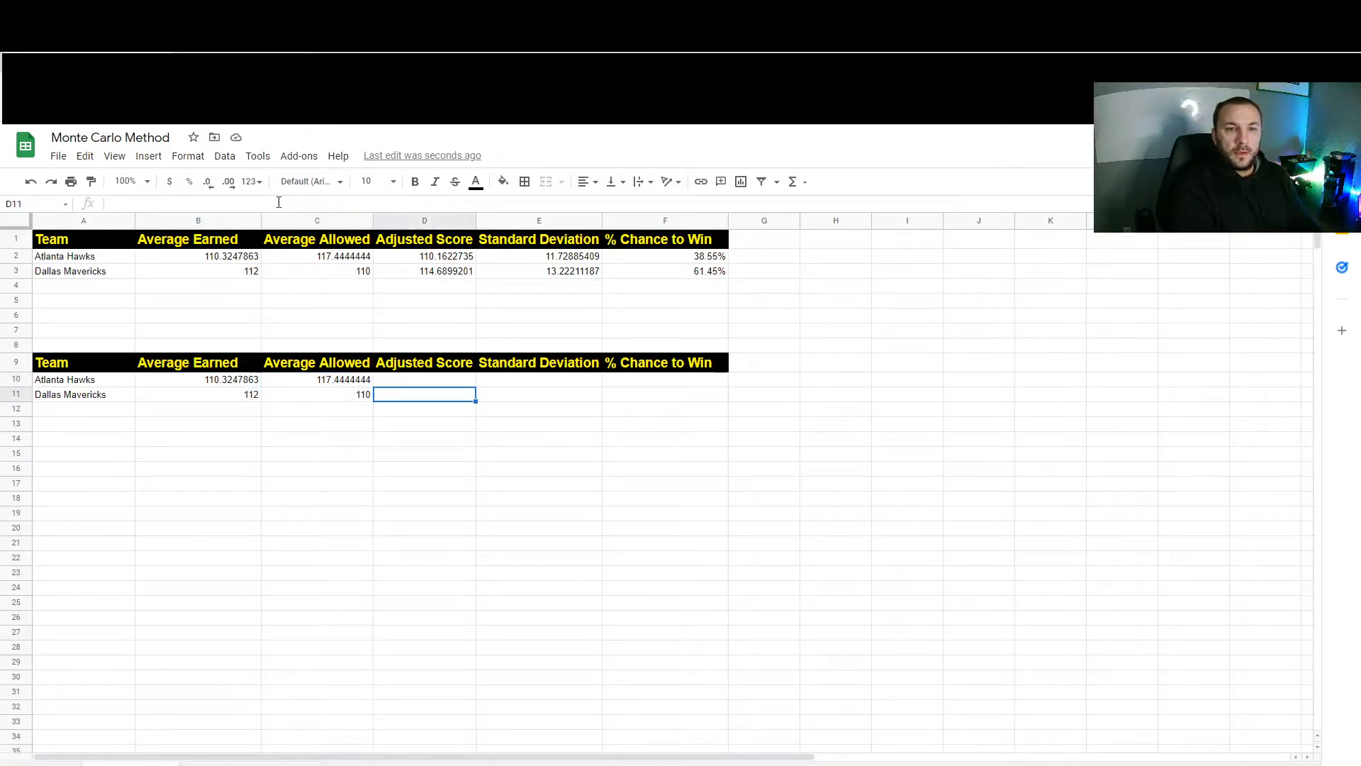
# Copy the E2 STDEV formula into E10 and E11, giving 11.72885409 and 13.22211187.
pyautogui.click(539, 395)
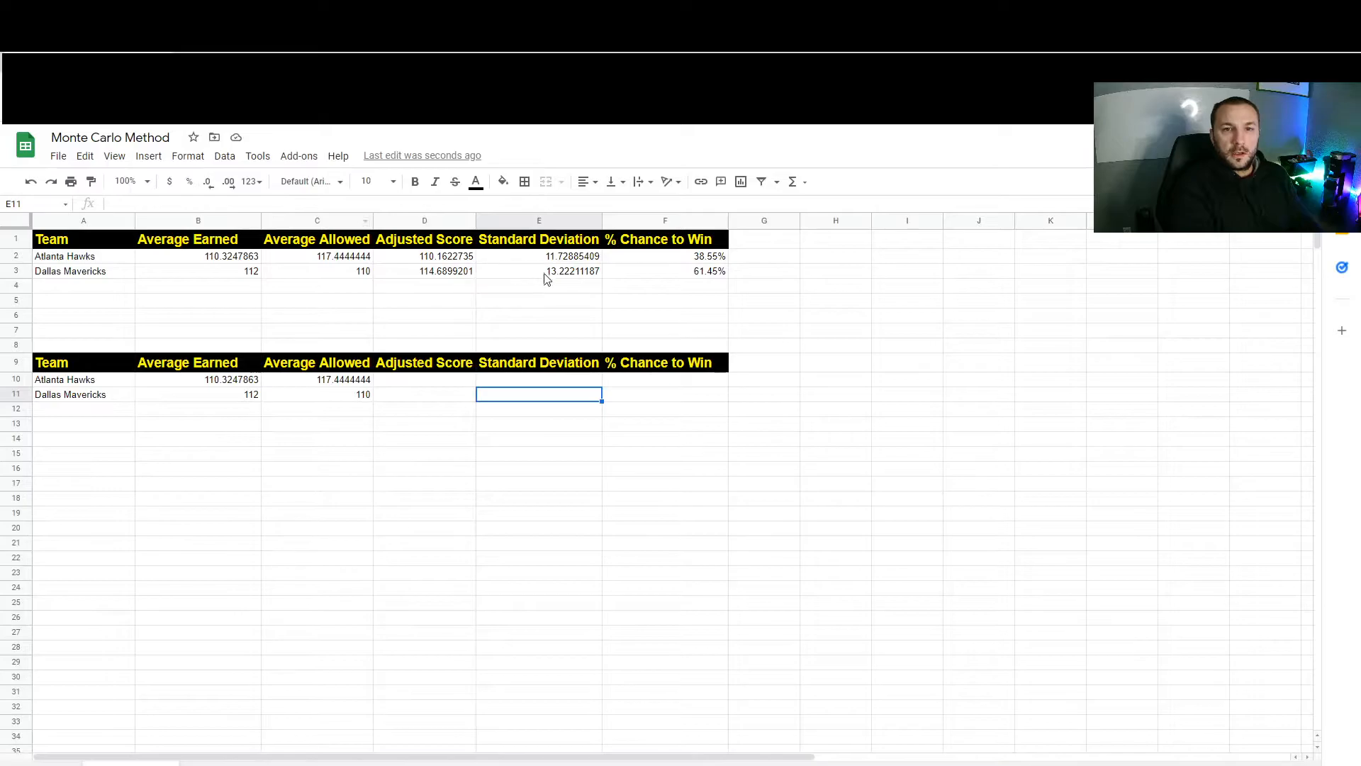
pyautogui.click(539, 255)
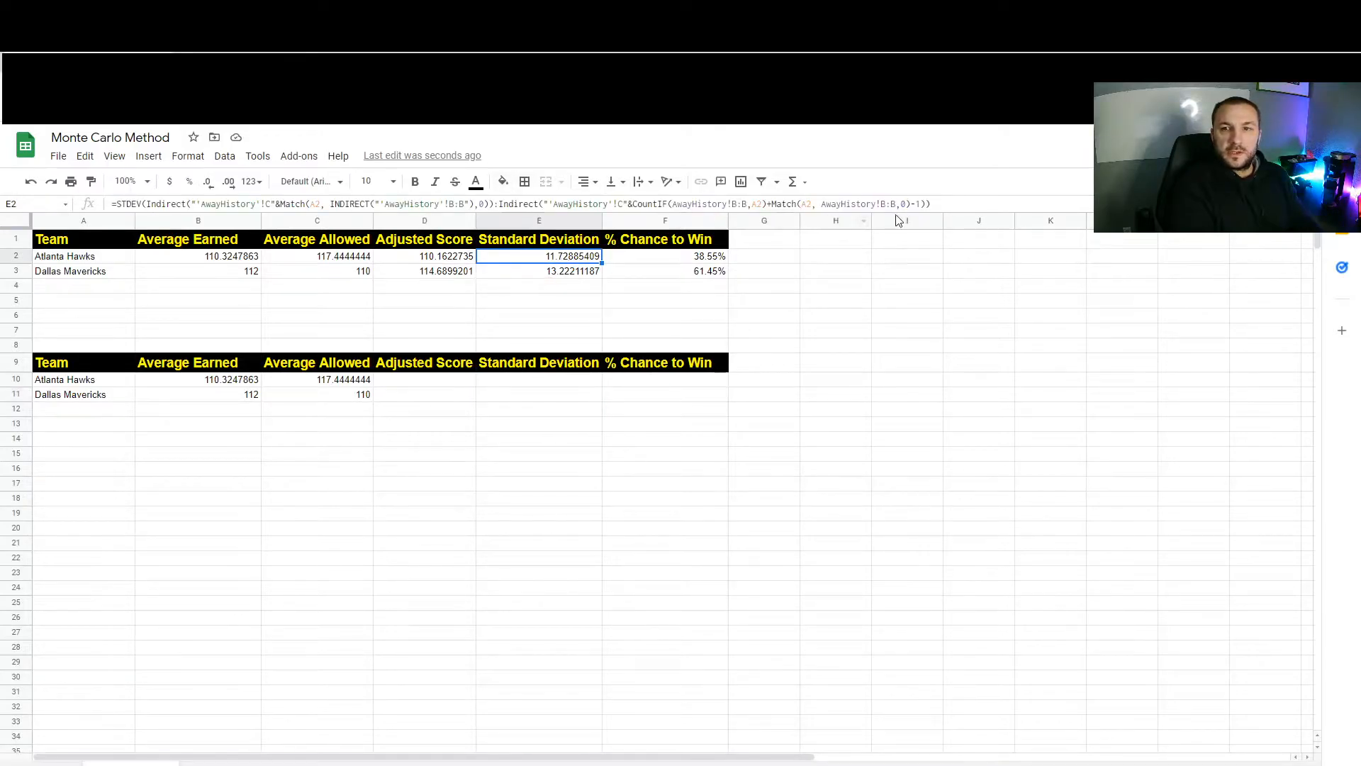
pyautogui.doubleClick(539, 256)
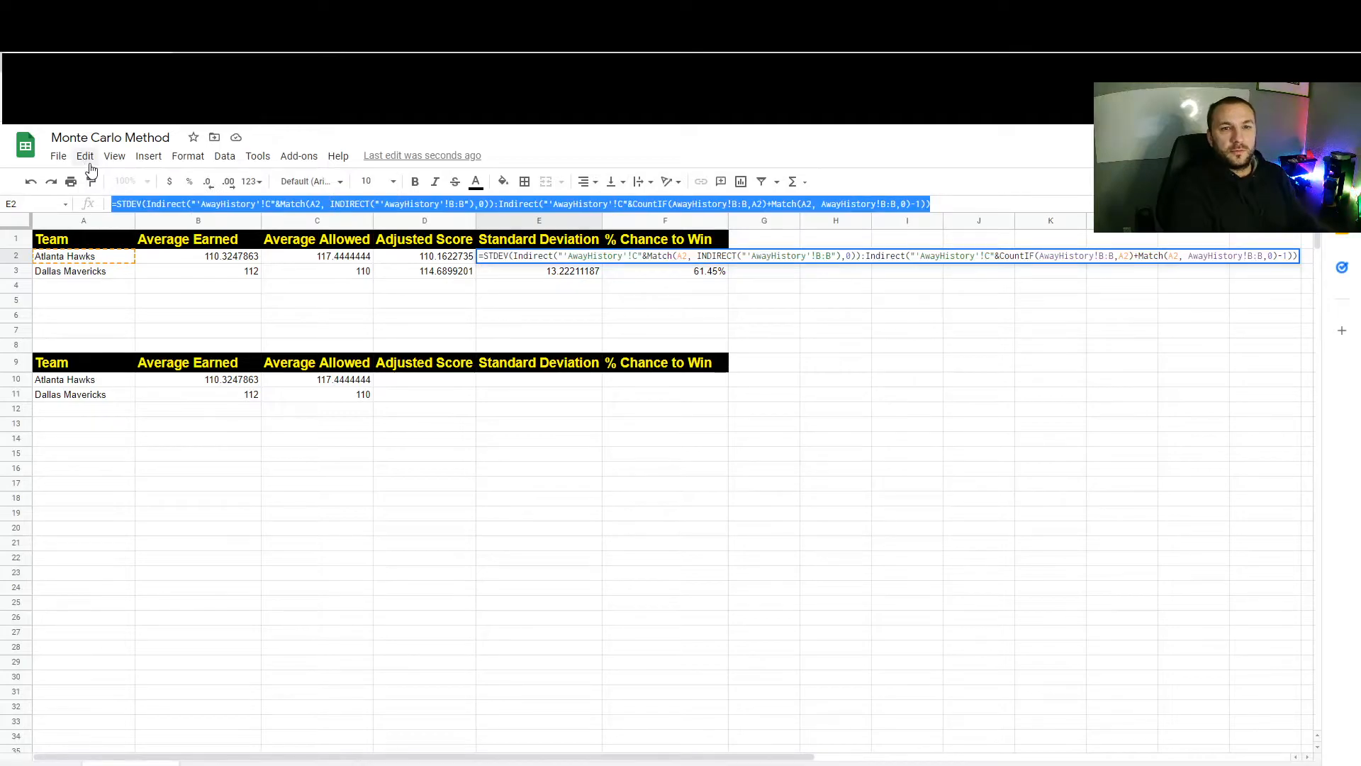
pyautogui.click(665, 255)
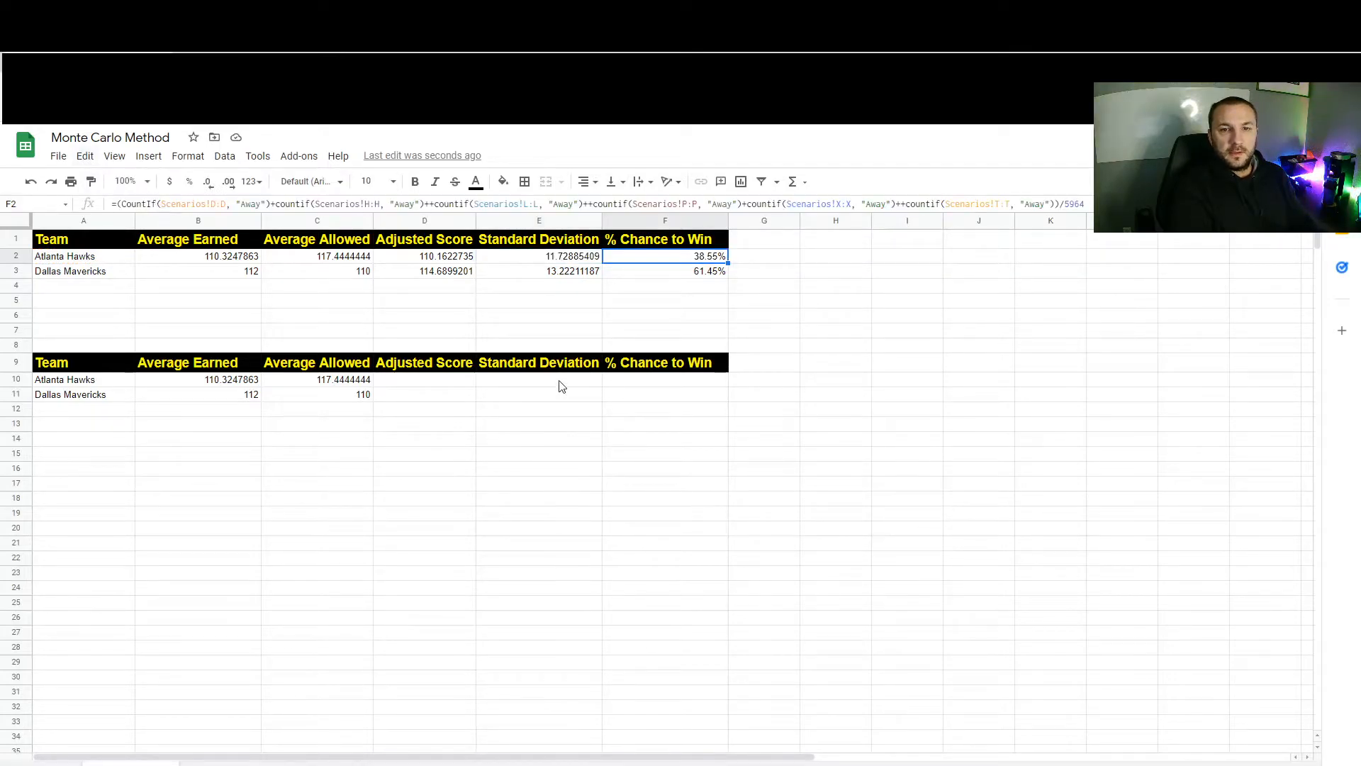
pyautogui.click(539, 380)
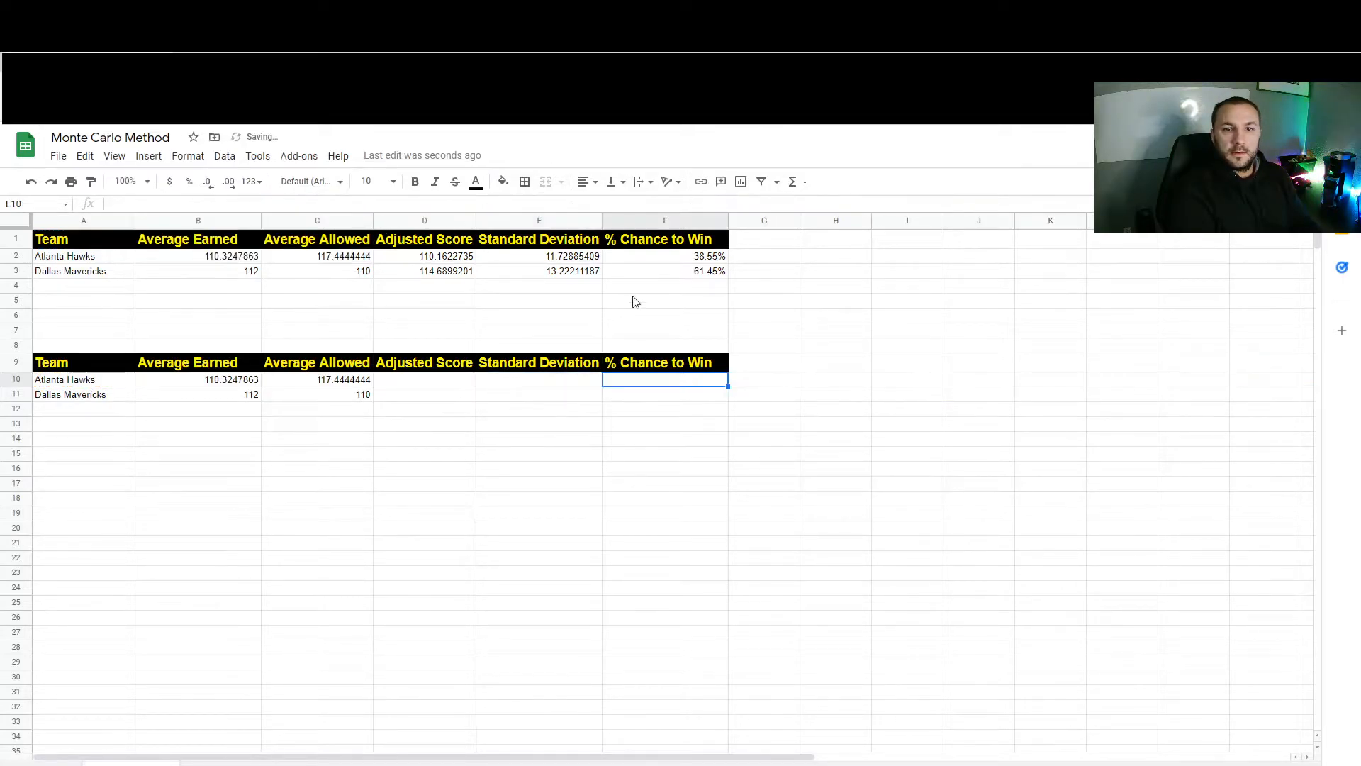
pyautogui.click(539, 270)
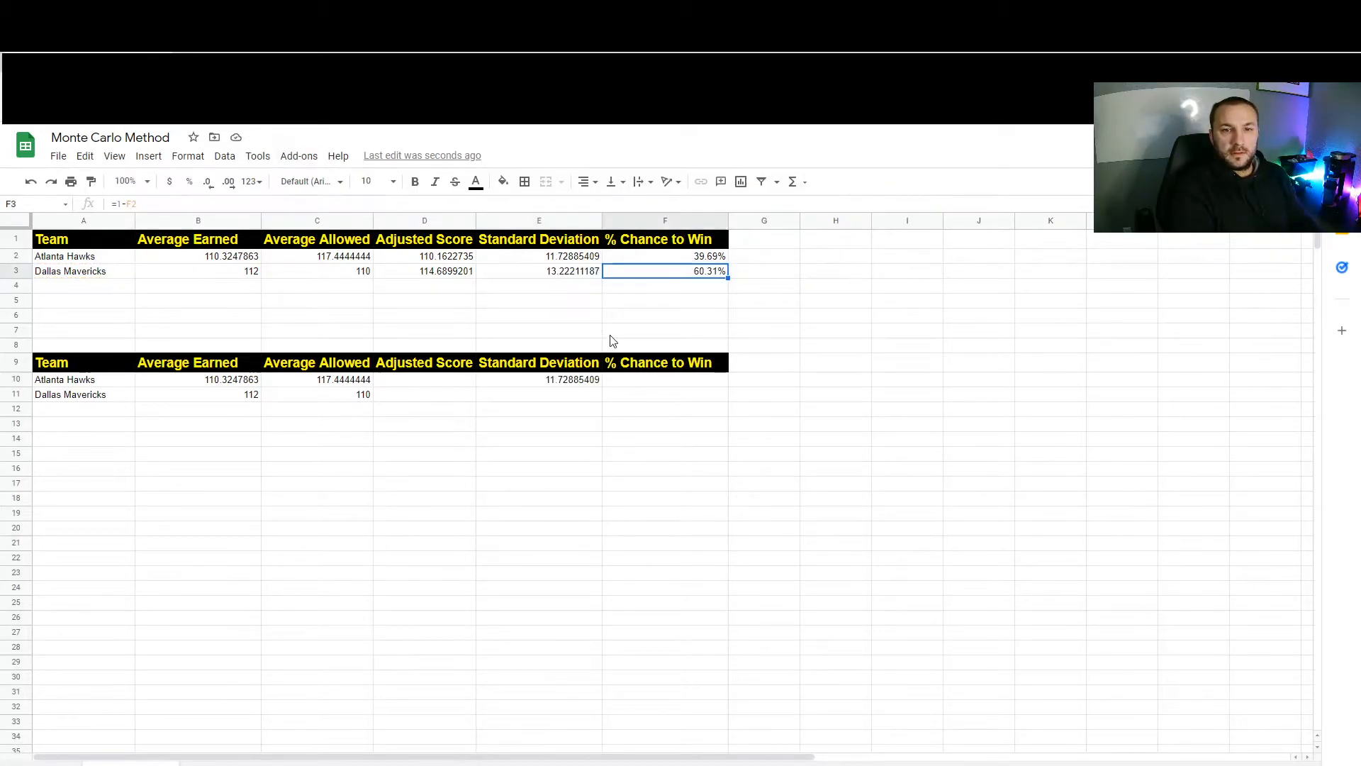
pyautogui.click(539, 395)
pyautogui.write('13.22211187')
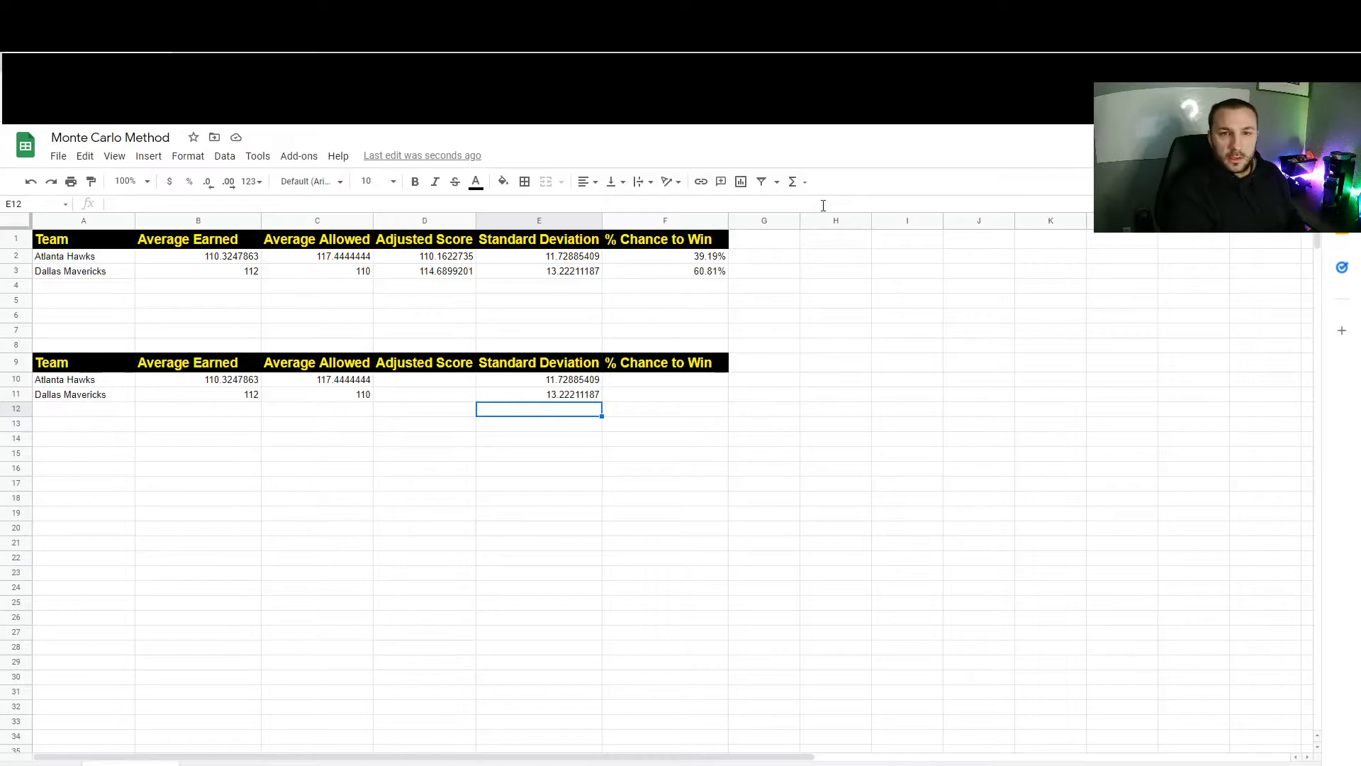
pyautogui.moveTo(399, 351)
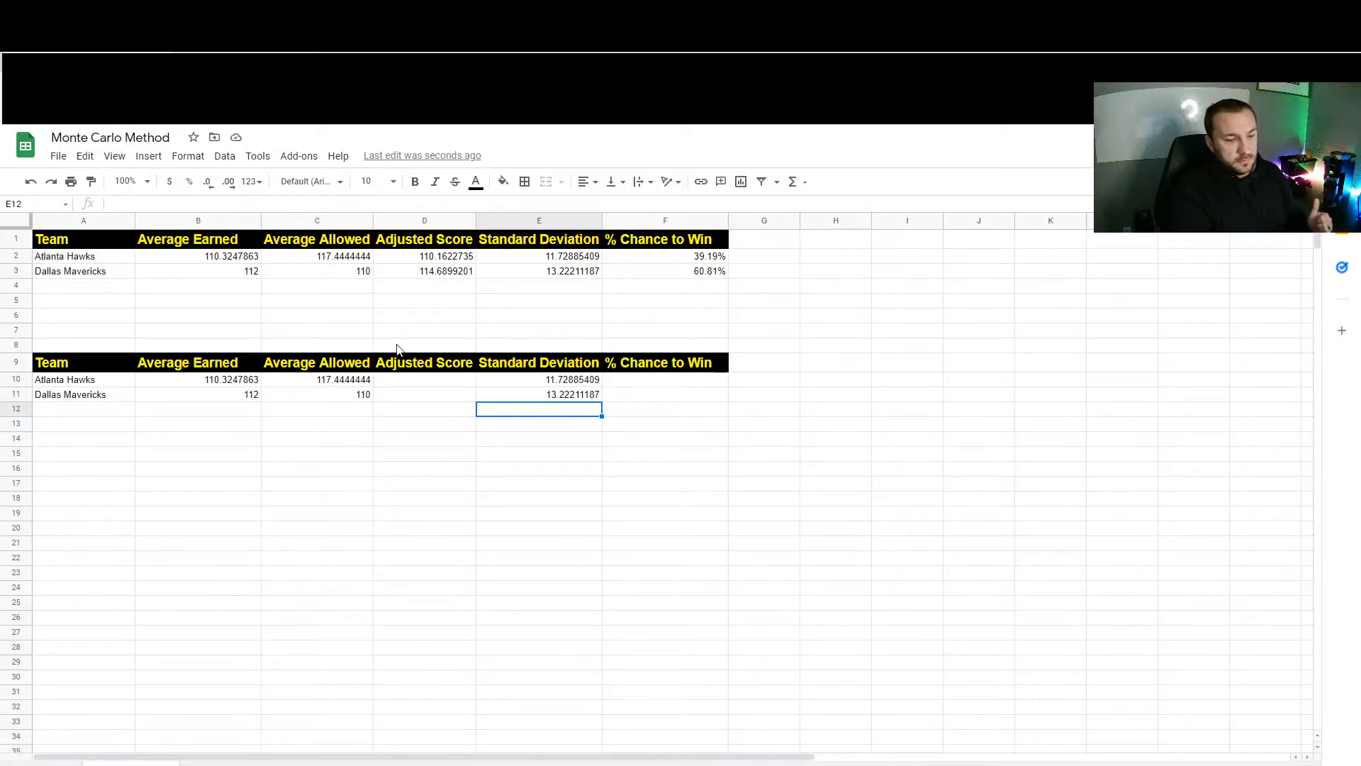
# Start the D10 adjusted-score formula with (B10/History!H2.
pyautogui.click(424, 380)
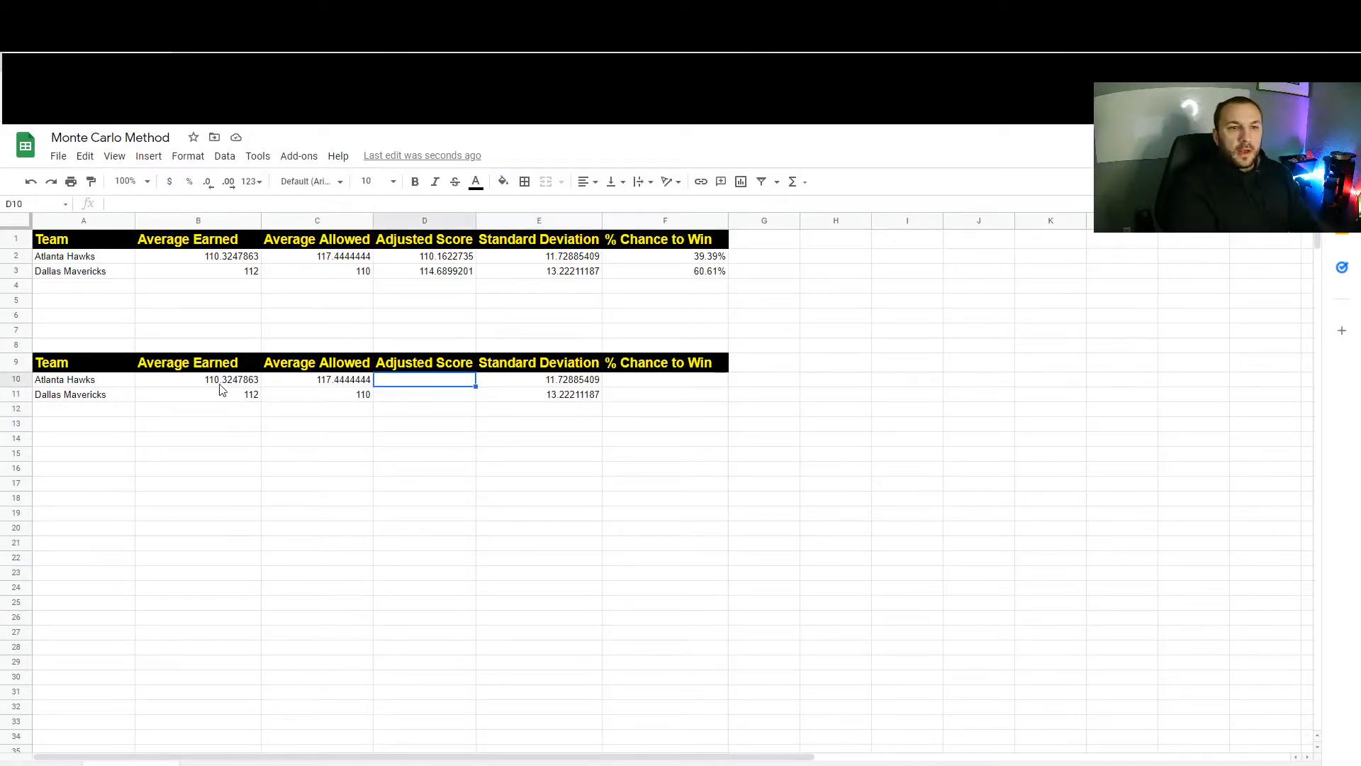
pyautogui.click(317, 380)
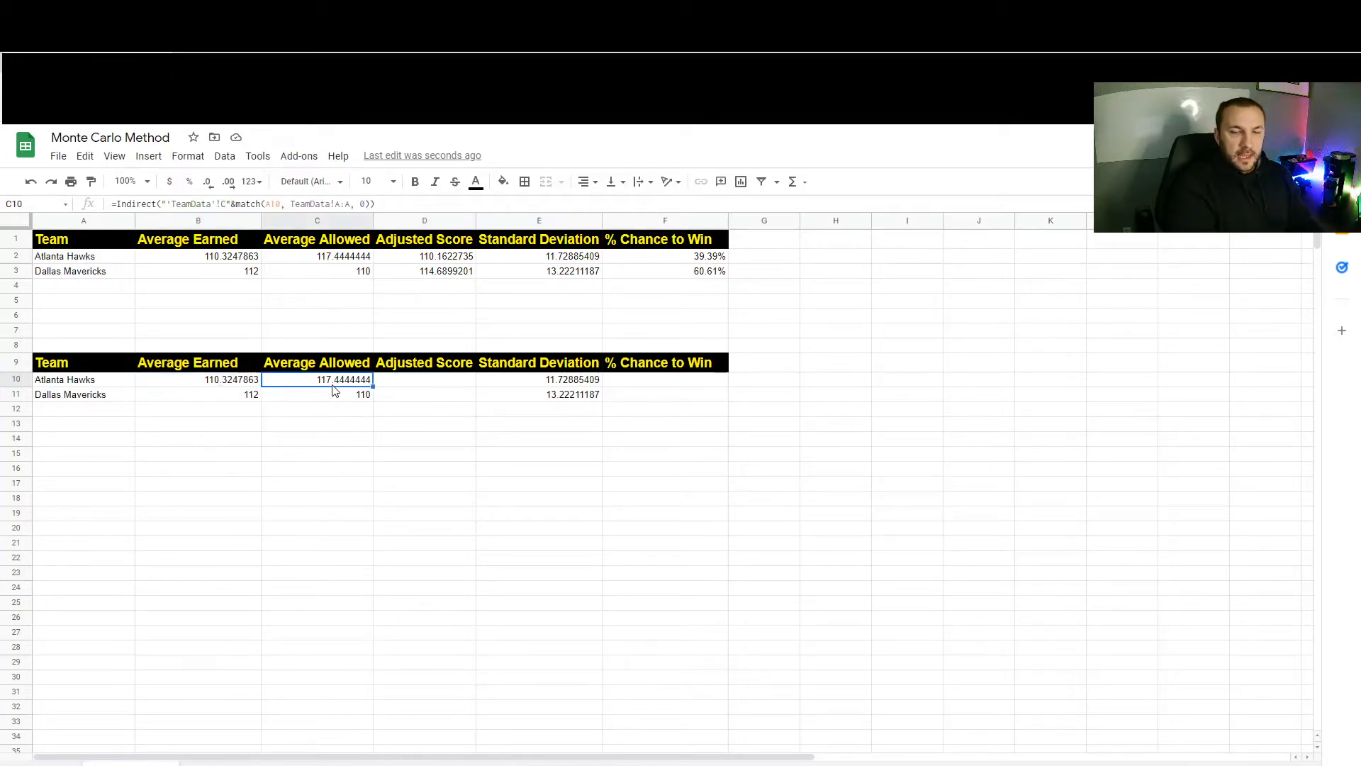
pyautogui.click(424, 380)
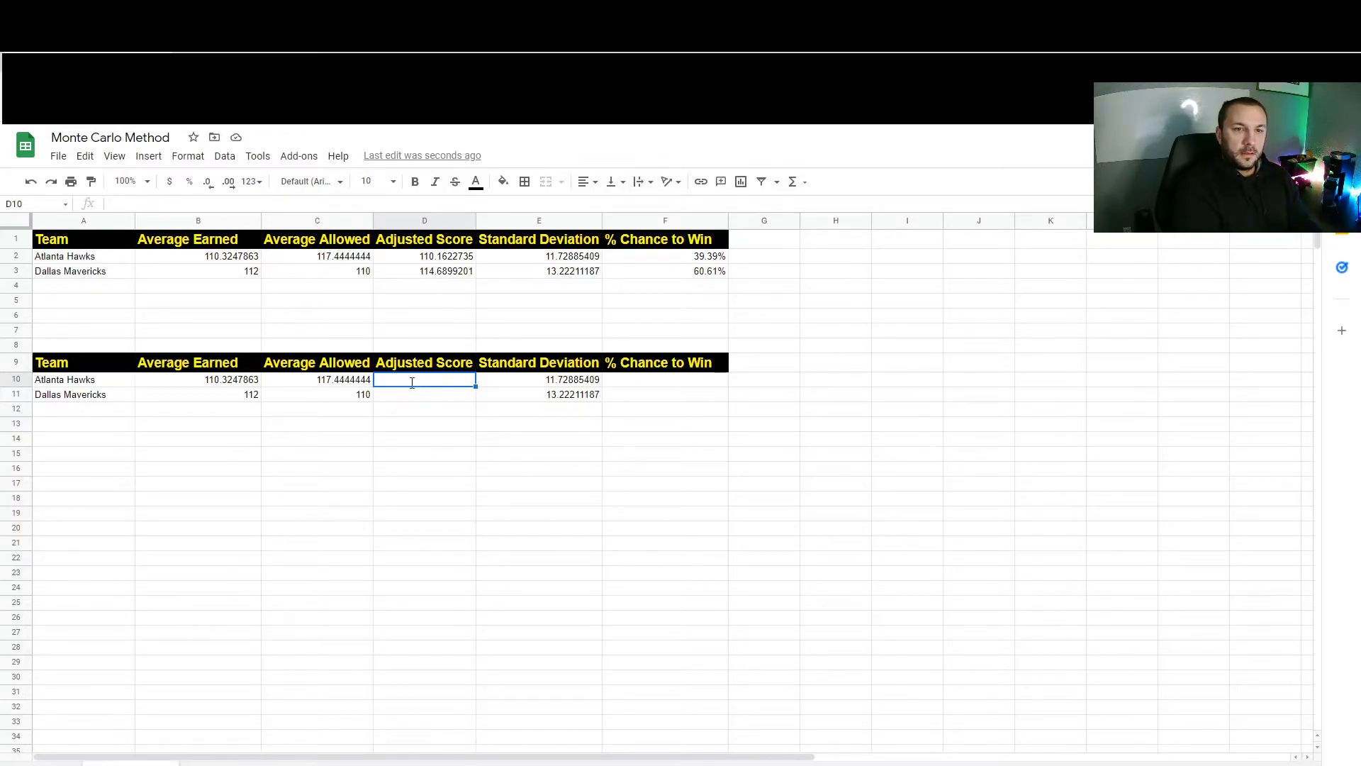
pyautogui.write('=')
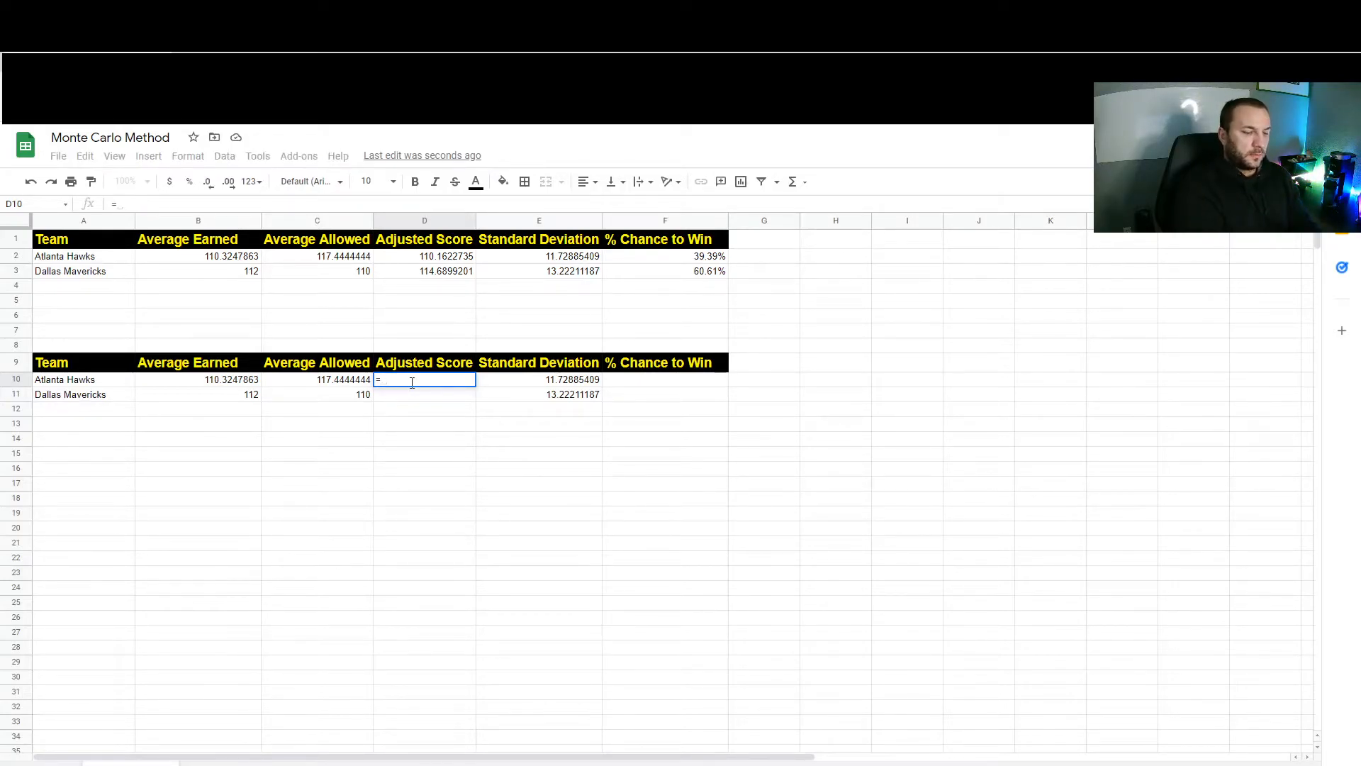
pyautogui.write('((')
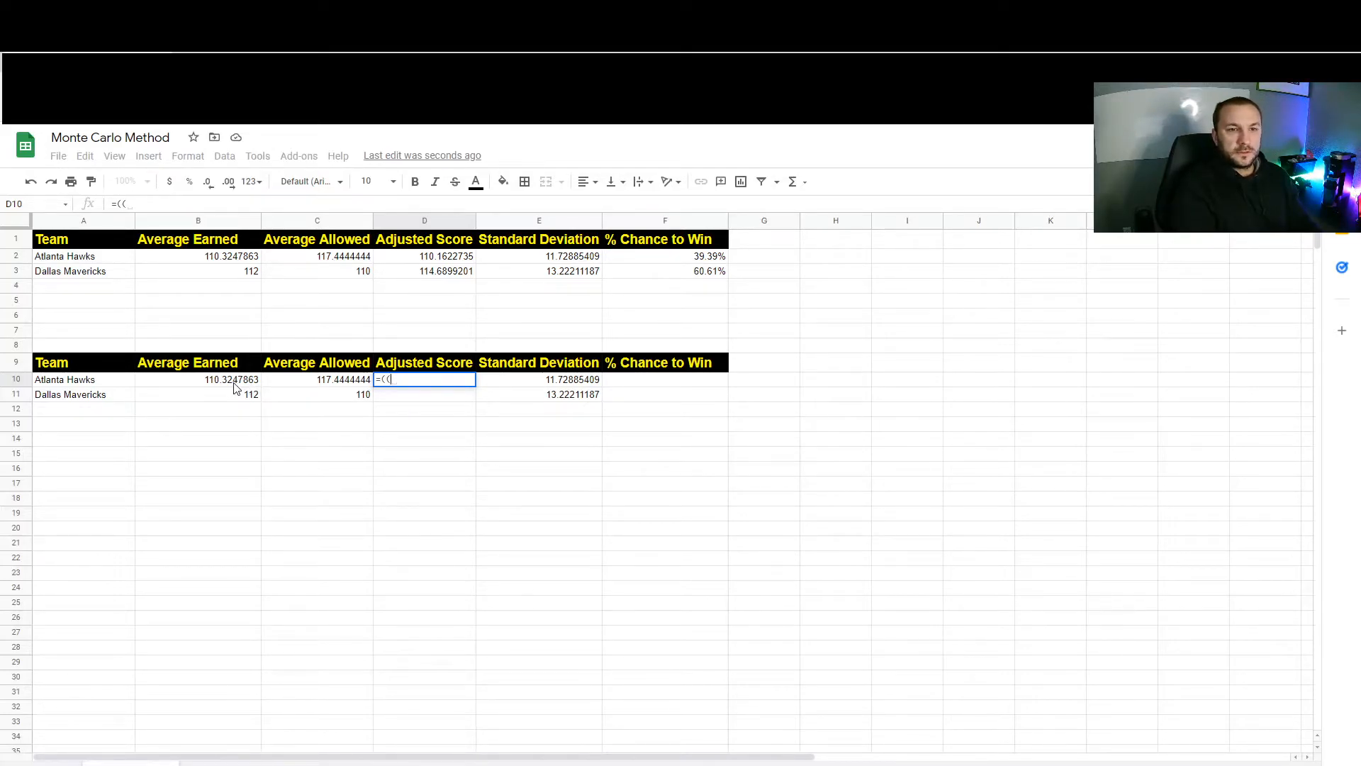
pyautogui.click(199, 380)
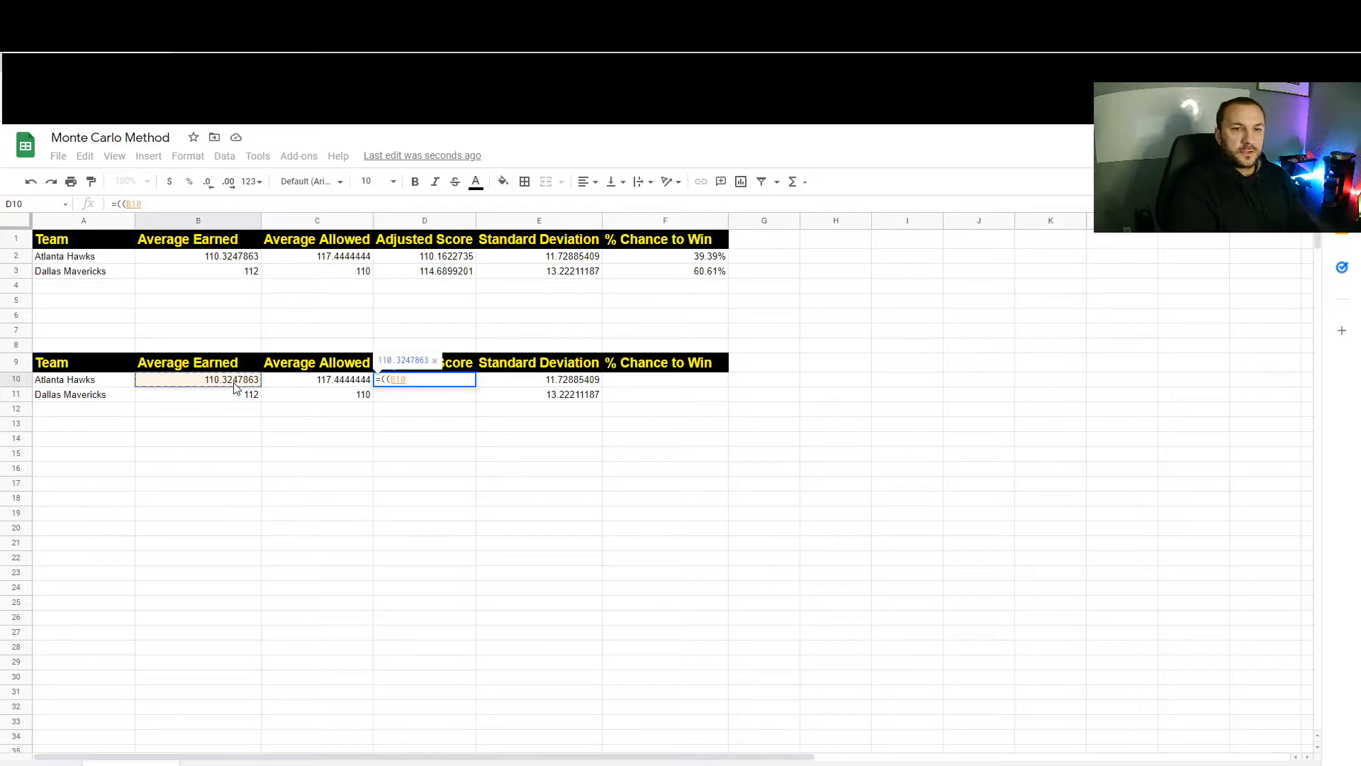
pyautogui.write('/')
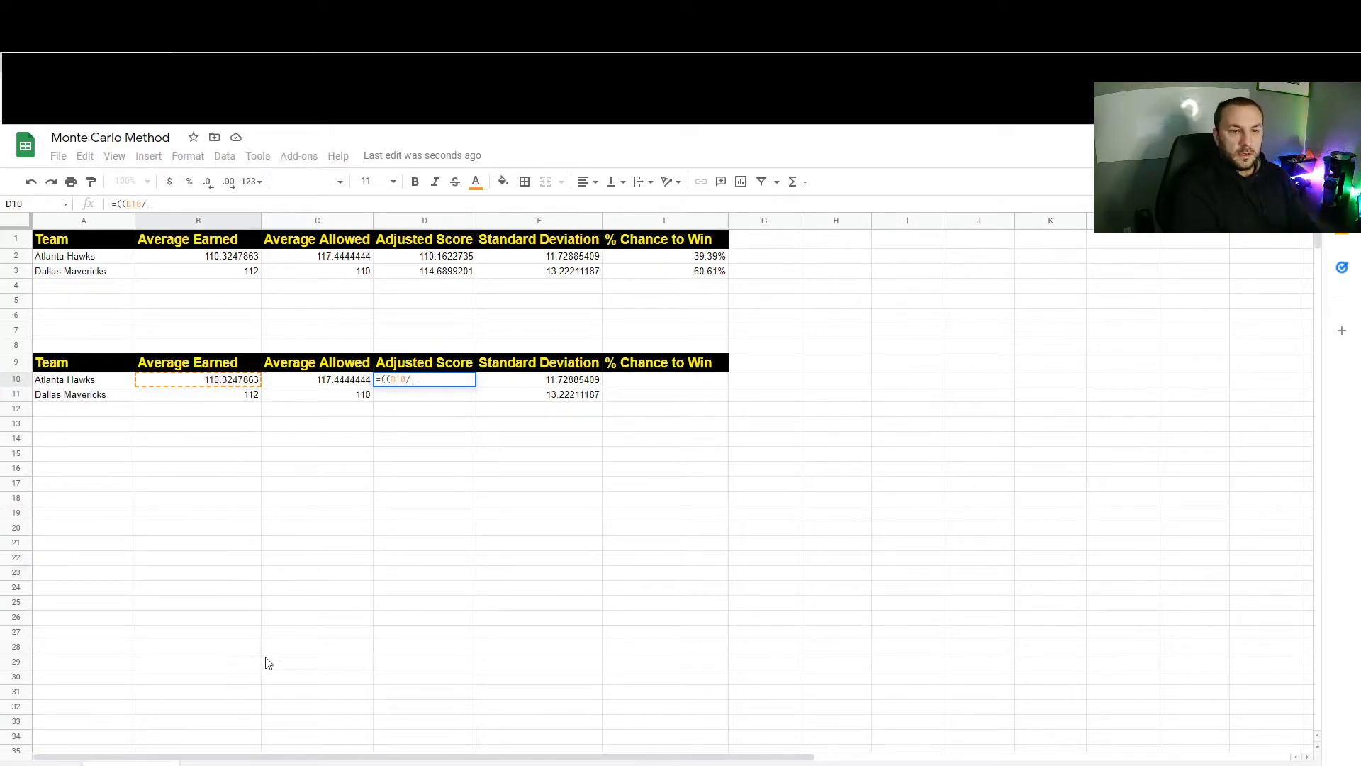
pyautogui.moveTo(749, 394)
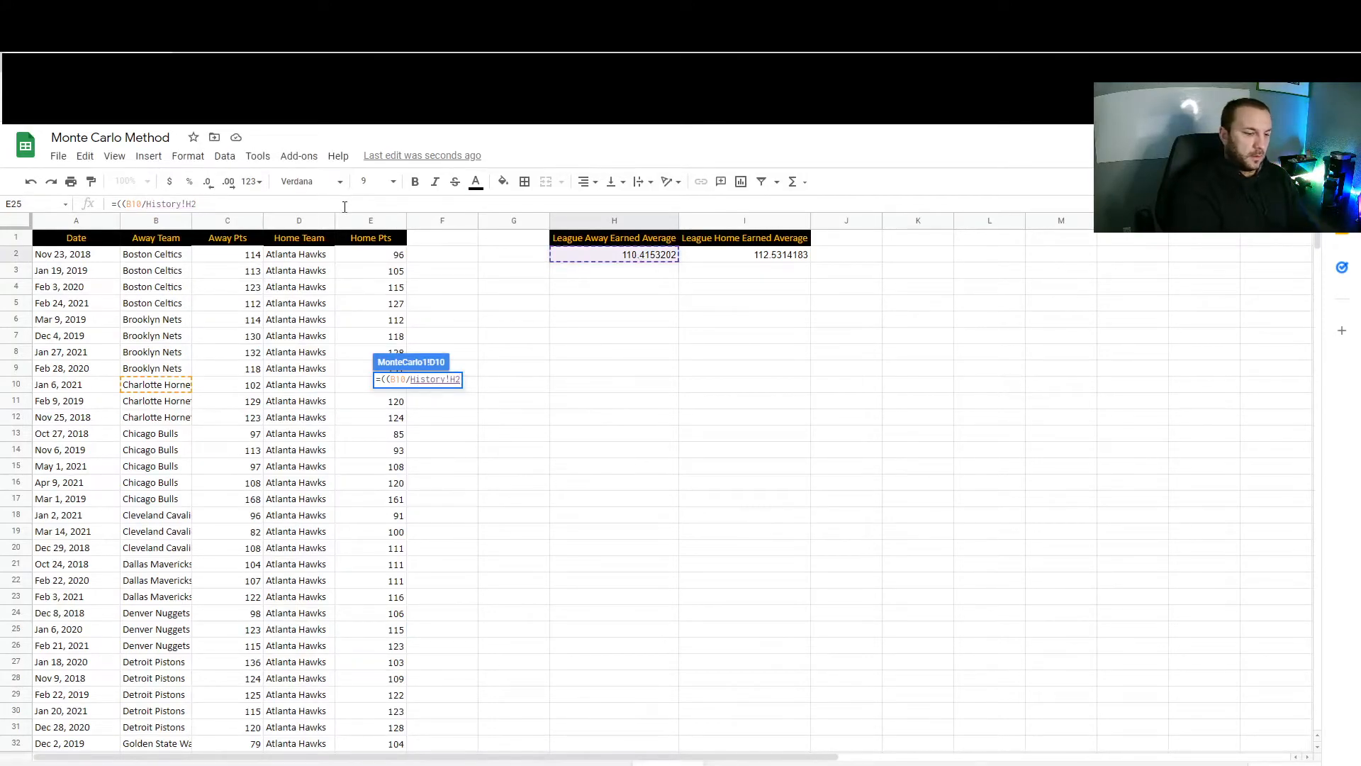
# Complete it as *(C11/History!H2)*(History!H2), yielding 109.9098067 for Atlanta Hawks.
pyautogui.write(')')
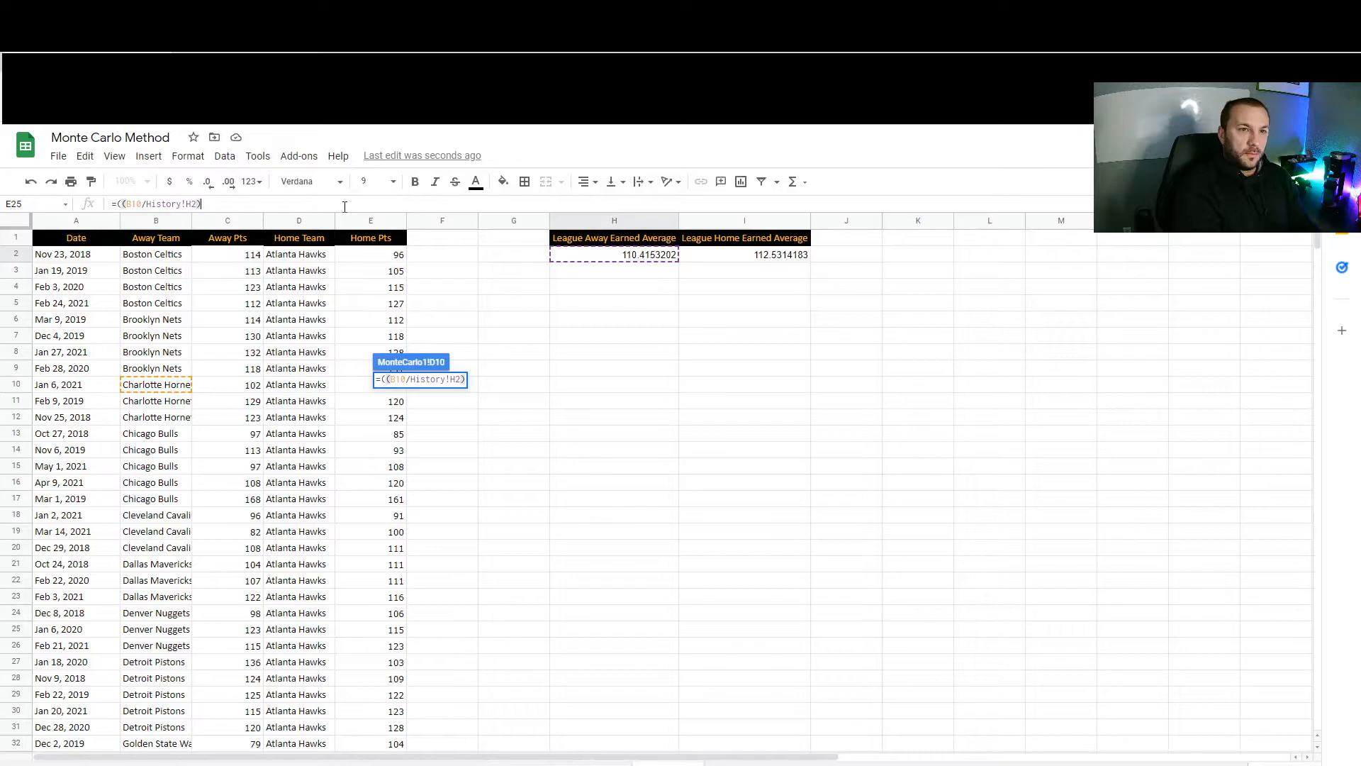
pyautogui.write('*')
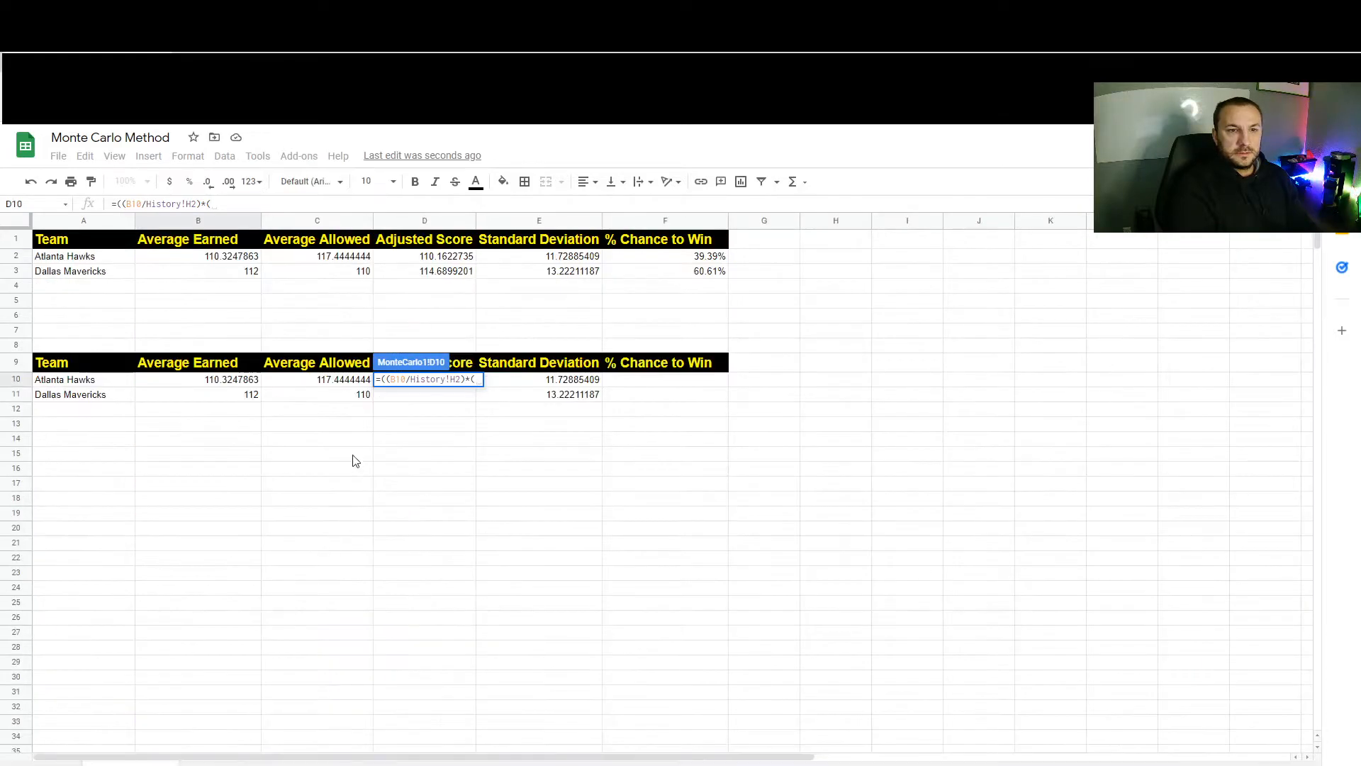
pyautogui.click(317, 394)
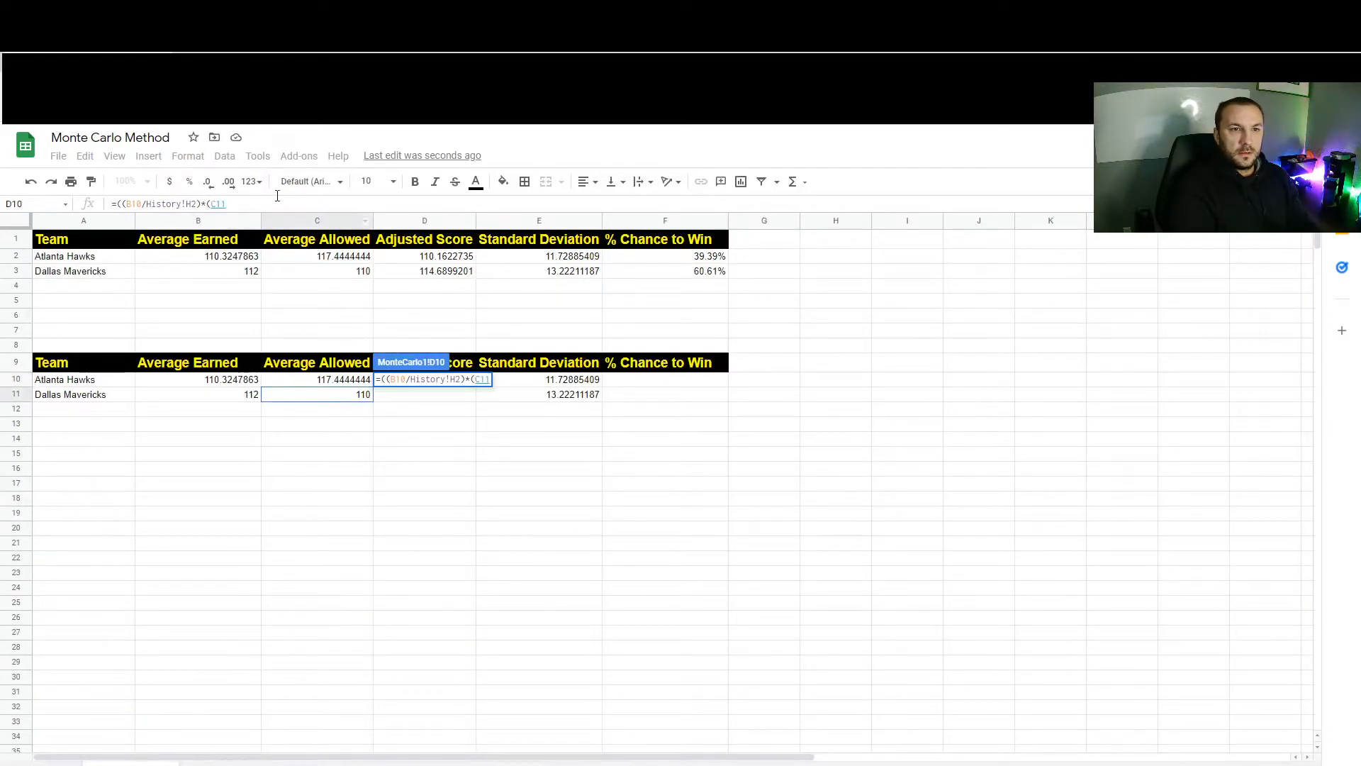
pyautogui.write('/History!H2)*')
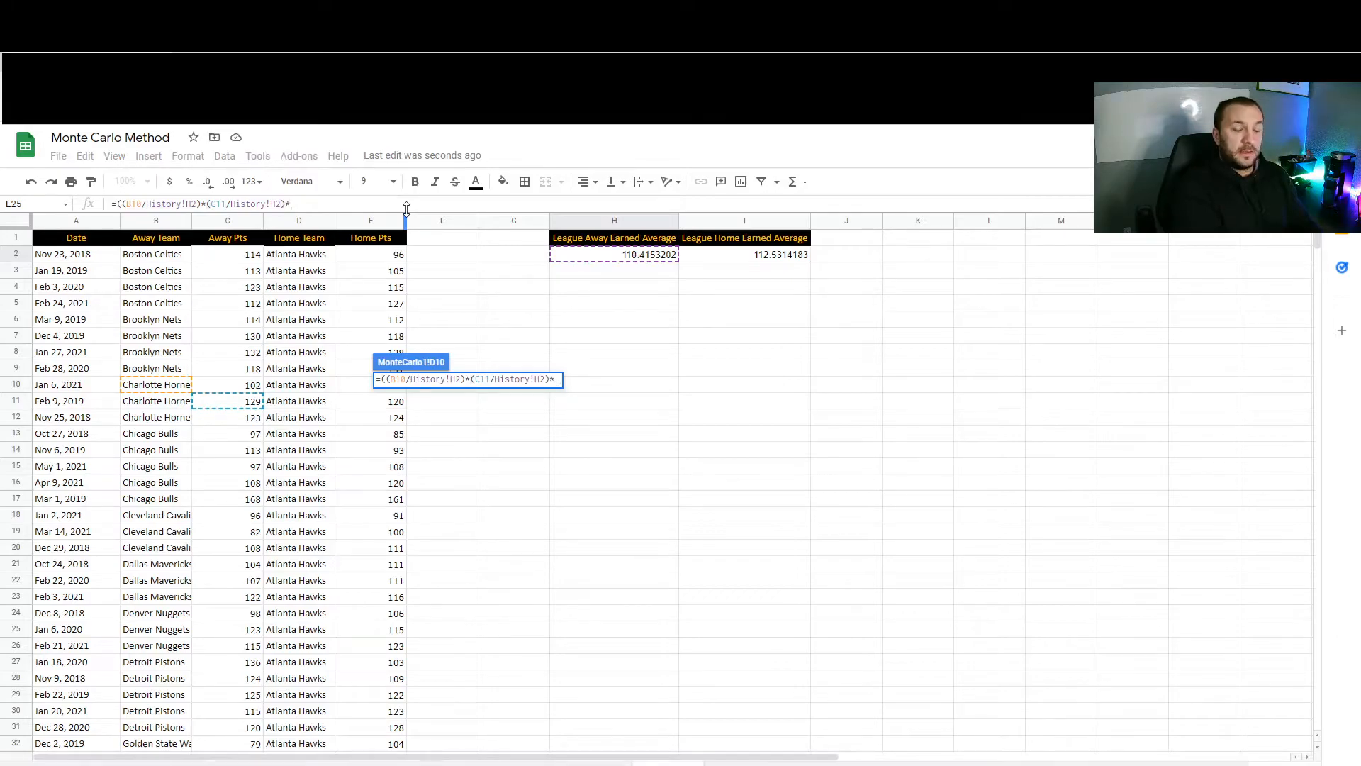
pyautogui.write('(History!H2))')
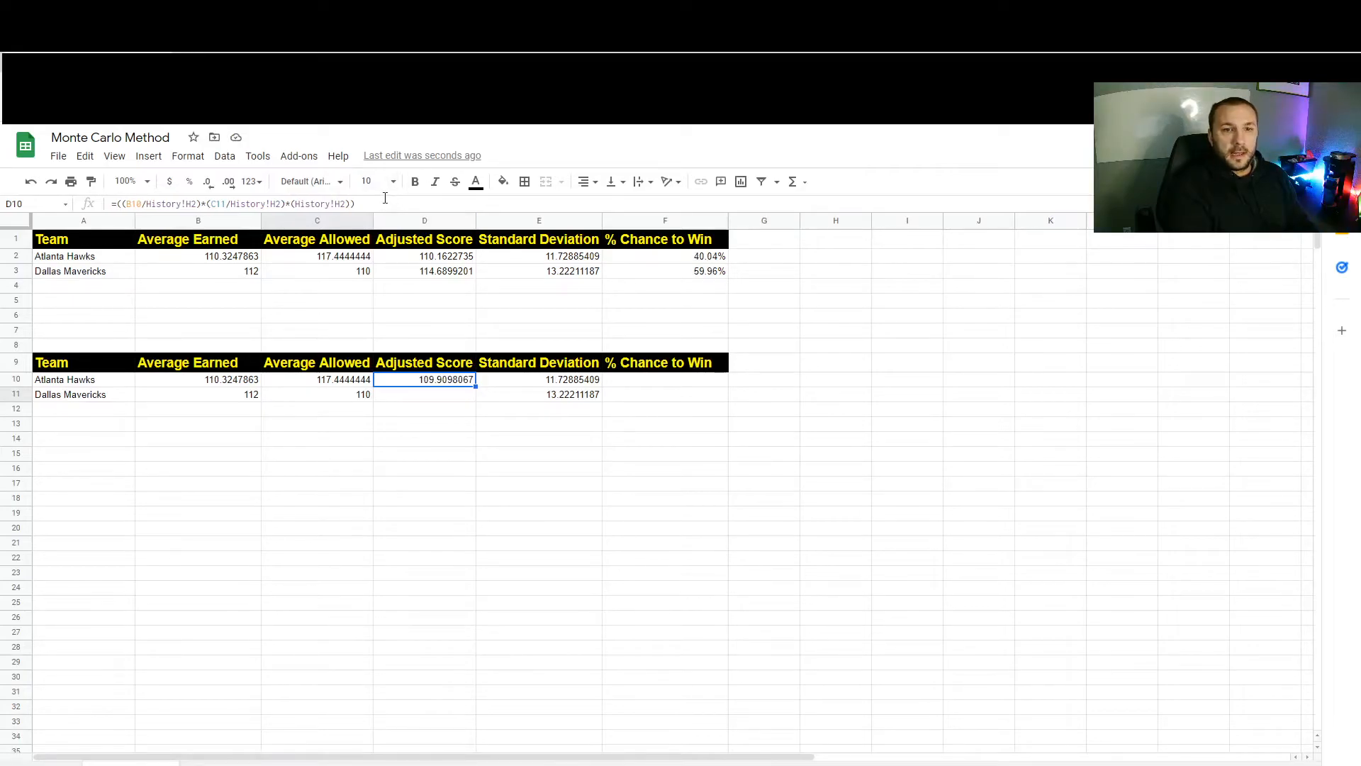
pyautogui.doubleClick(424, 380)
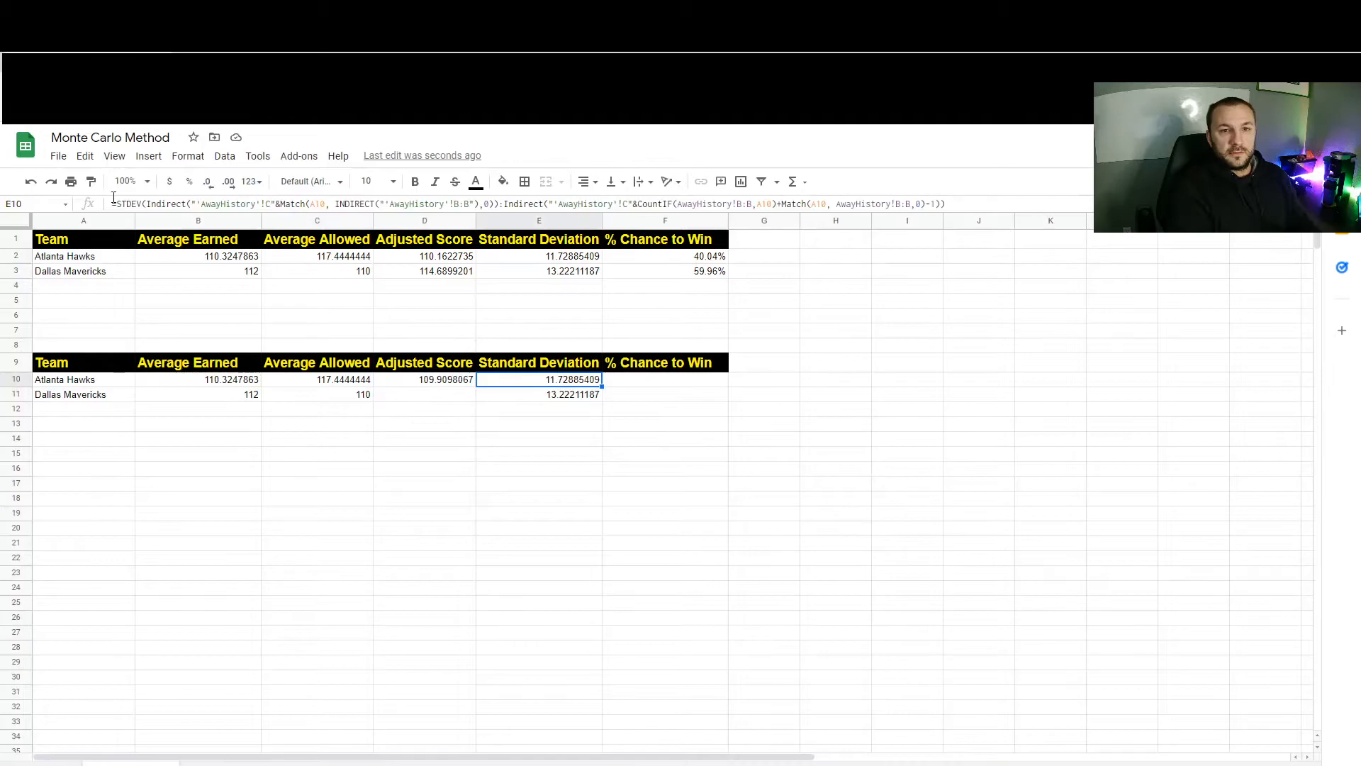
# Enter =((B11/History!H2)*(C10/History!H2)*(History!H2)) in D11, giving 116.8898249.
pyautogui.click(424, 394)
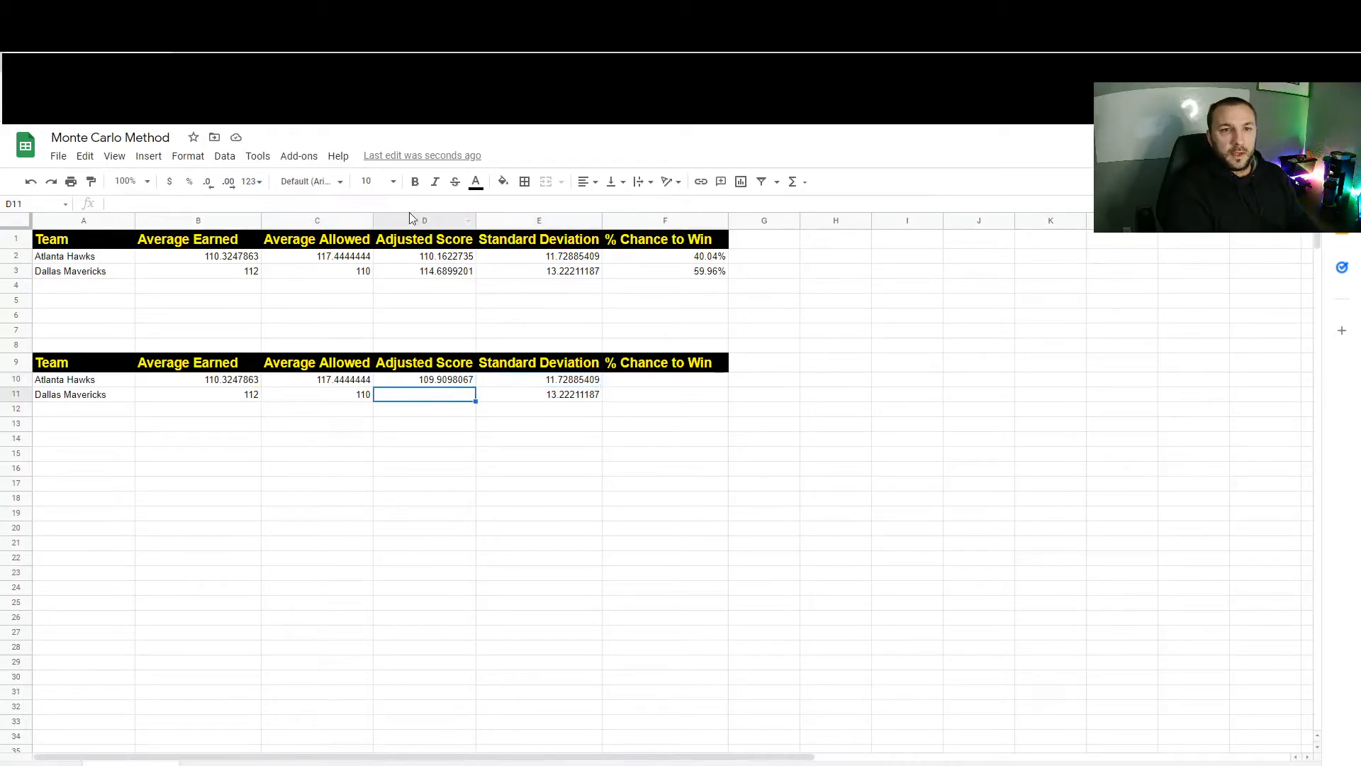
pyautogui.write('((B10/History!H2)*(C11/History!H2)*(History!H2))')
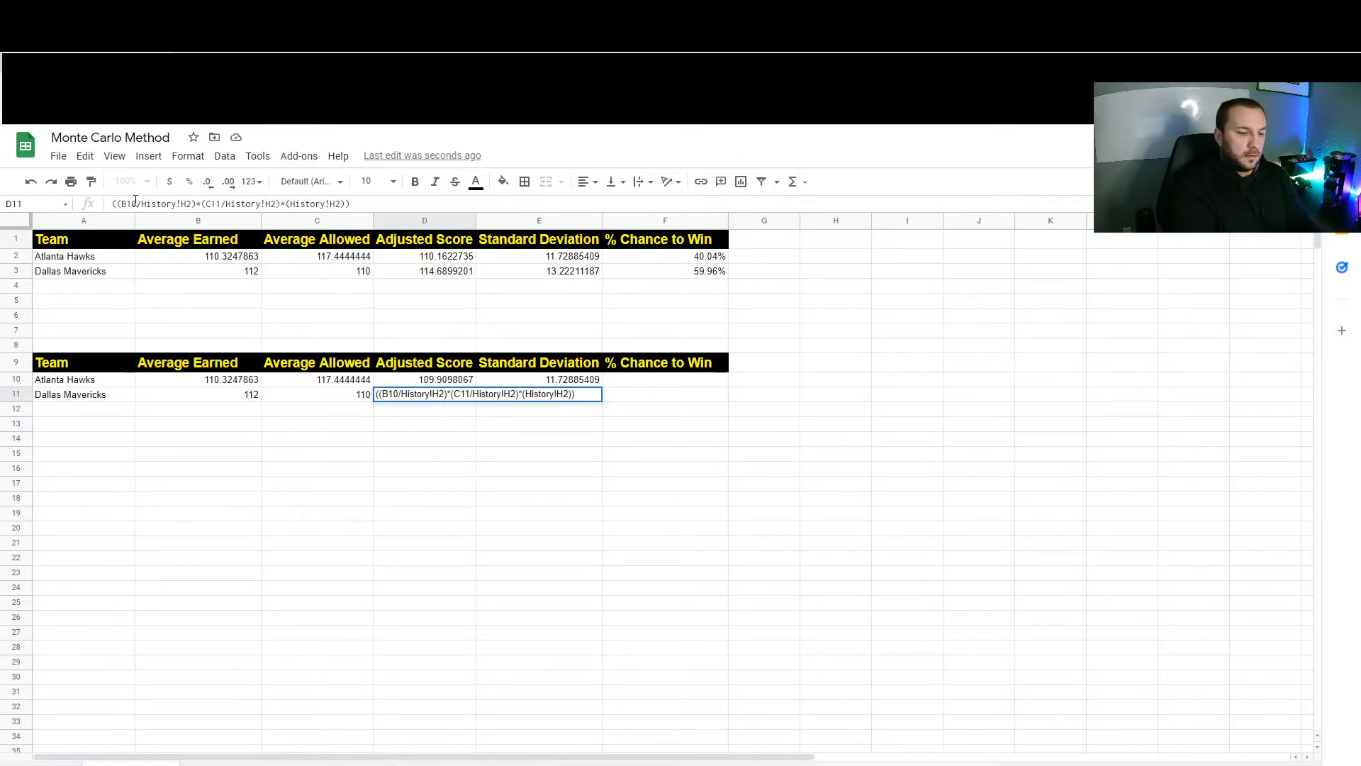
pyautogui.write('B11')
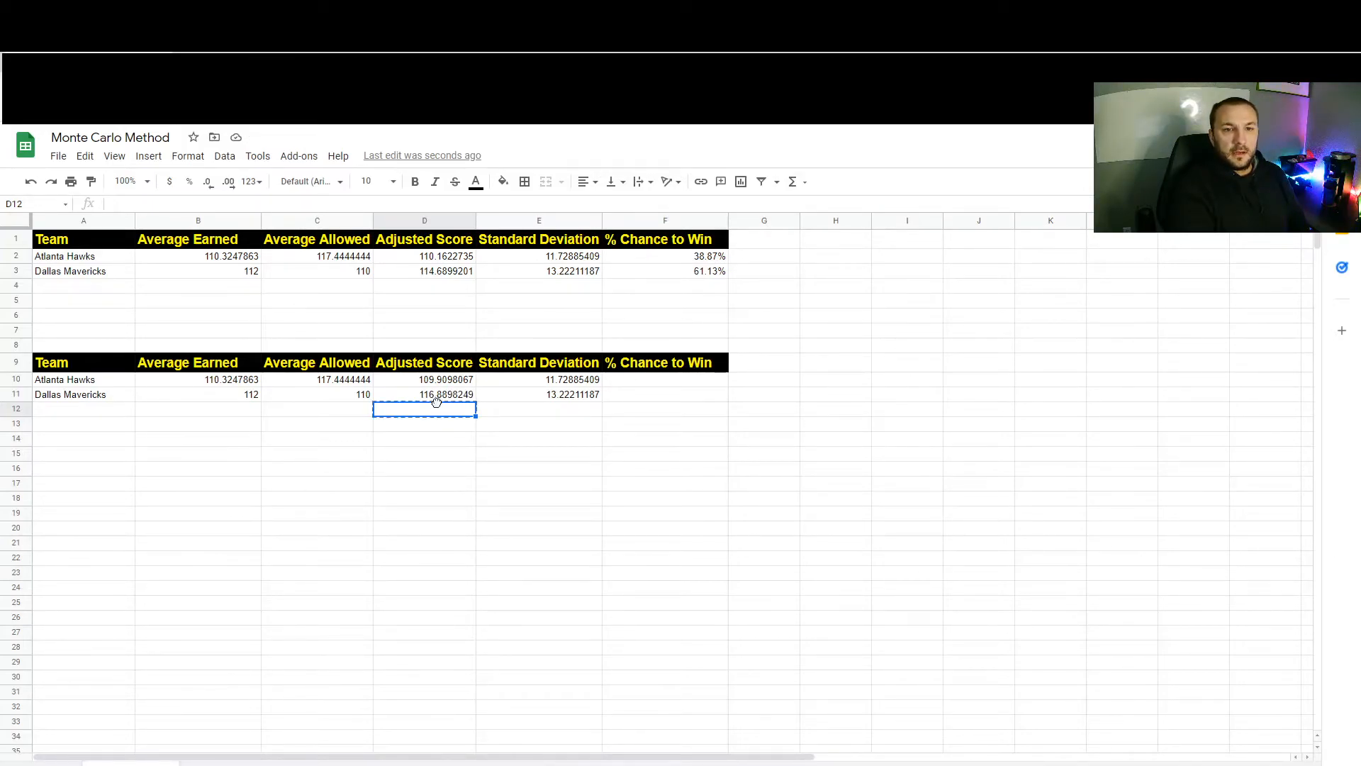
pyautogui.click(664, 438)
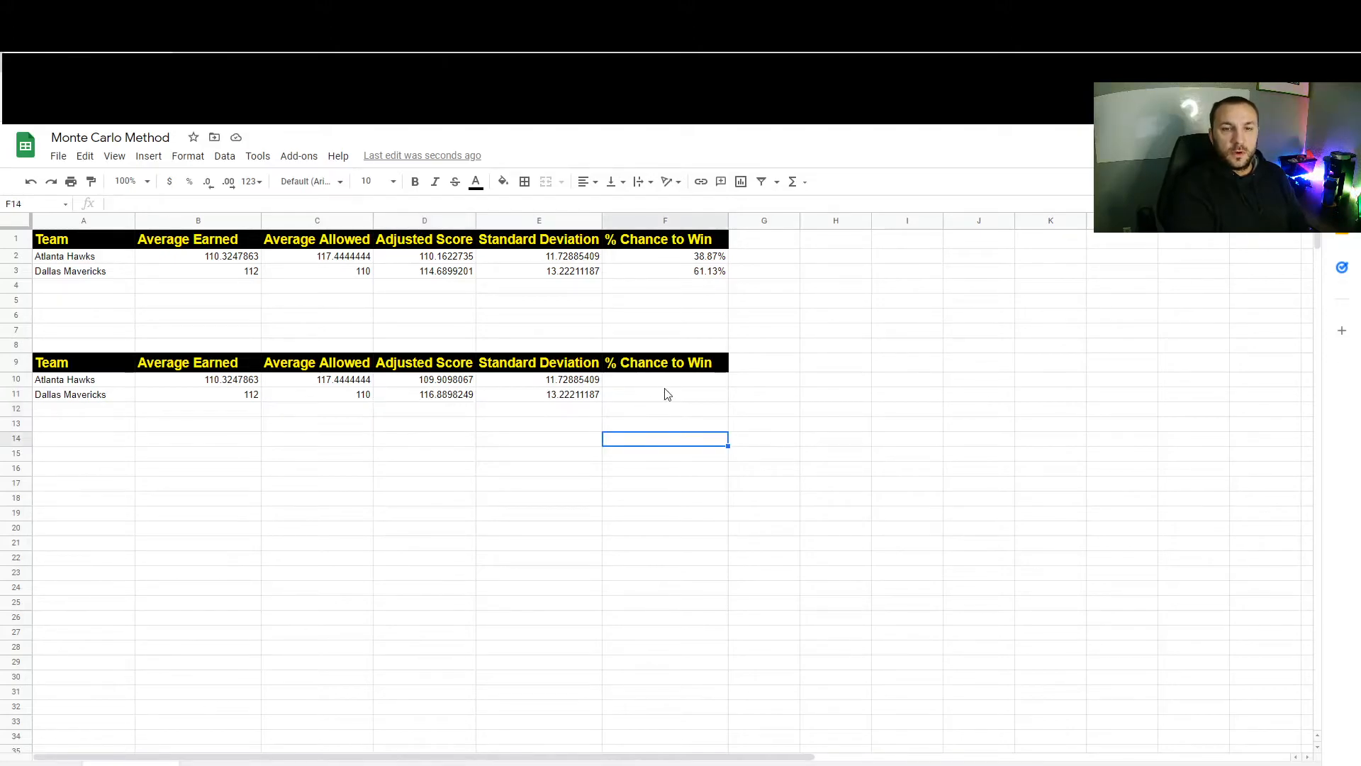
pyautogui.click(665, 380)
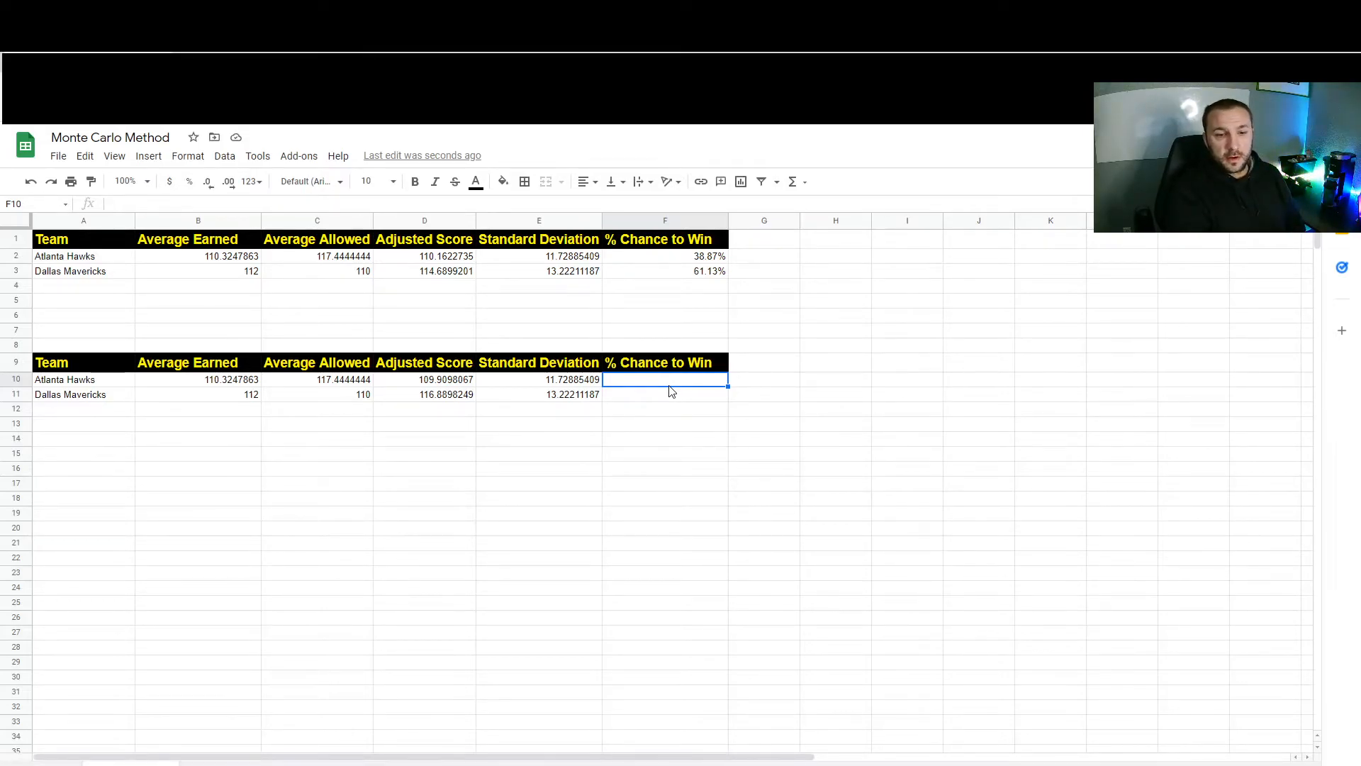
pyautogui.click(424, 736)
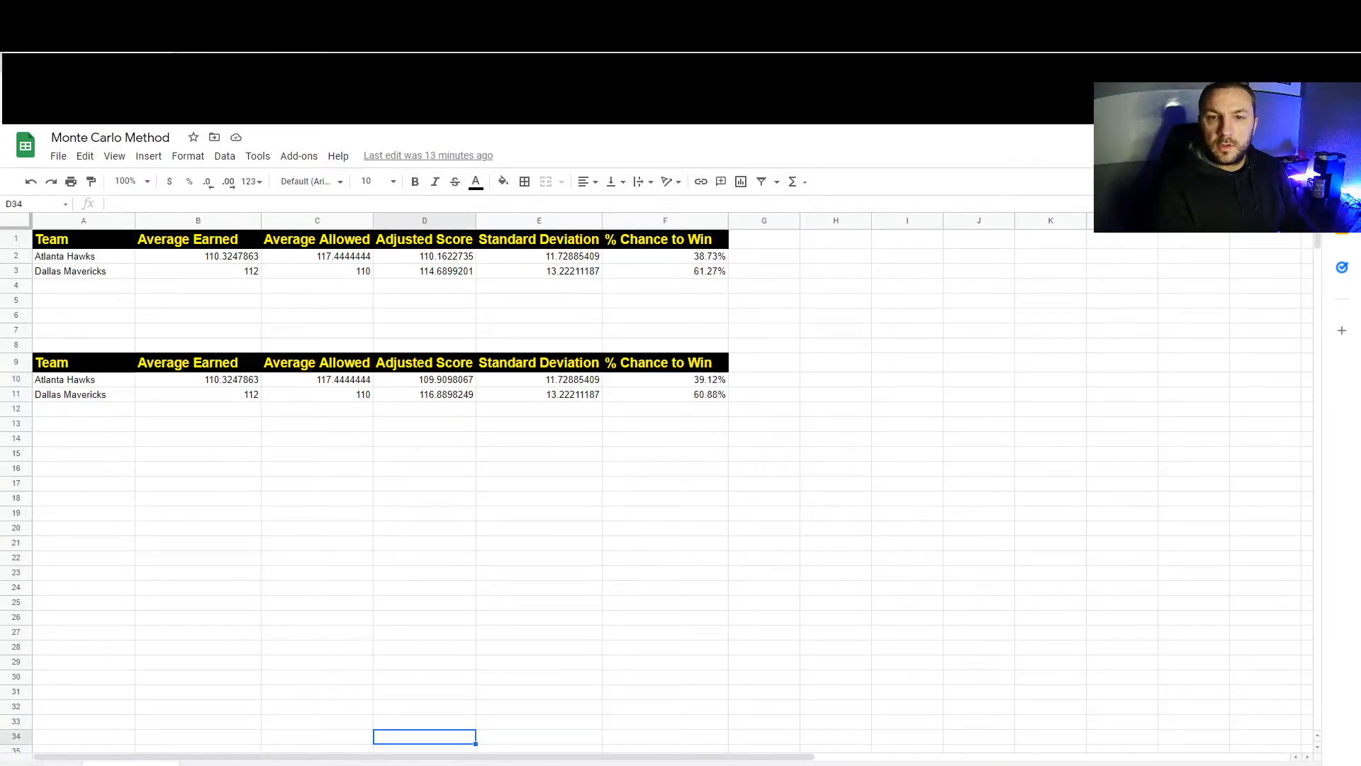
# Set F10 to a COUNTIF win share over Scenarios2 (39.12%) and F11 to =1-F10 (60.88%).
pyautogui.click(665, 380)
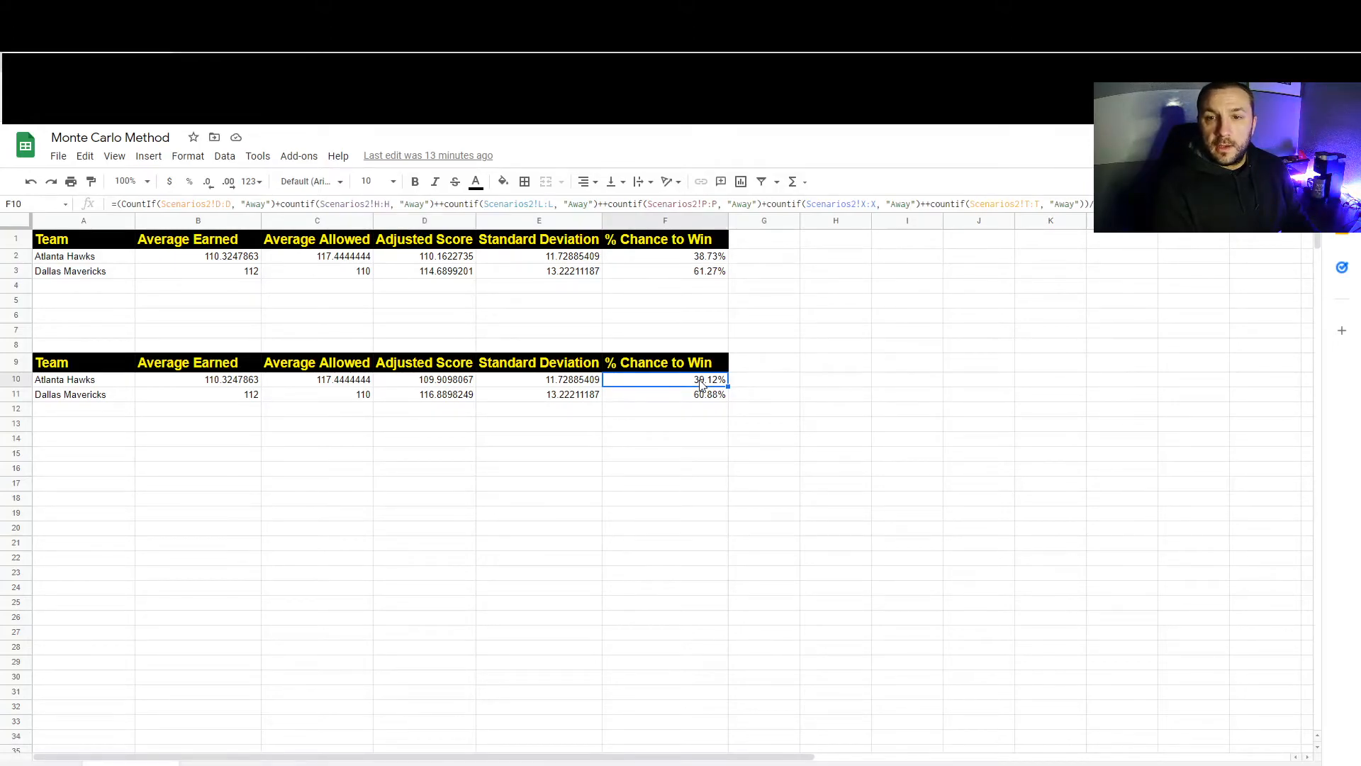
pyautogui.click(665, 392)
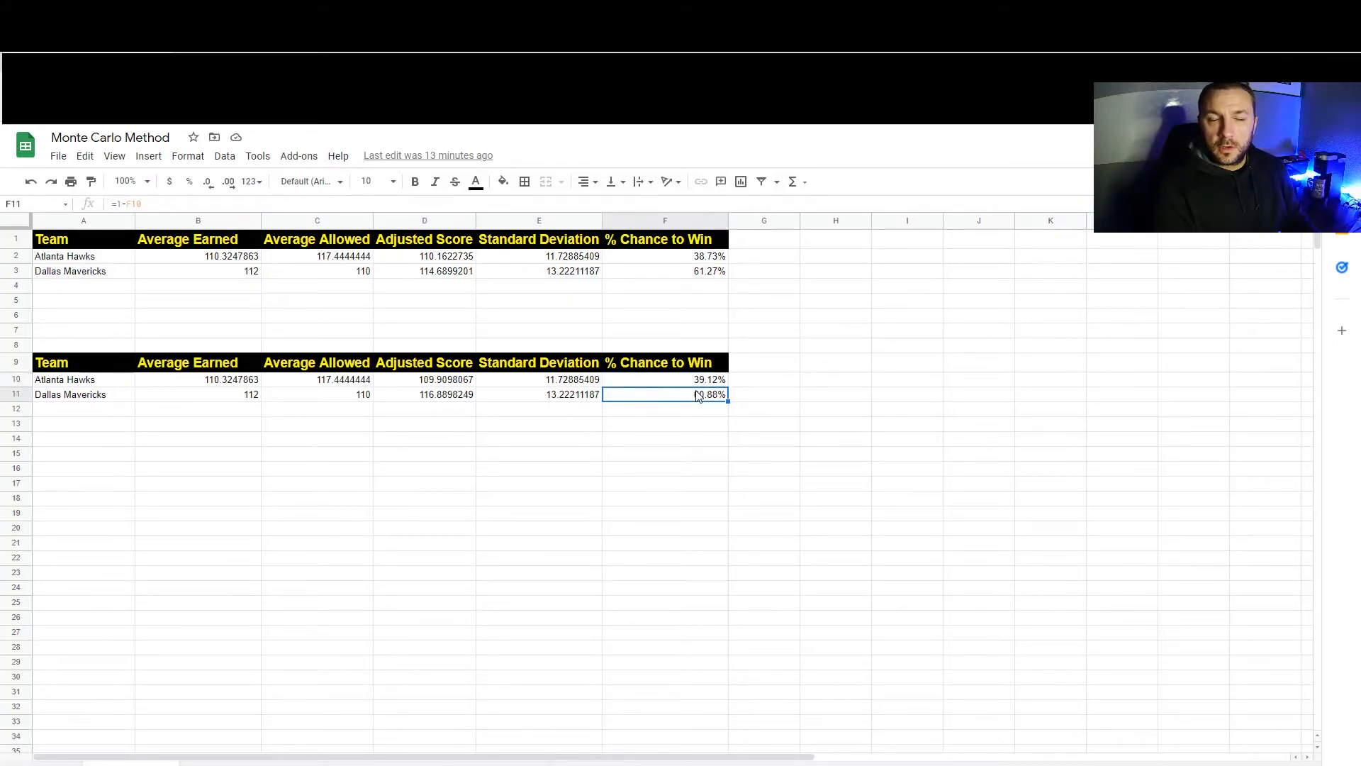
pyautogui.click(665, 380)
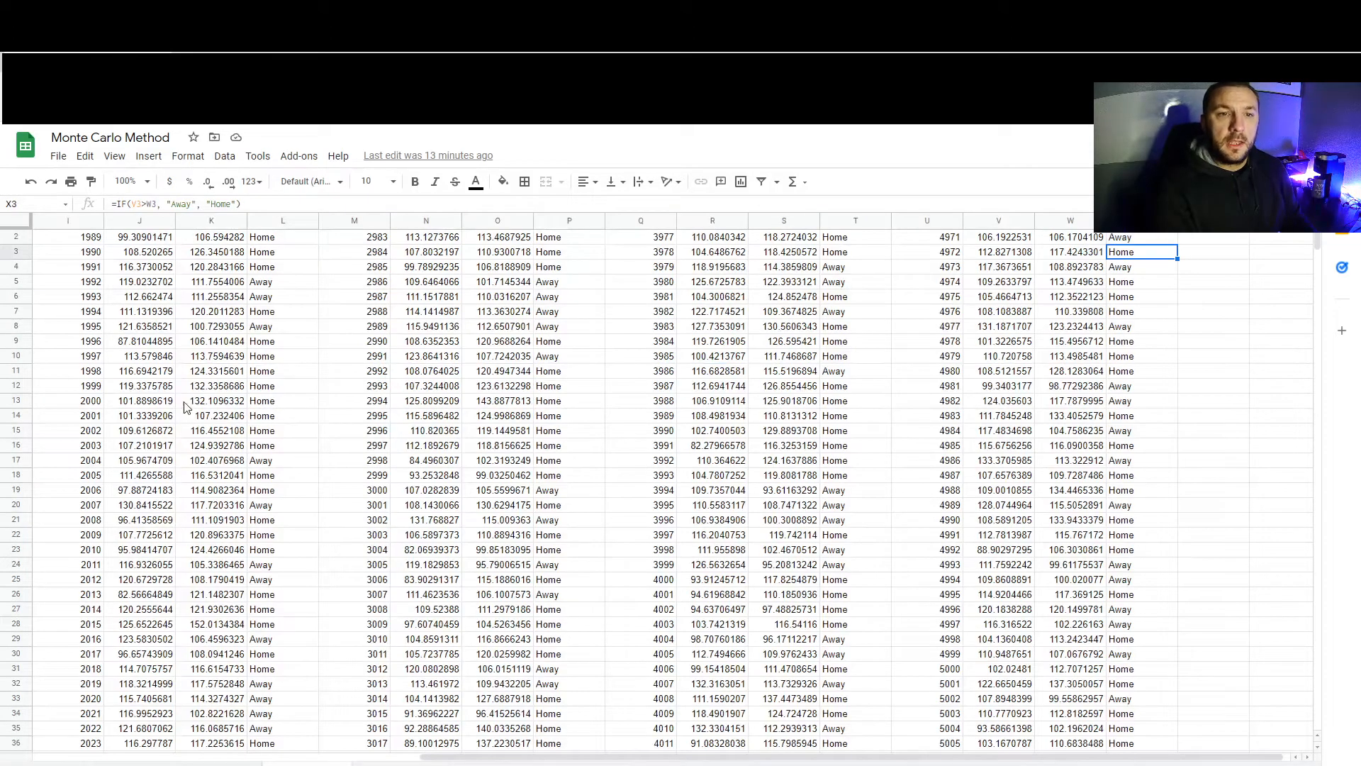
pyautogui.rightClick(139, 237)
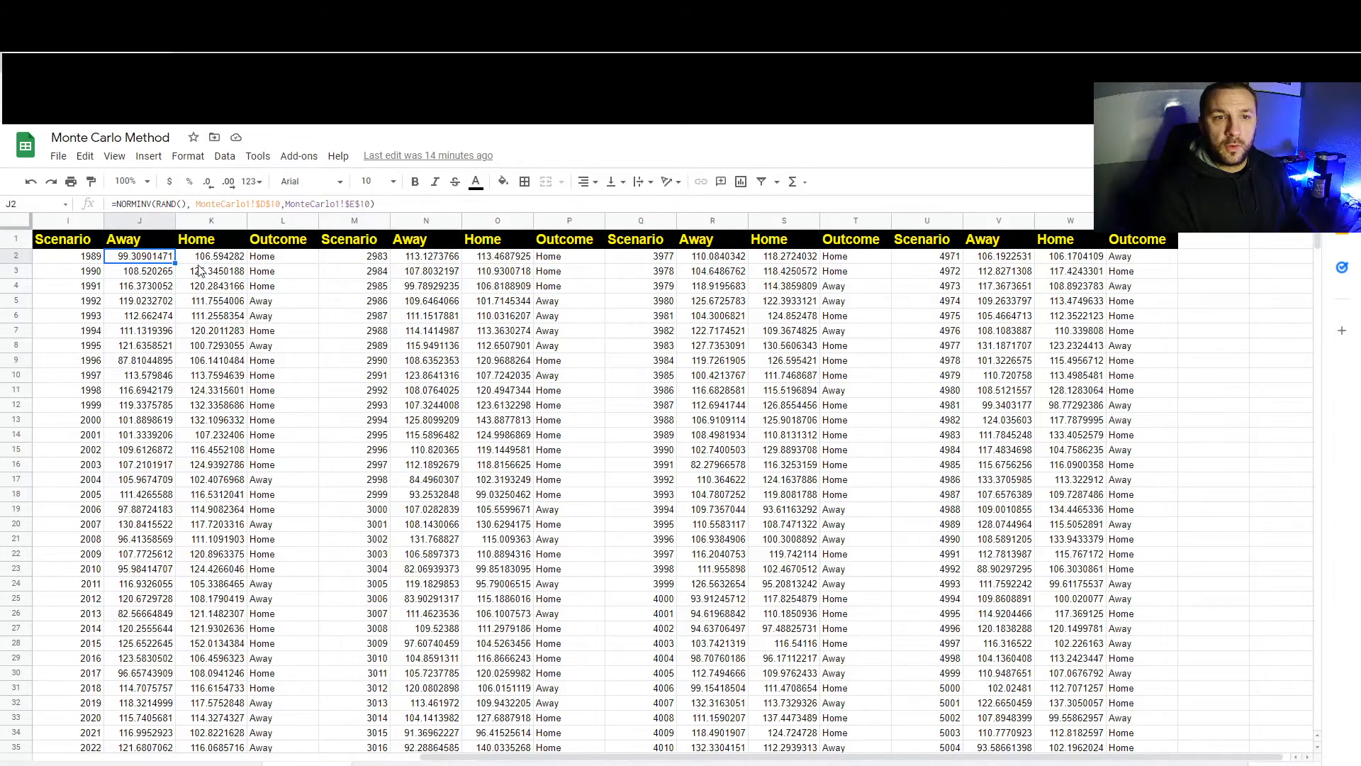
pyautogui.click(211, 255)
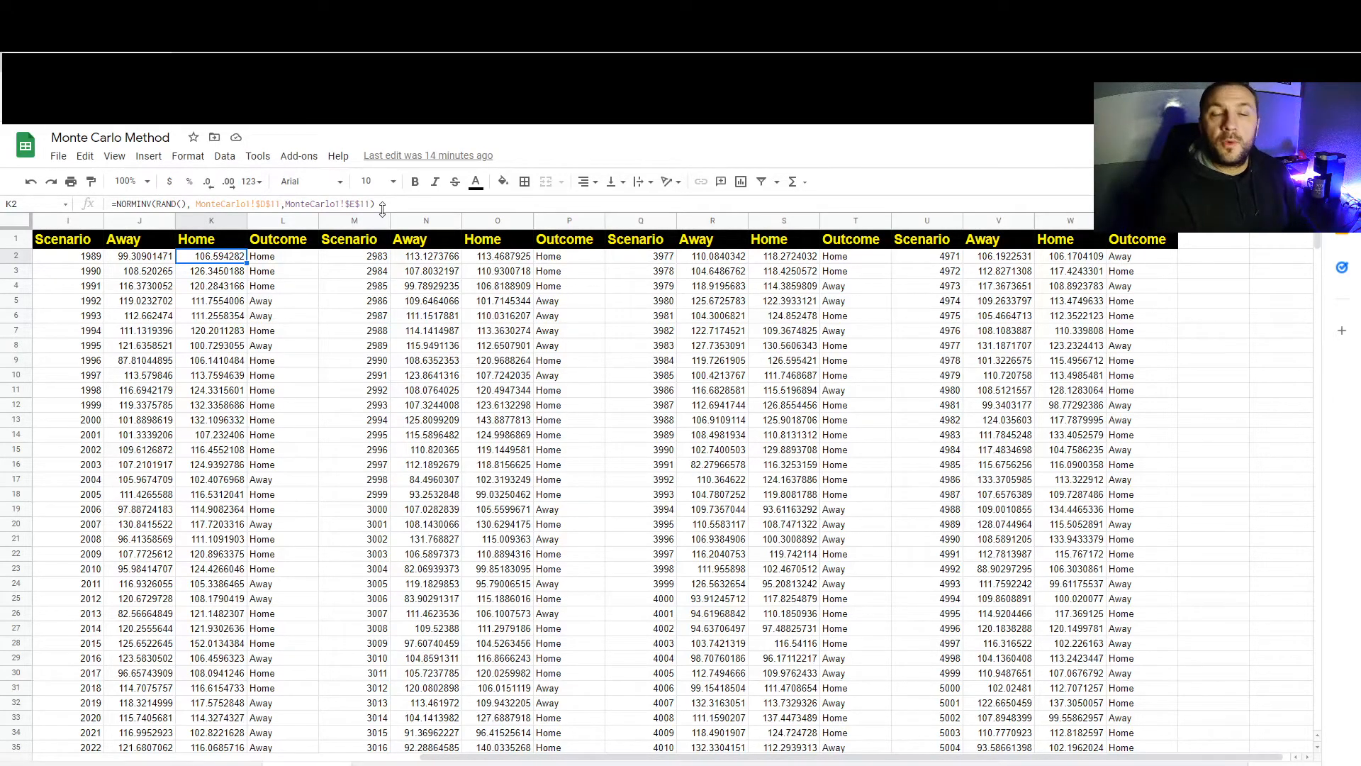
pyautogui.moveTo(605, 433)
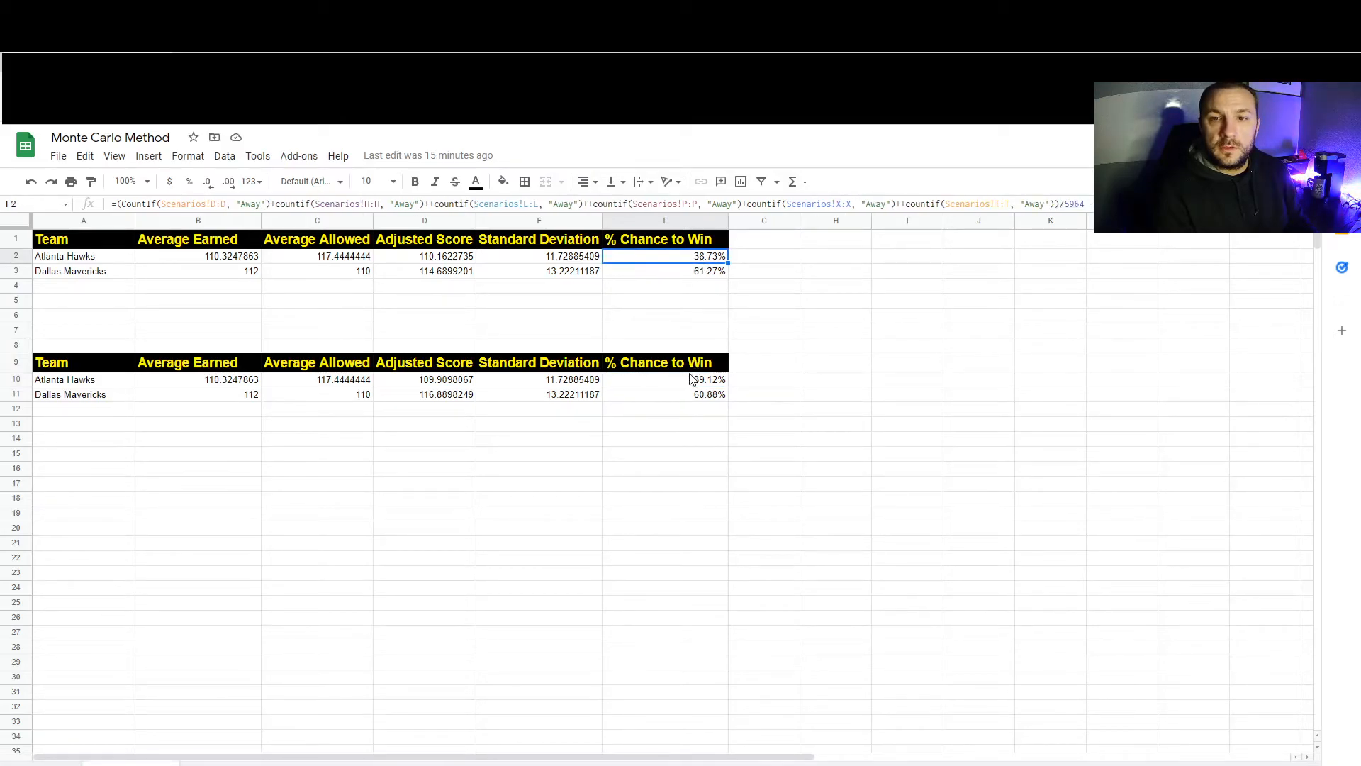
# Check both win-chance formulas, then bring up the context menu on F10.
pyautogui.click(665, 380)
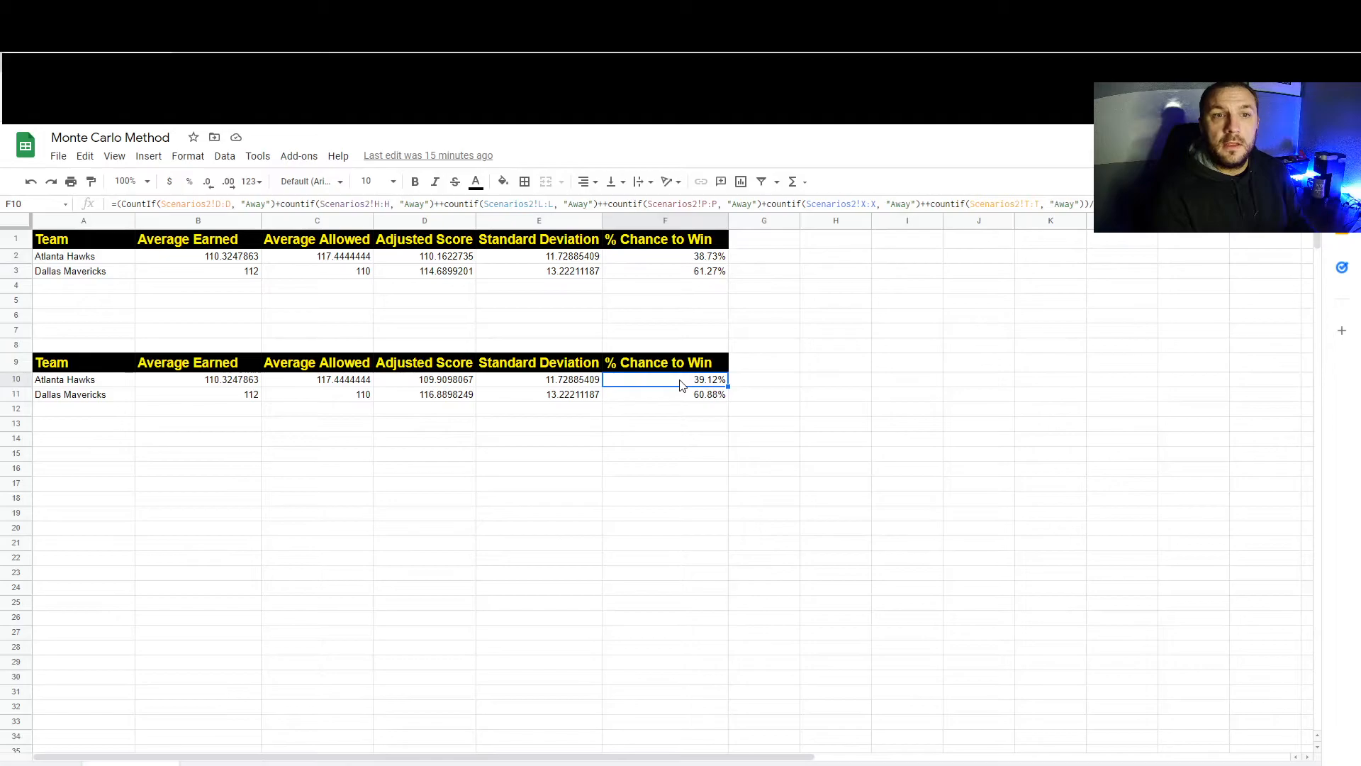
pyautogui.moveTo(677, 268)
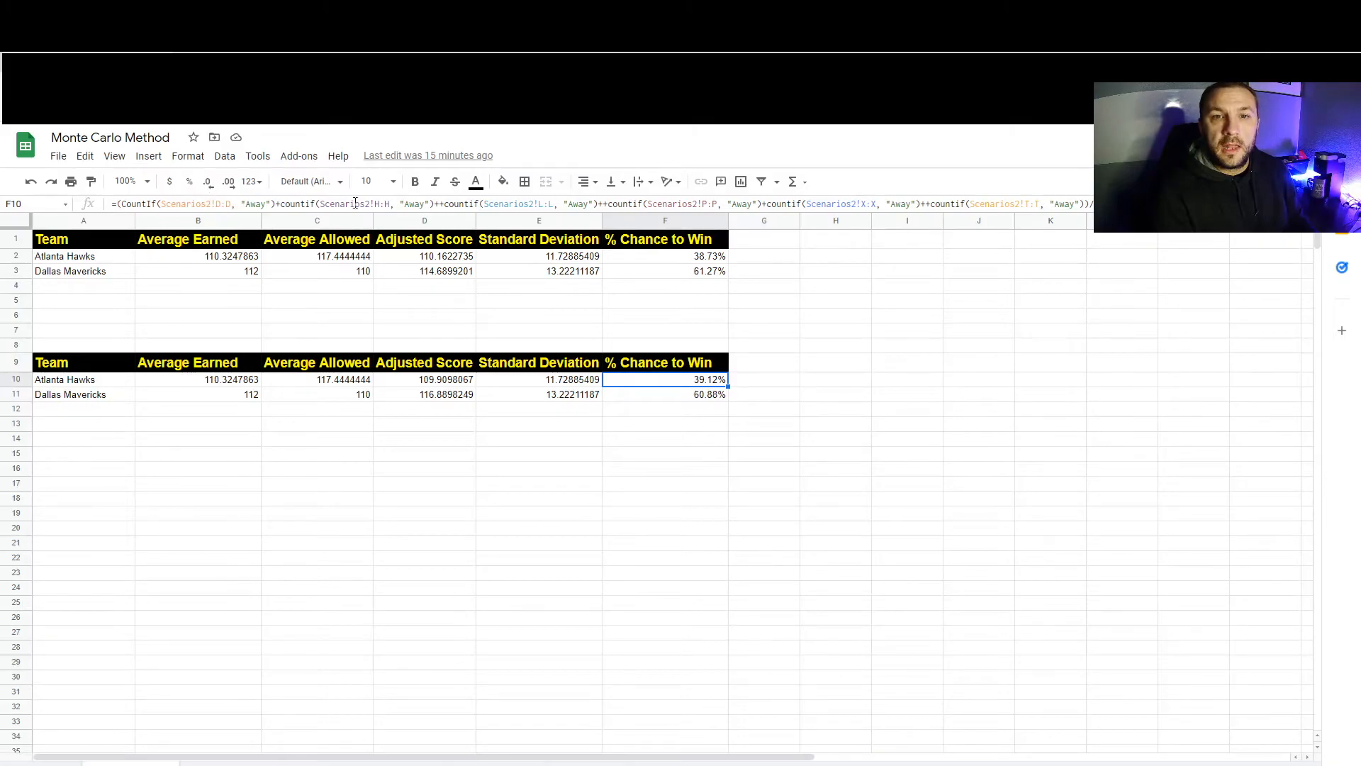
pyautogui.moveTo(556, 190)
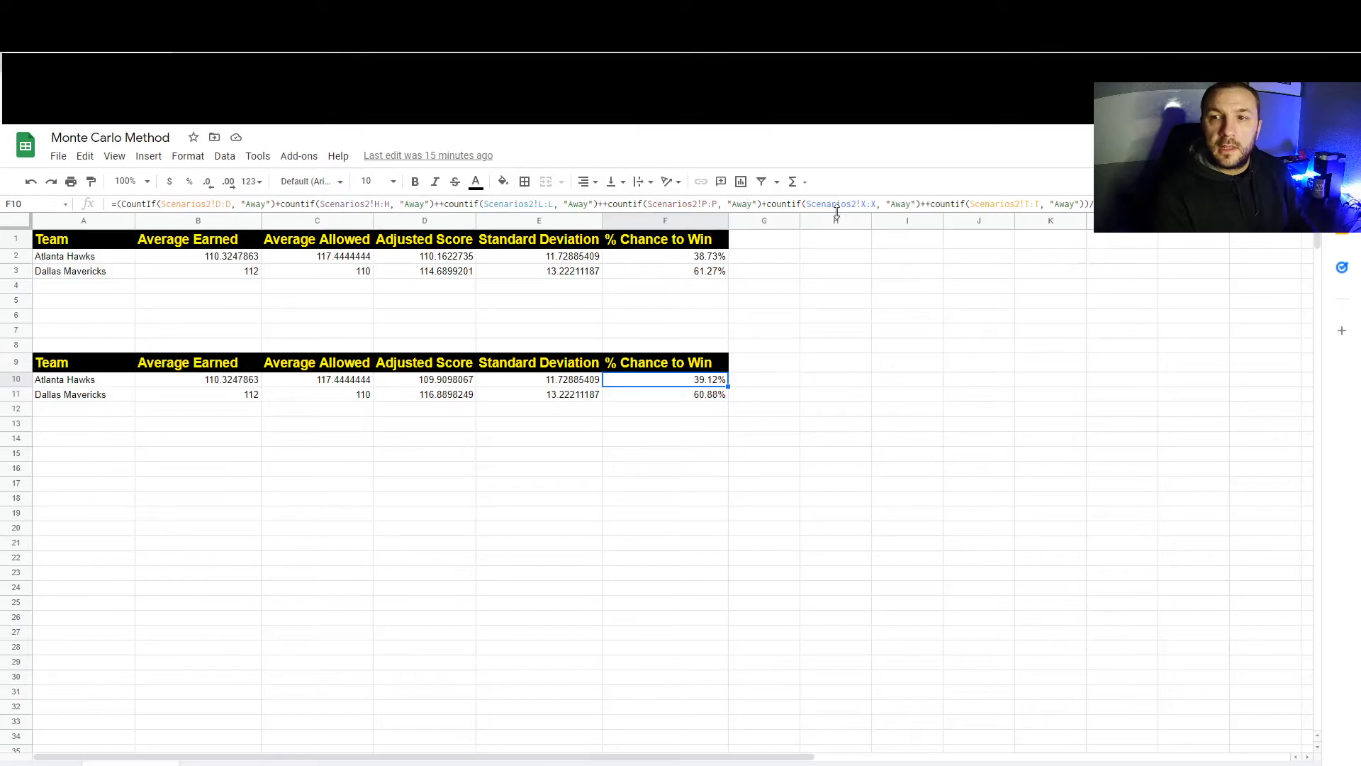
pyautogui.click(665, 395)
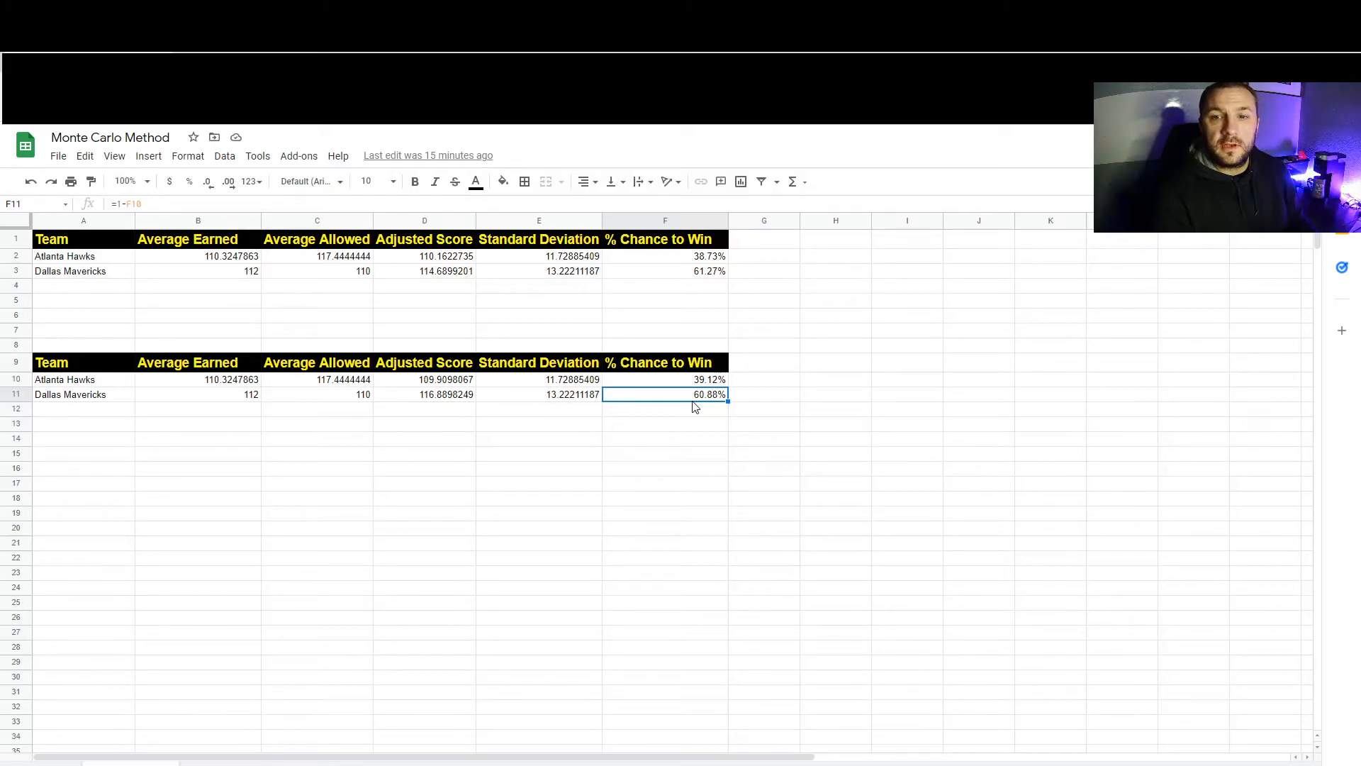
pyautogui.click(665, 380)
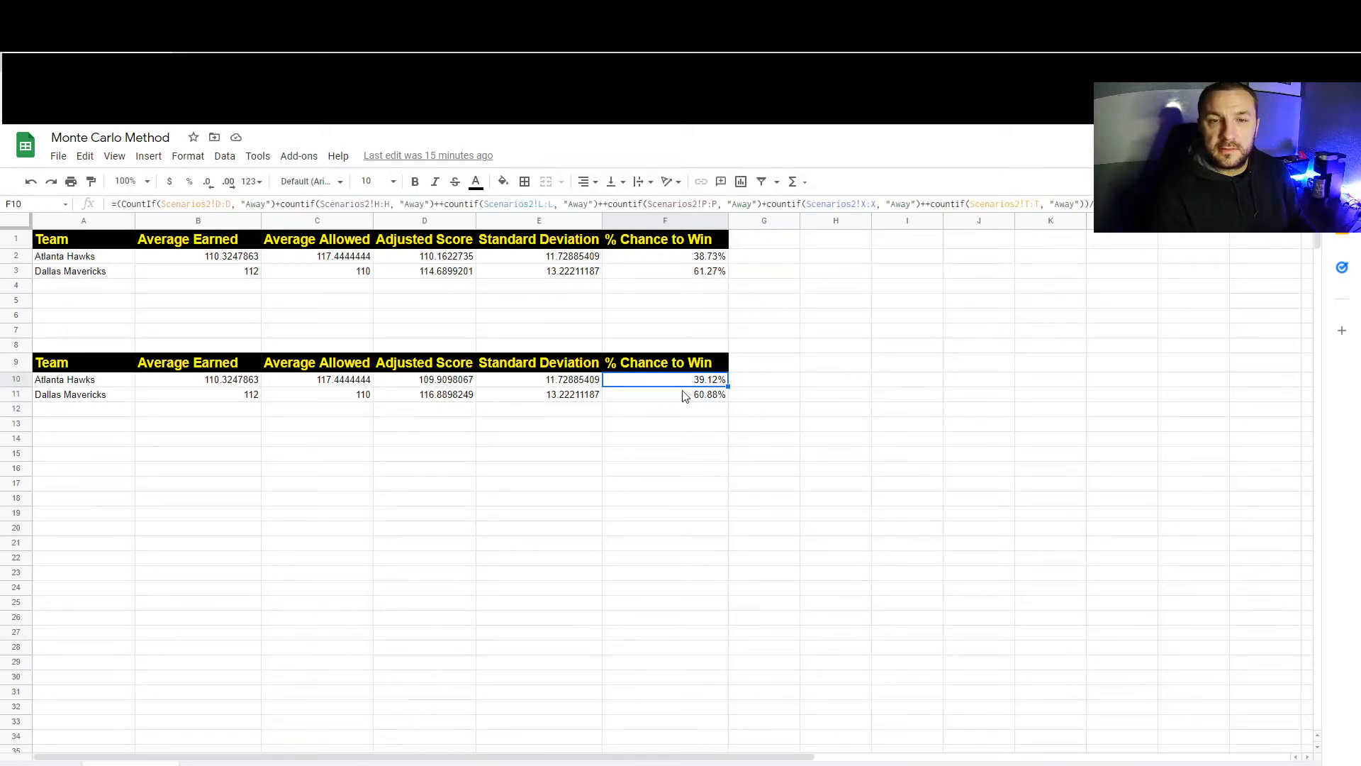
pyautogui.click(665, 395)
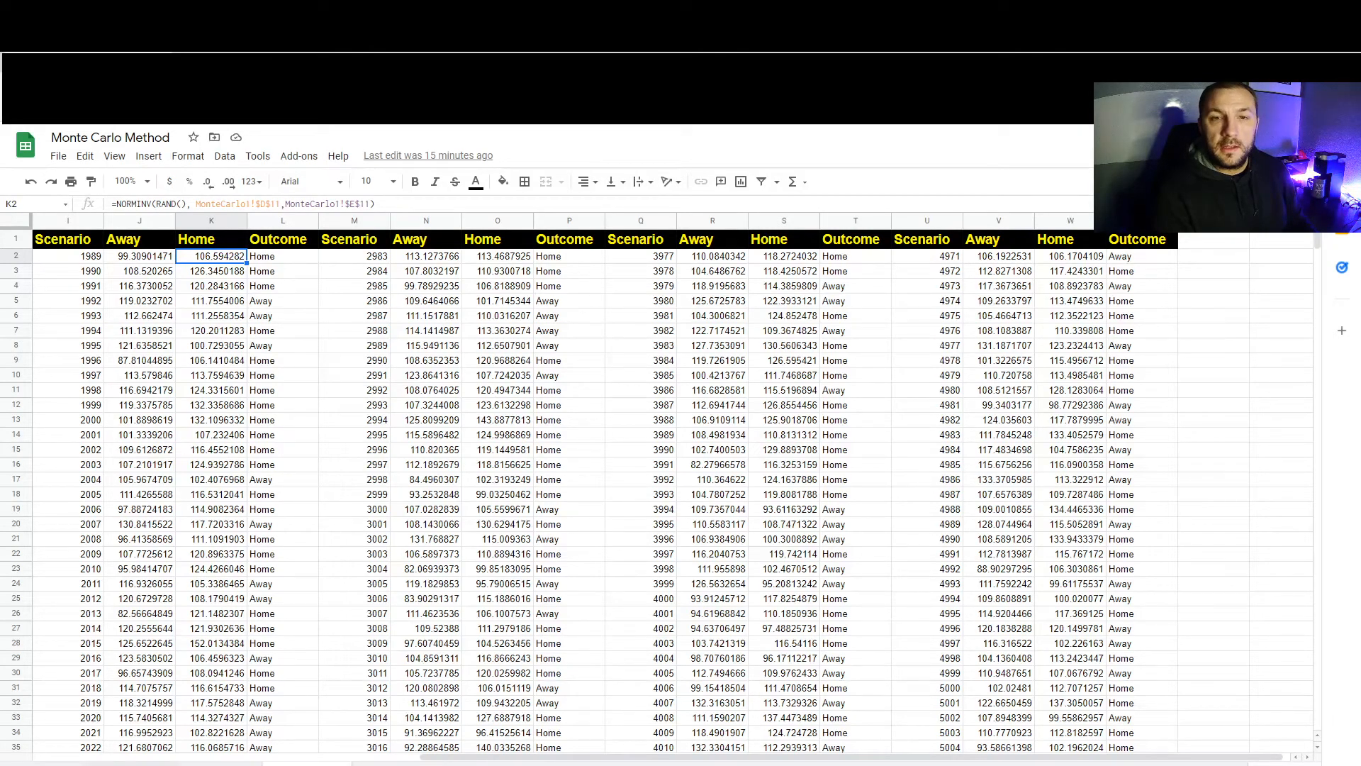
pyautogui.rightClick(625, 380)
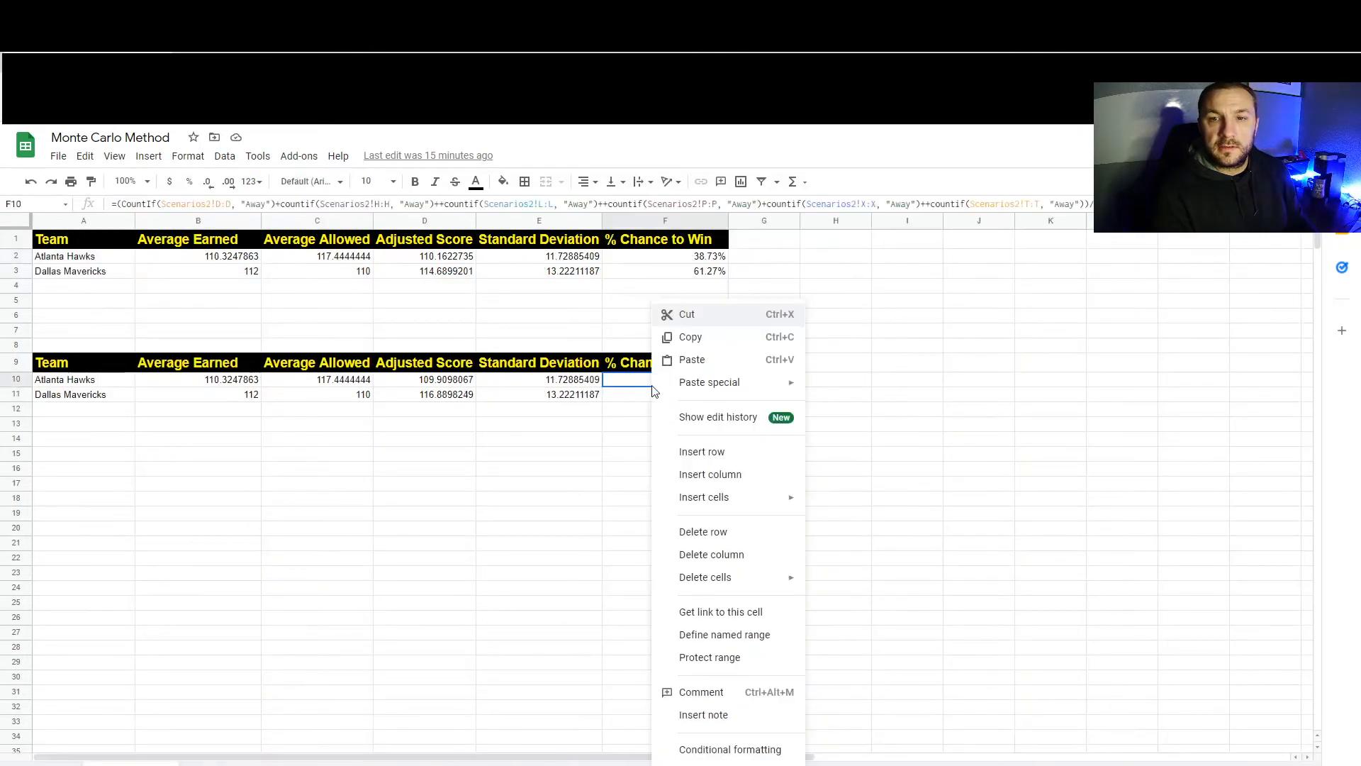